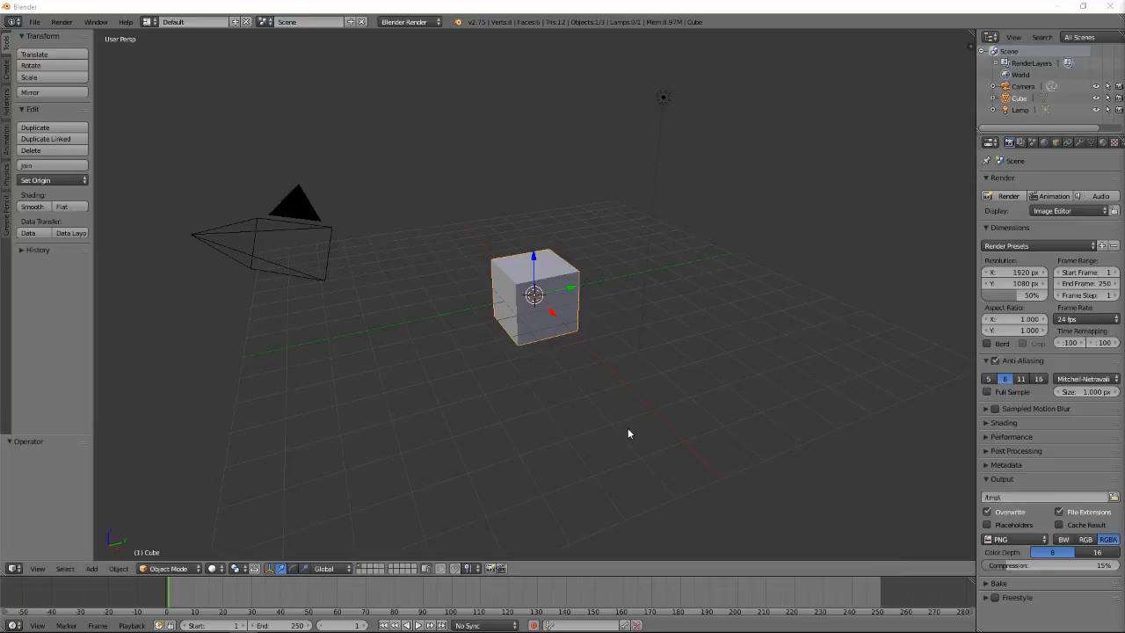
mouse_move(569, 360)
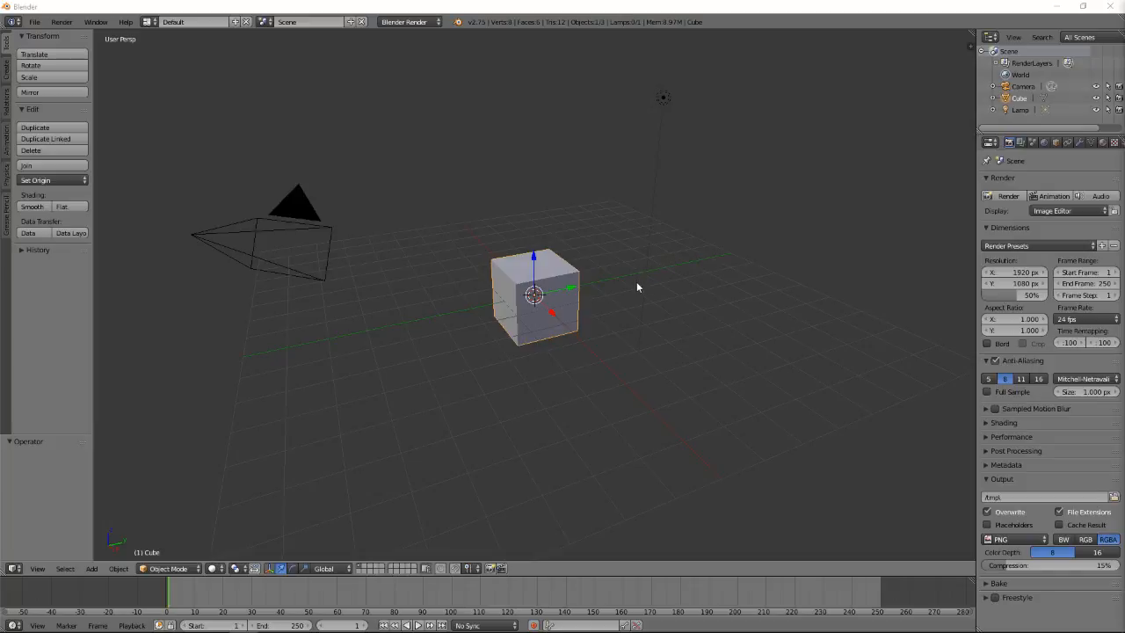
mouse_move(648, 318)
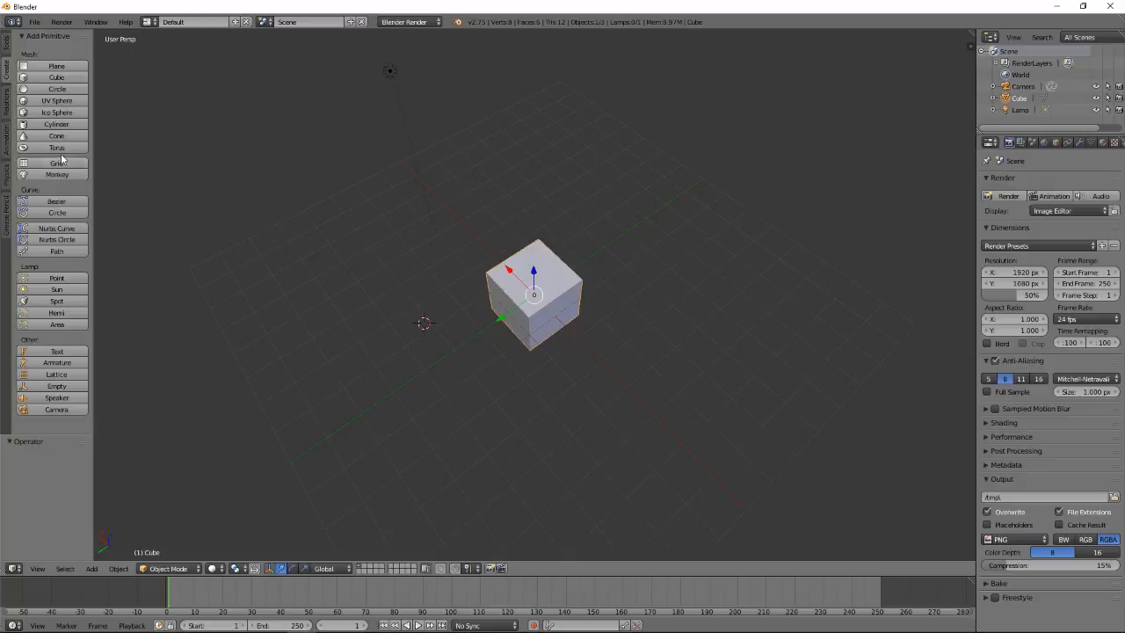
mouse_move(55, 162)
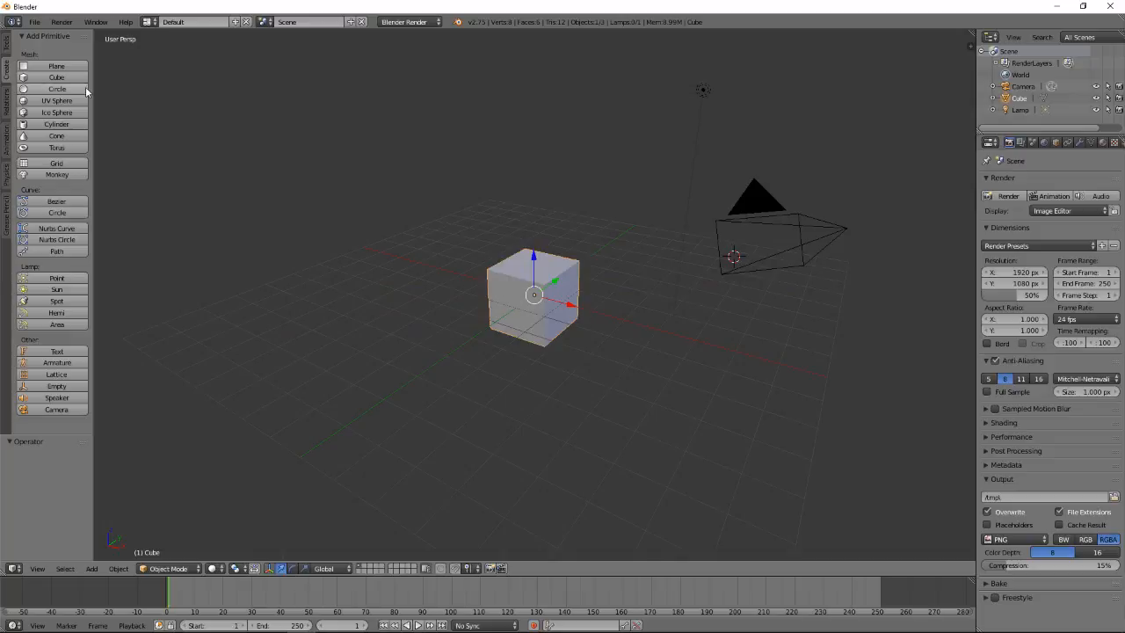
mouse_move(57, 78)
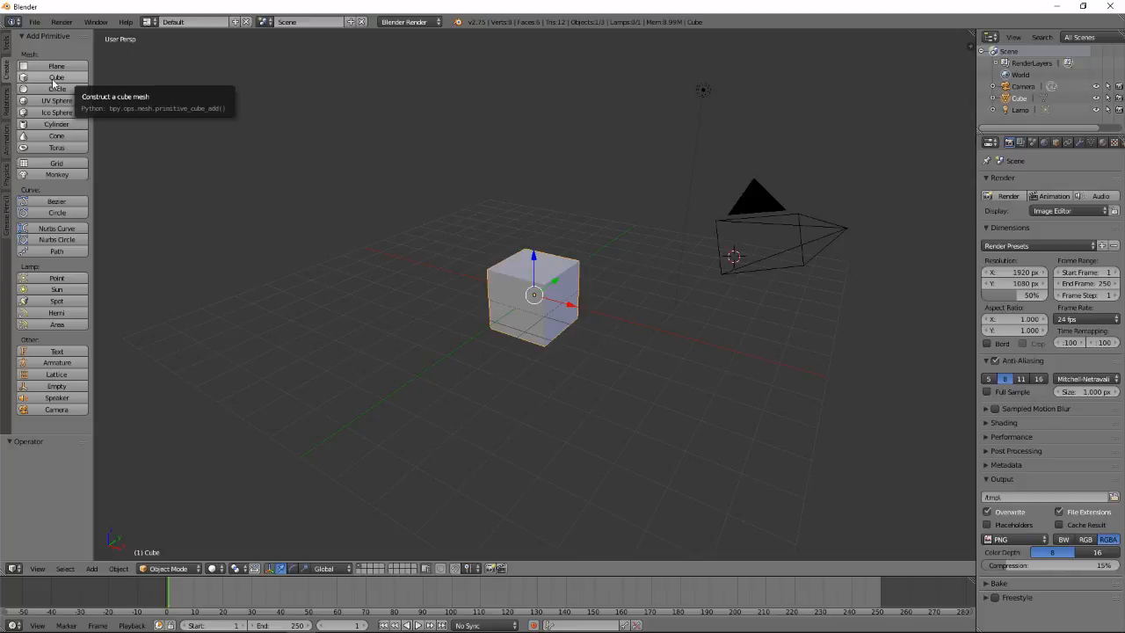
mouse_move(303, 259)
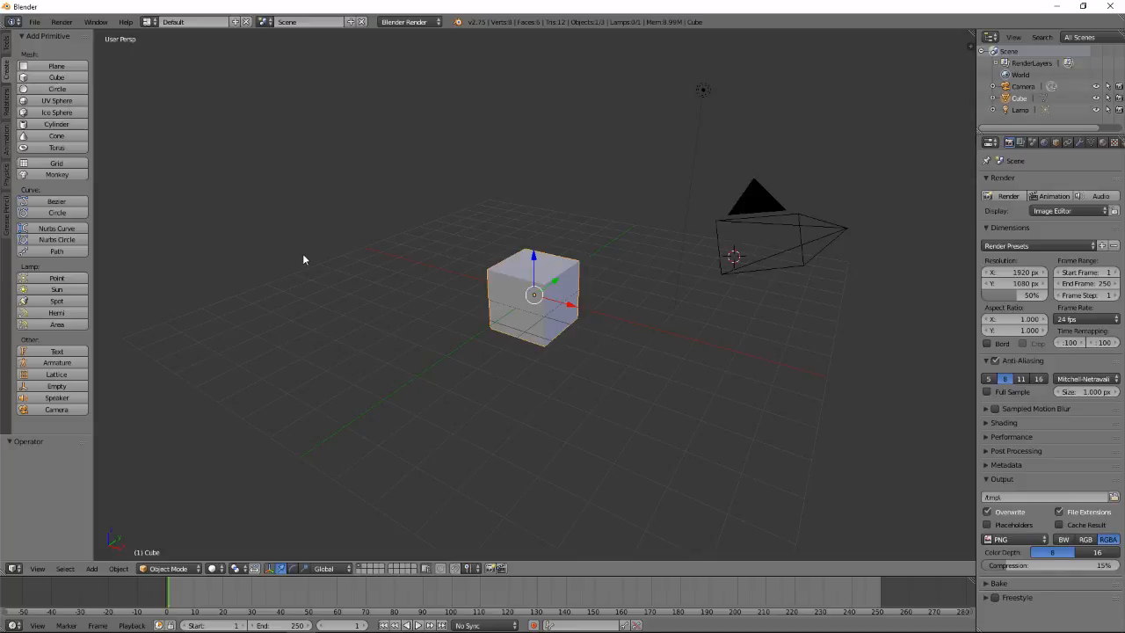
mouse_move(285, 246)
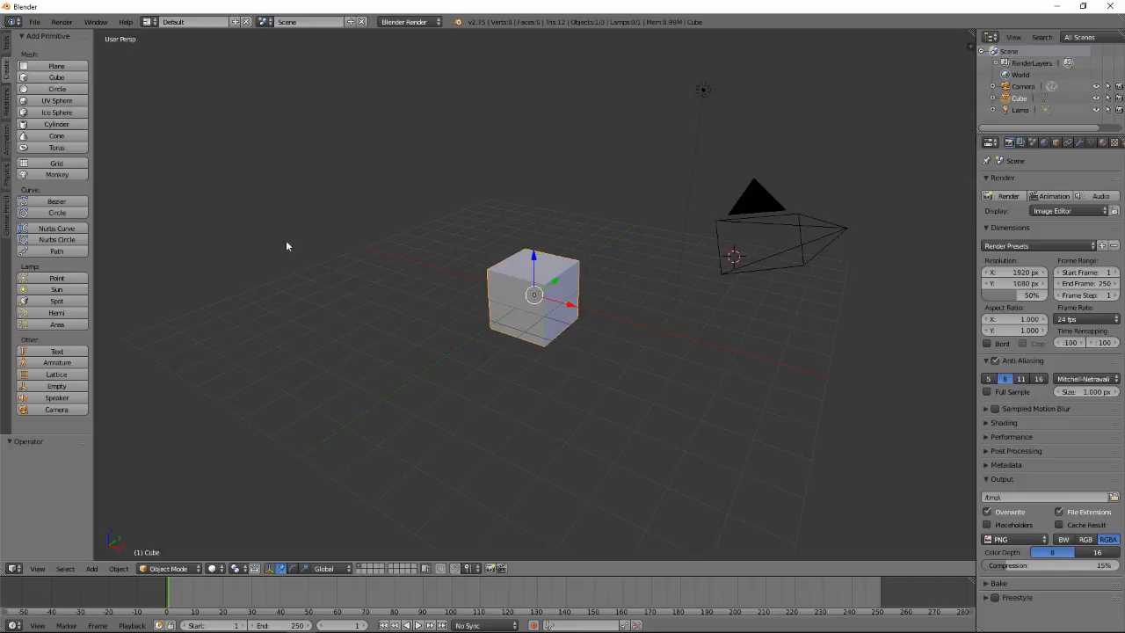
mouse_move(655, 305)
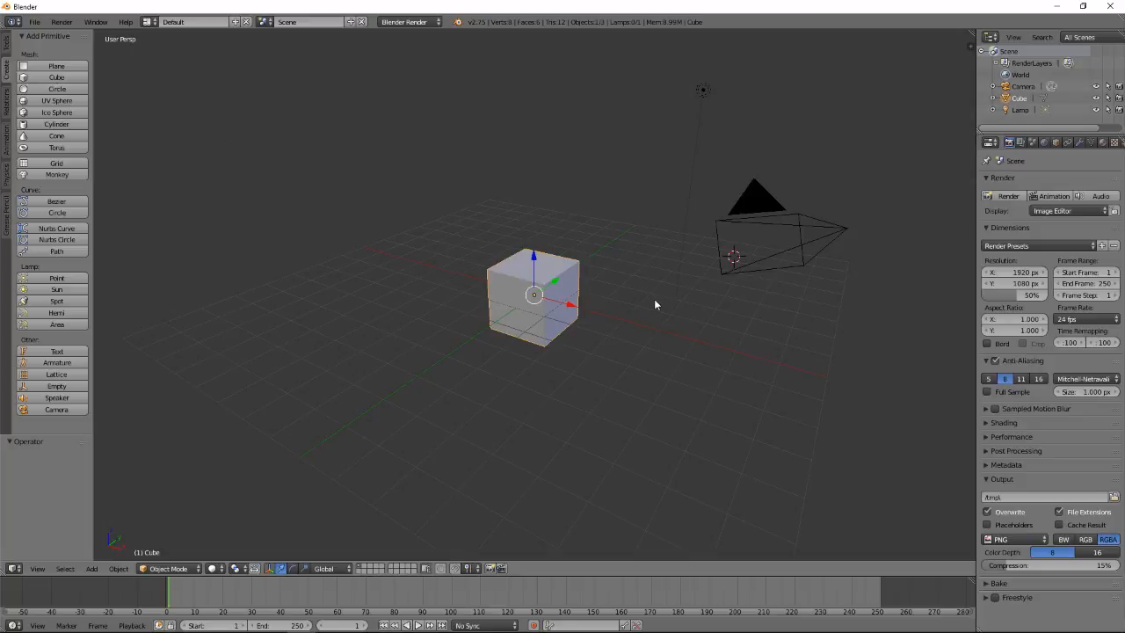
mouse_move(200, 328)
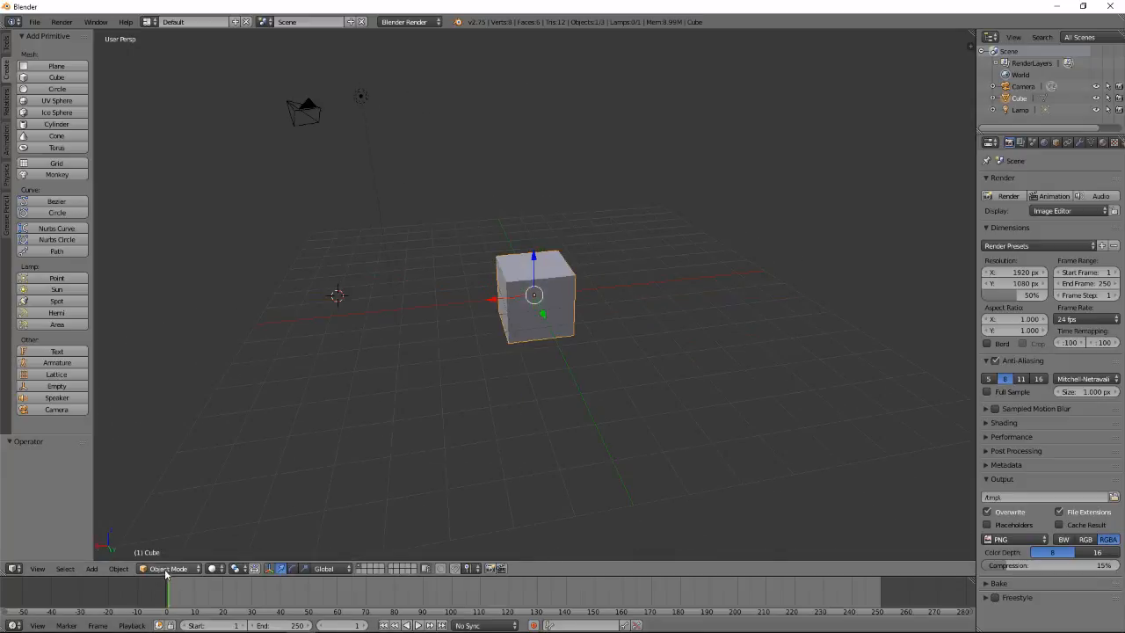
mouse_move(270, 496)
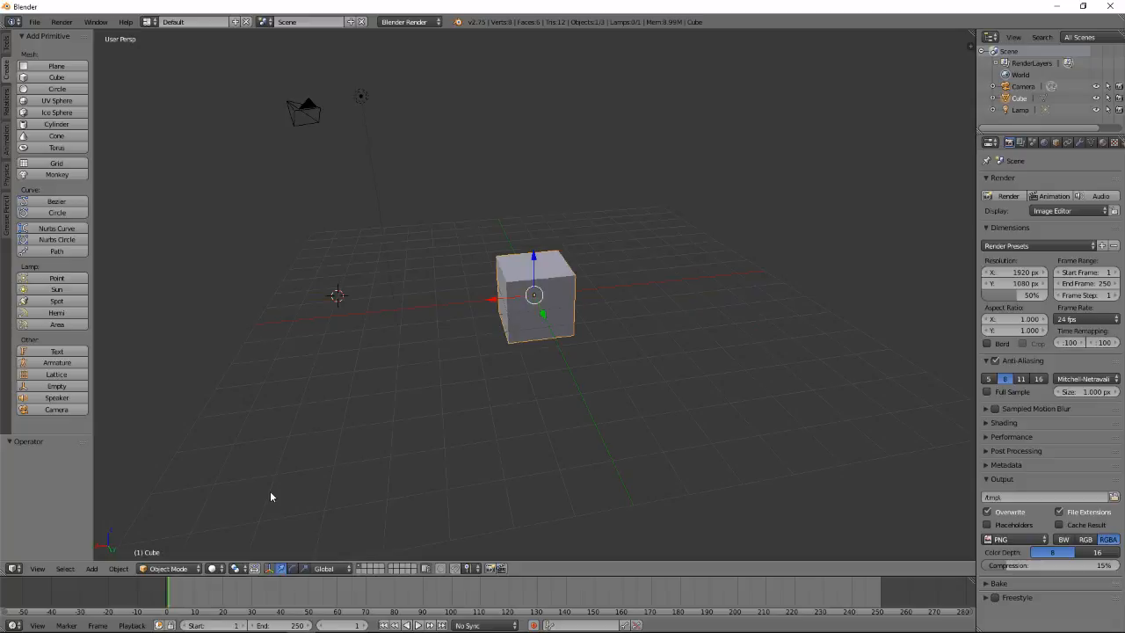
mouse_move(182, 487)
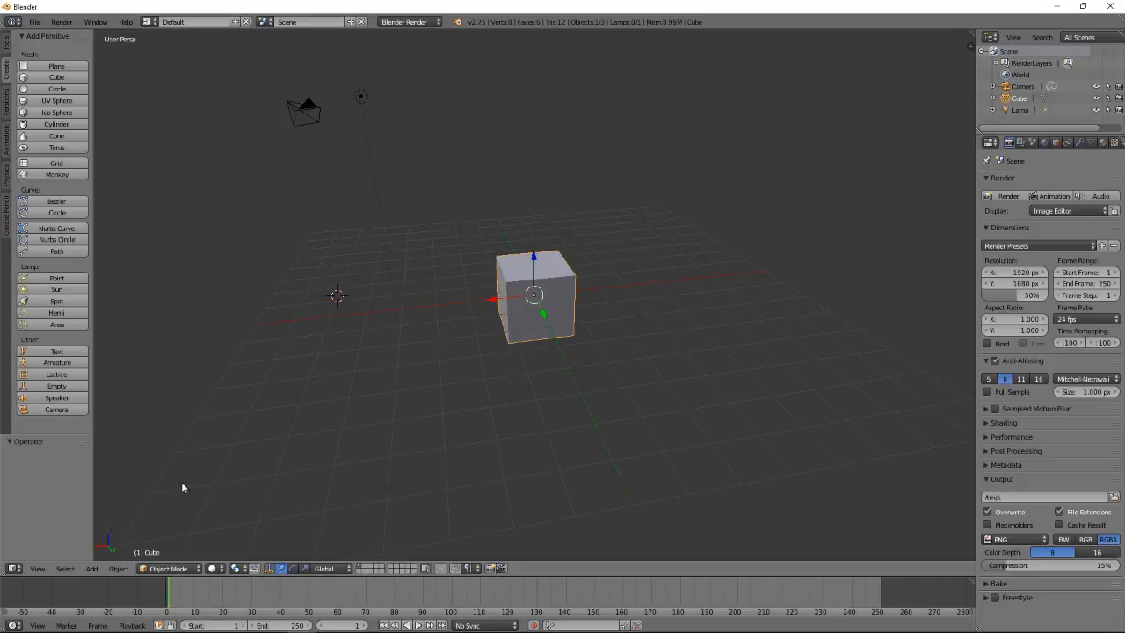
mouse_move(449, 474)
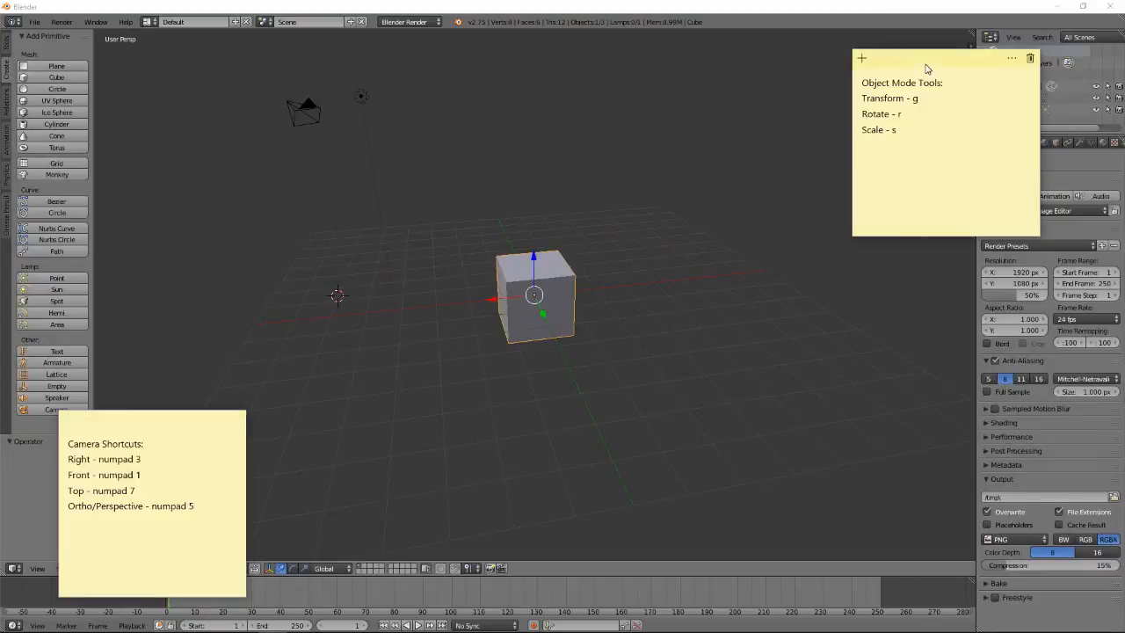
mouse_move(893, 94)
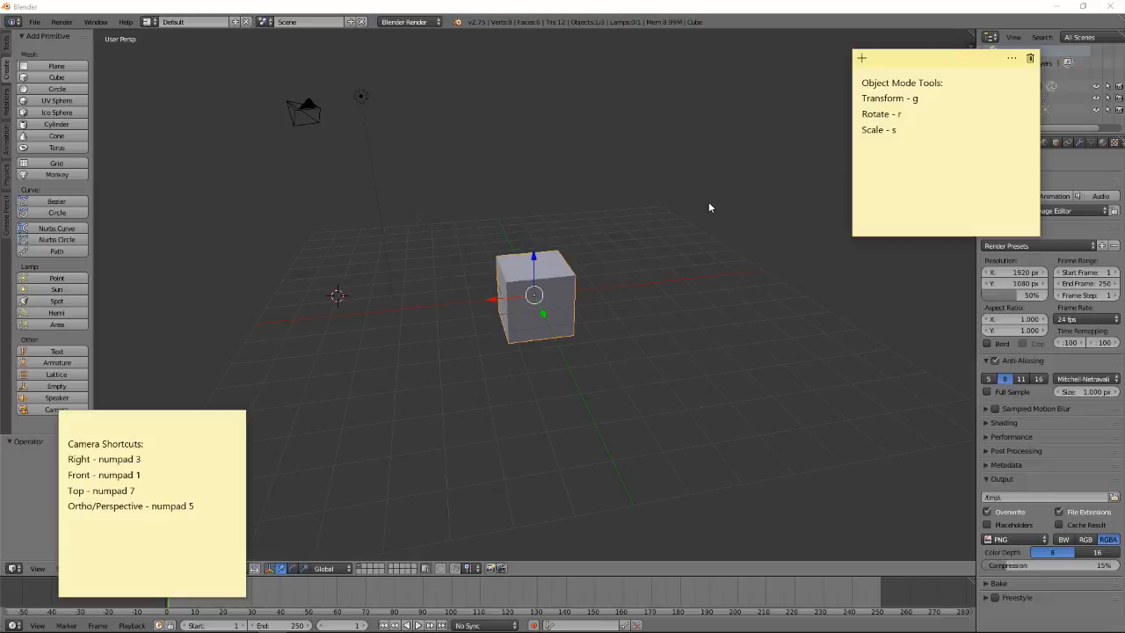
mouse_move(643, 274)
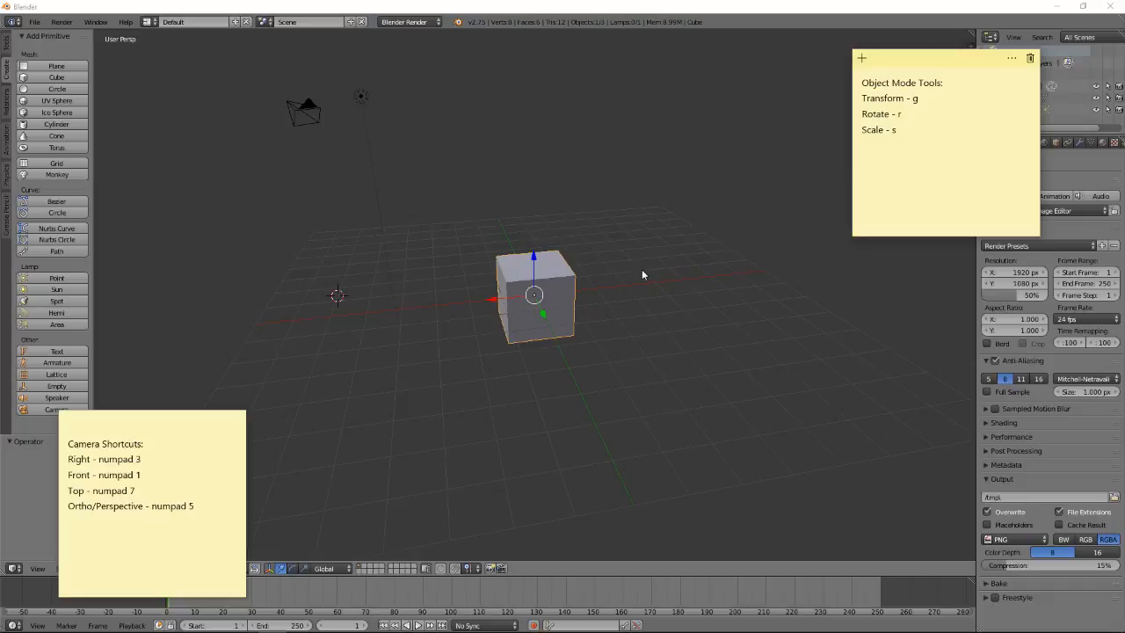
mouse_move(641, 270)
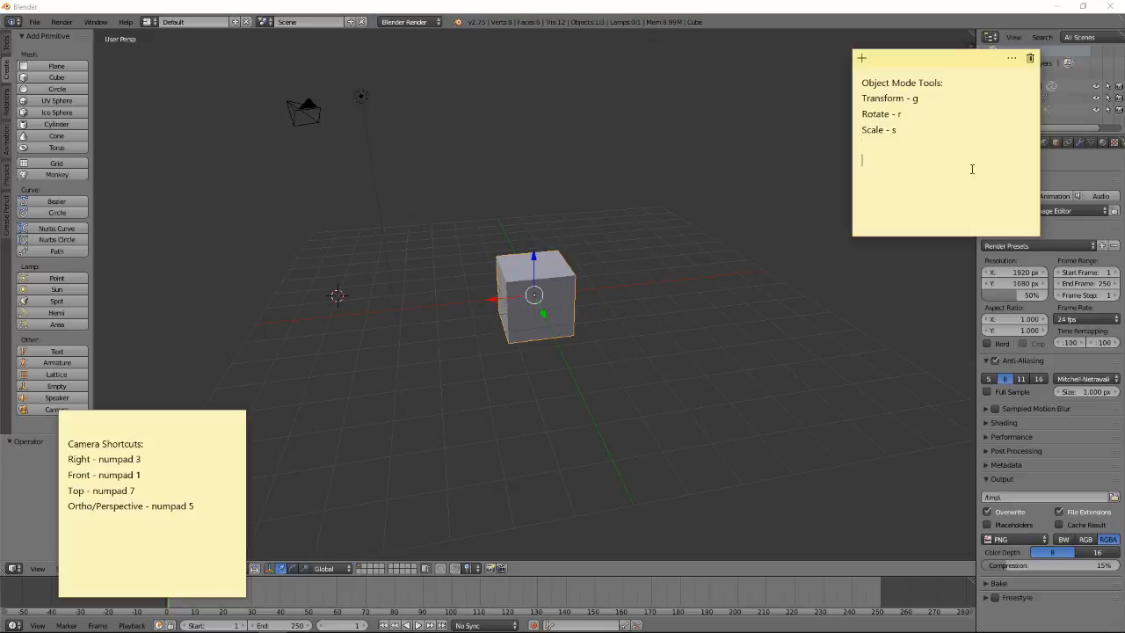
Write the line 'Edit Mode - Tab' under the tool shortcuts in the note
type("Edit")
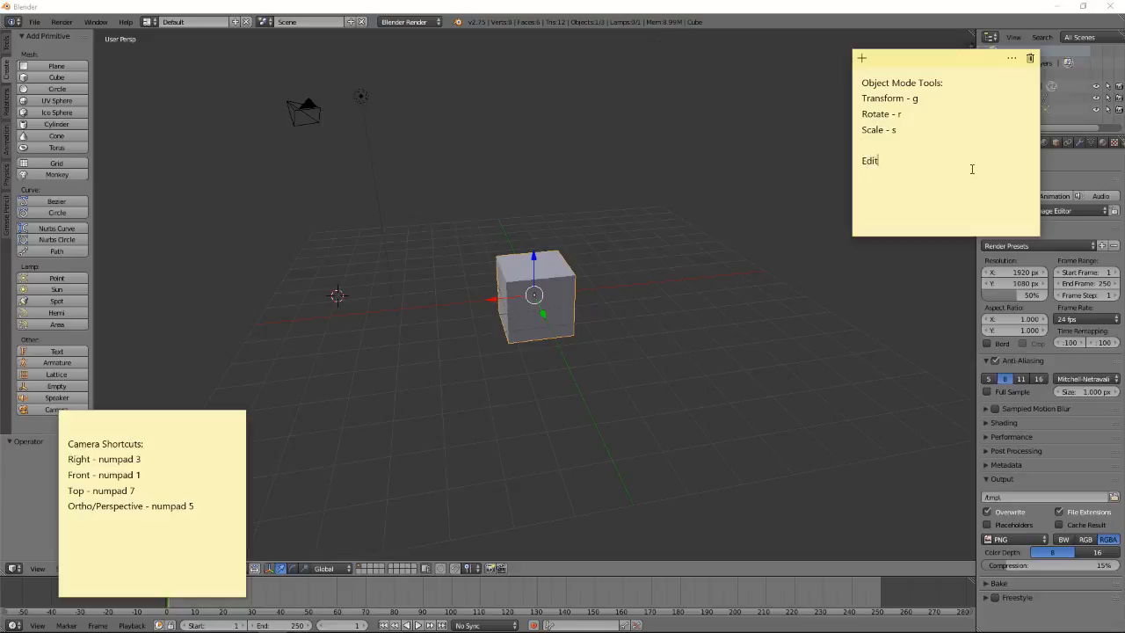
type("Mode")
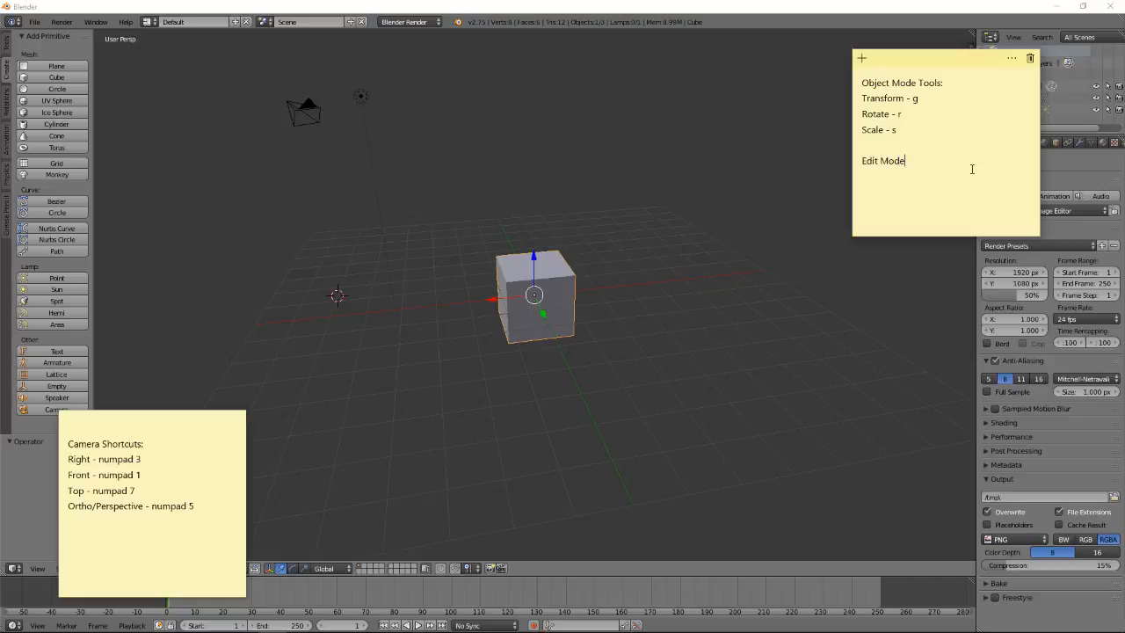
type("-")
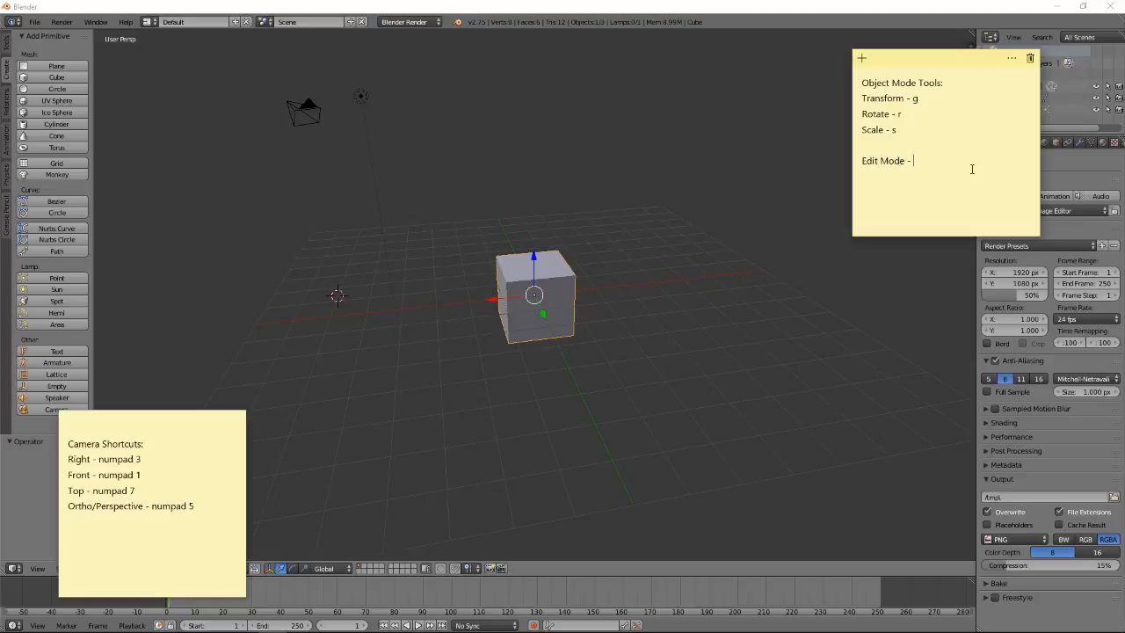
type("Tab")
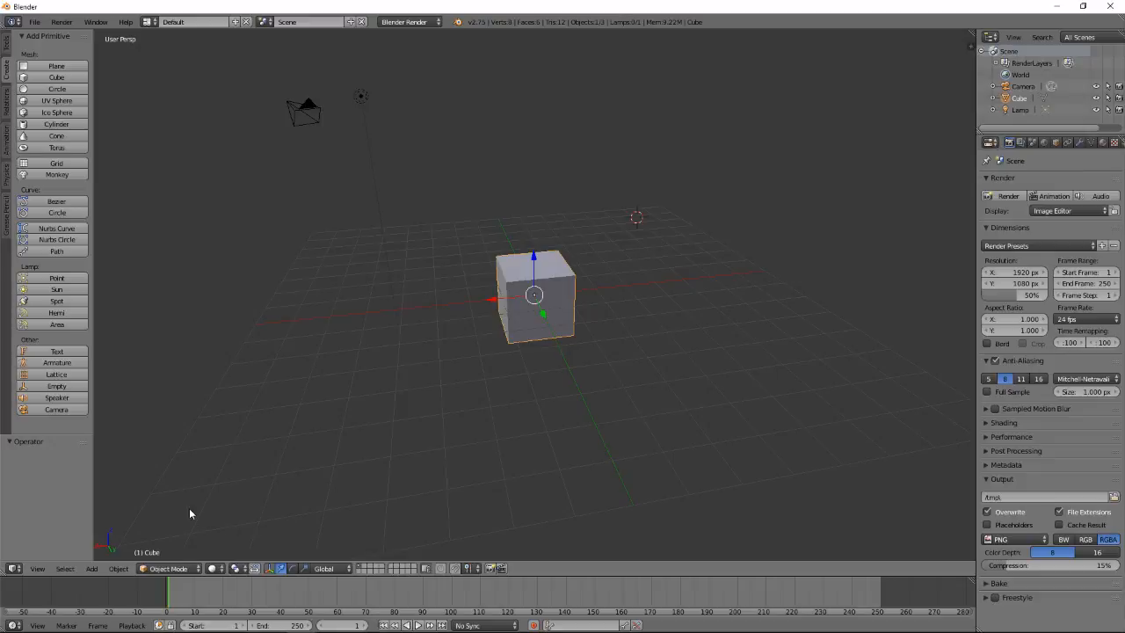
mouse_move(179, 578)
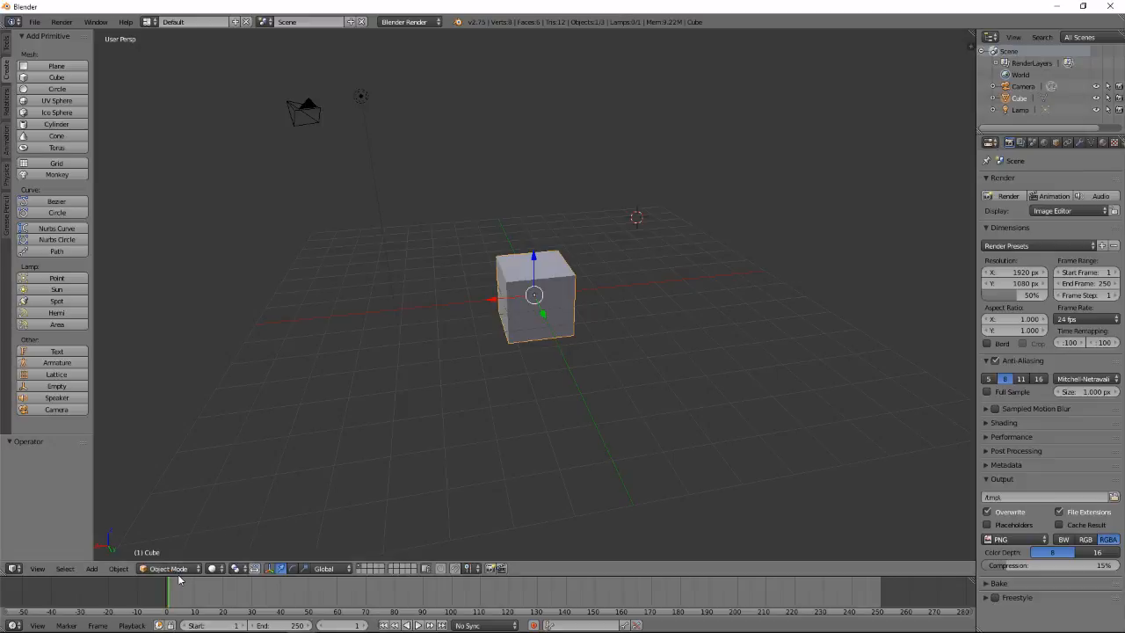
mouse_move(653, 294)
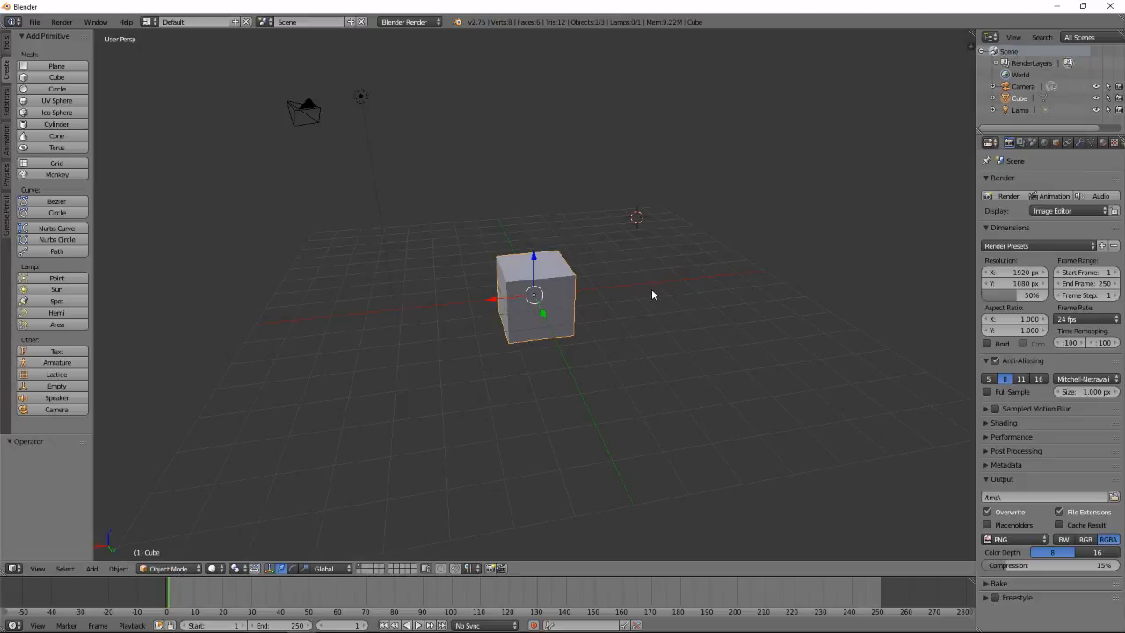
key("Tab")
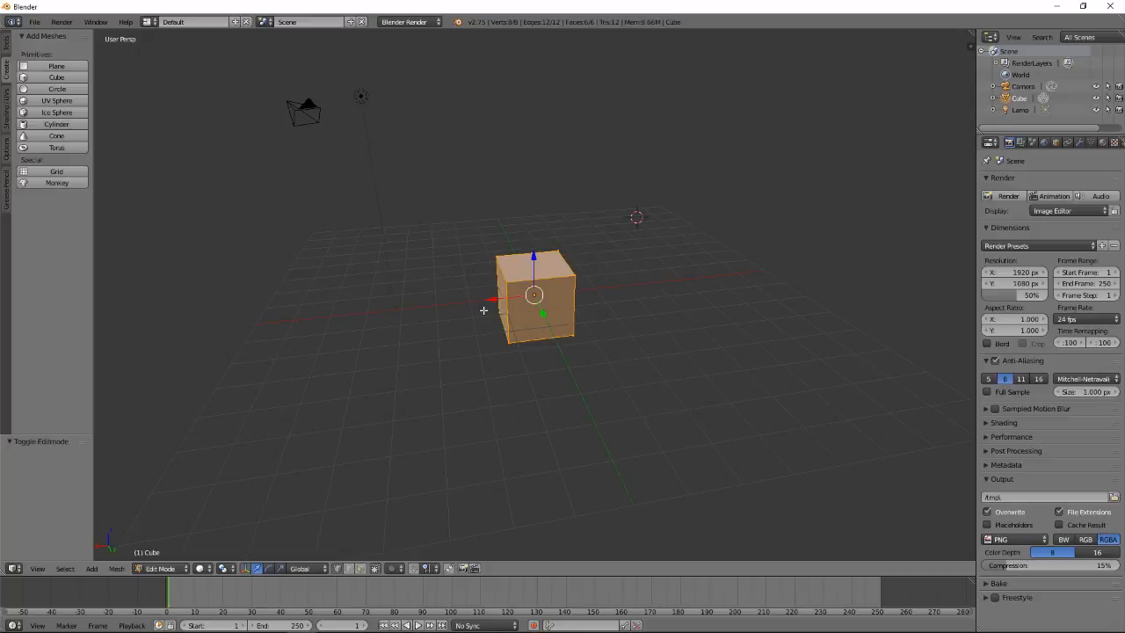
mouse_move(449, 379)
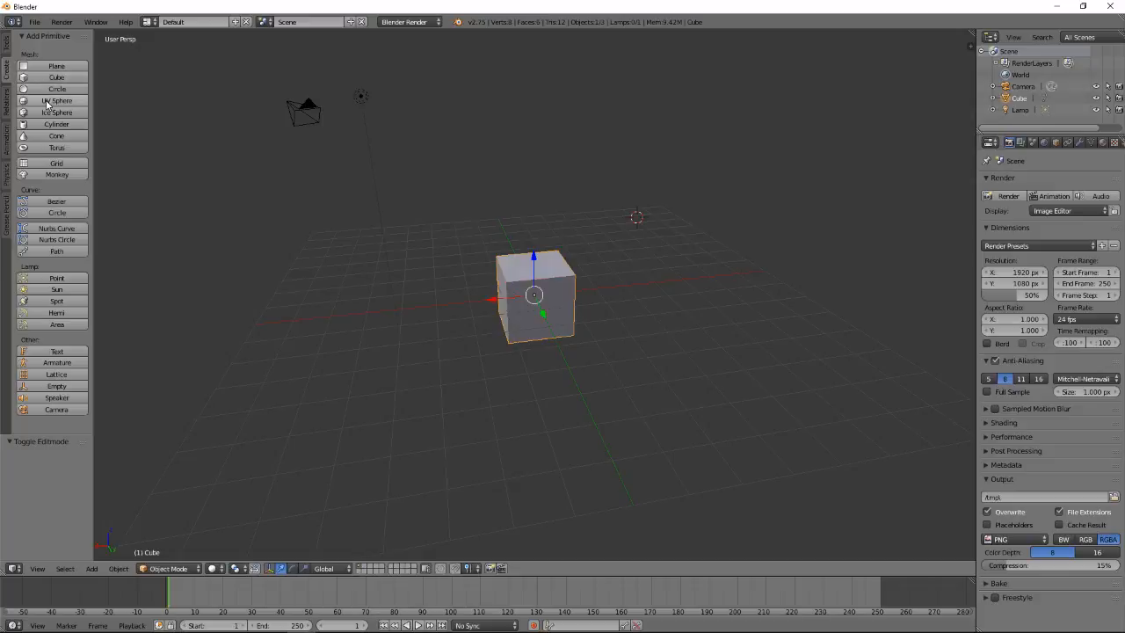
Add a UV sphere, then reselect the cube and switch it into Edit Mode
left_click(56, 100)
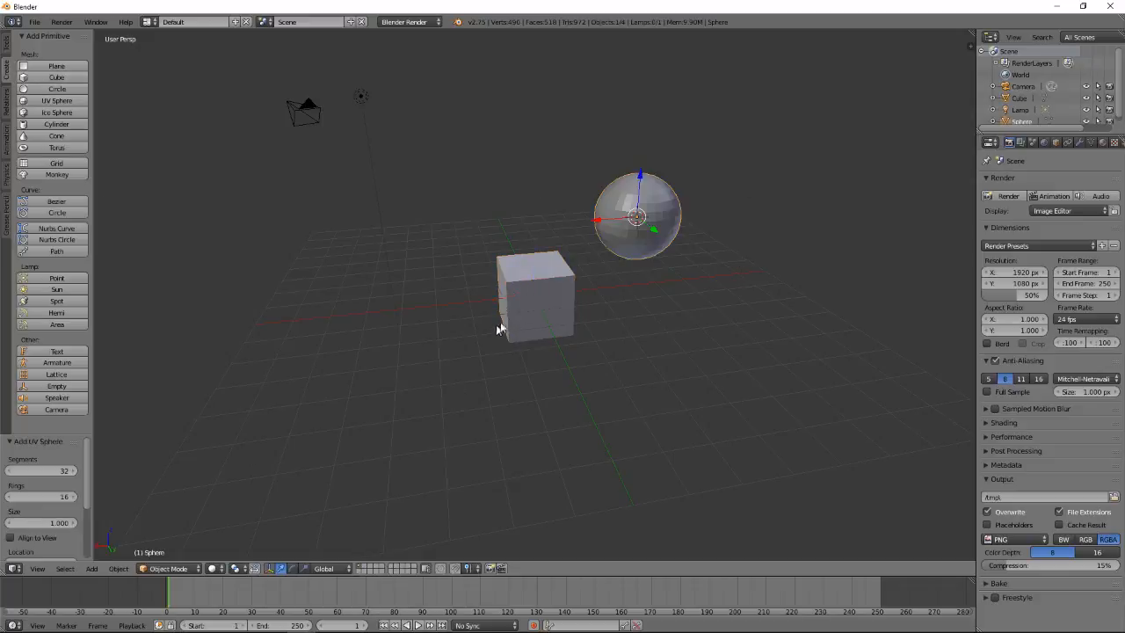
left_click(534, 295)
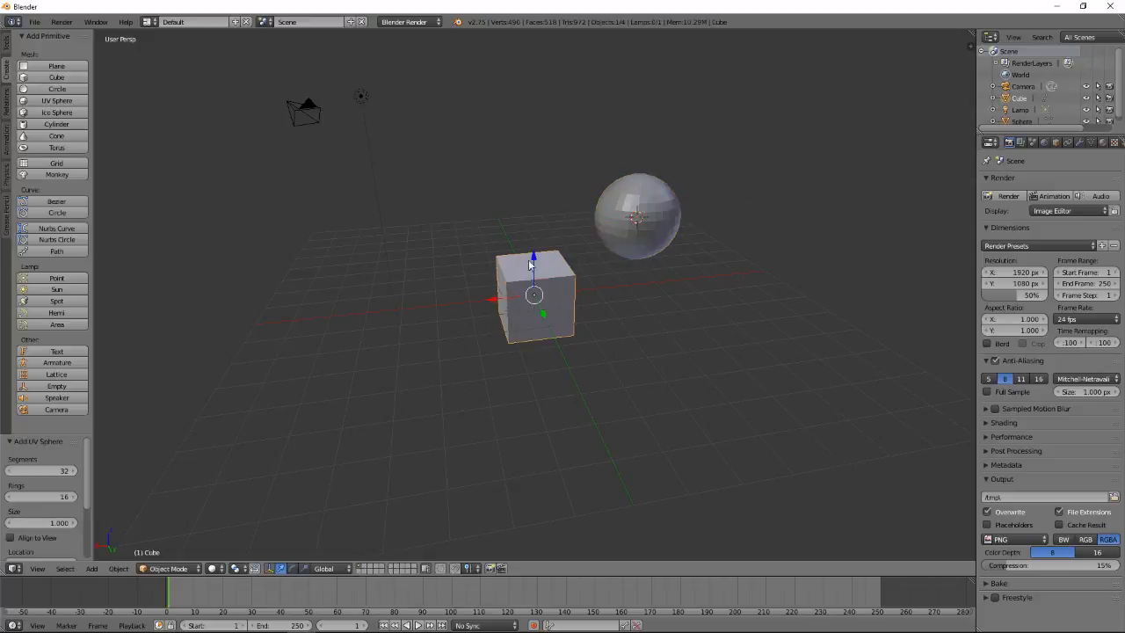
key("Tab")
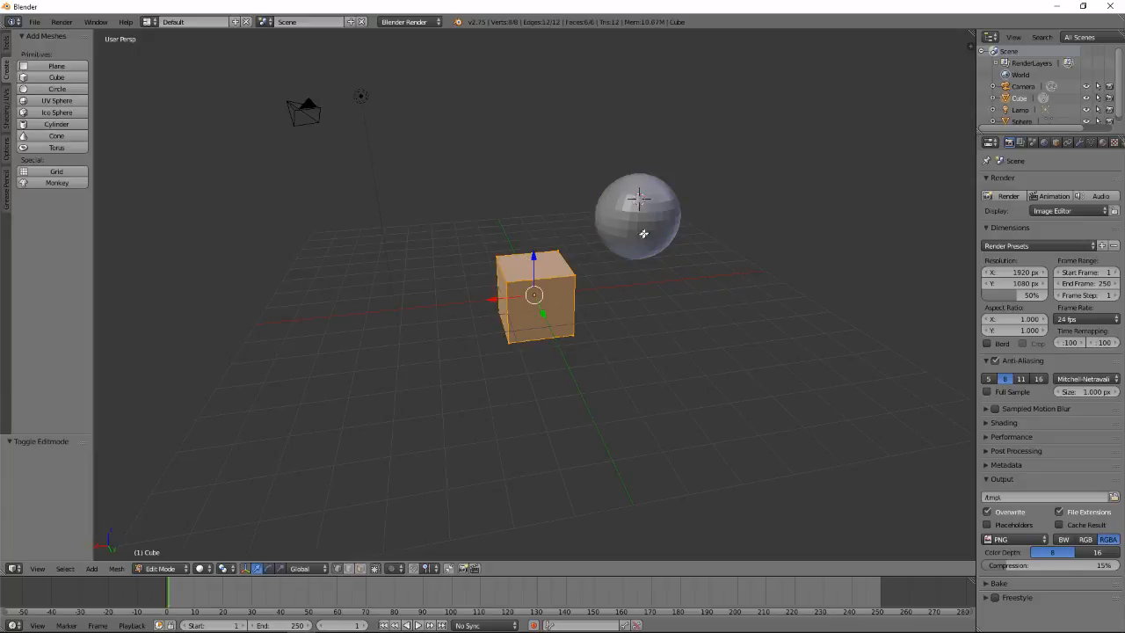
mouse_move(658, 217)
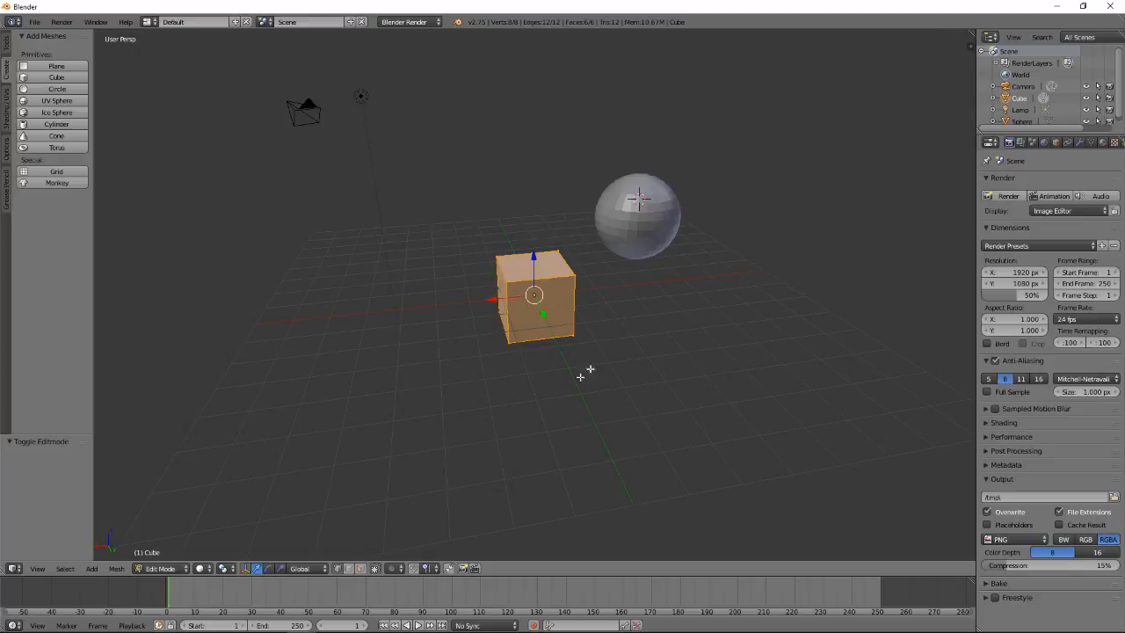
mouse_move(549, 388)
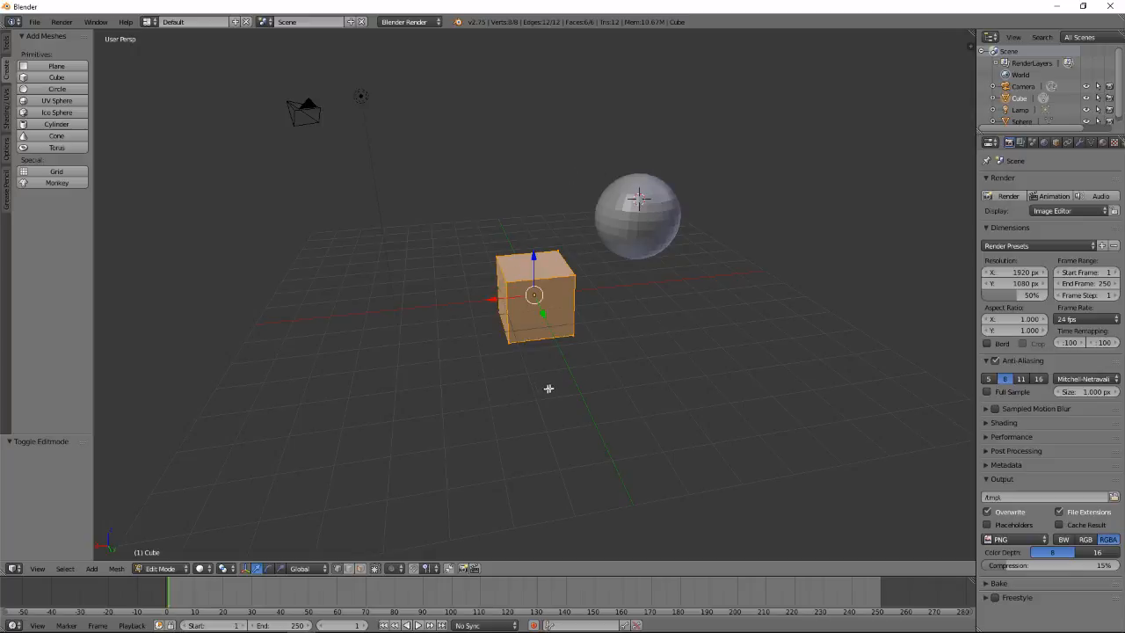
mouse_move(737, 367)
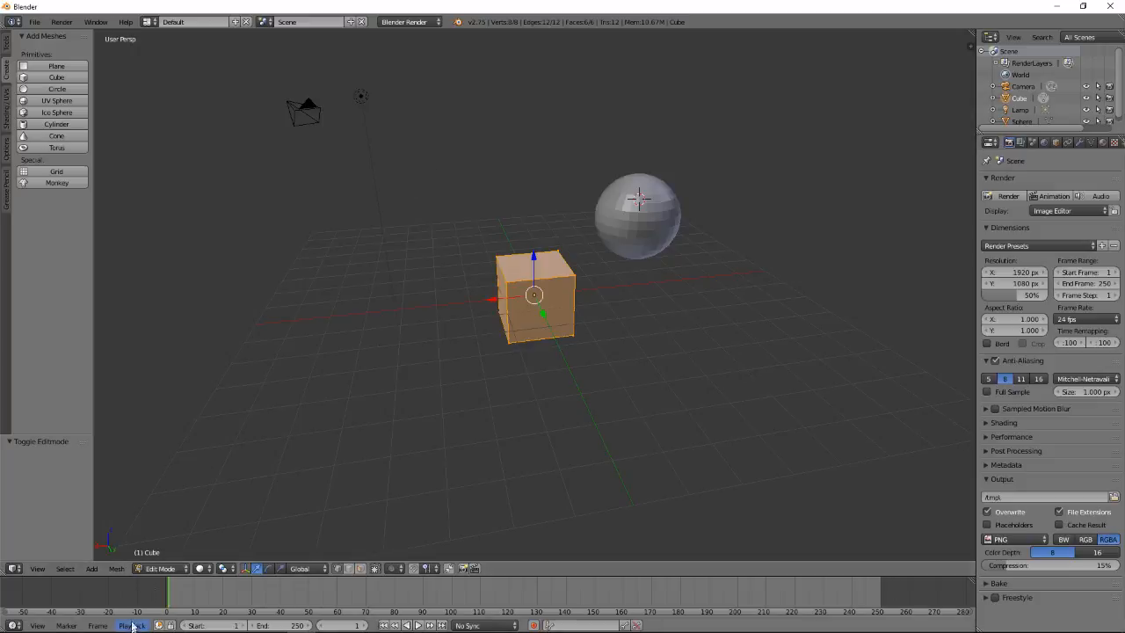
mouse_move(163, 569)
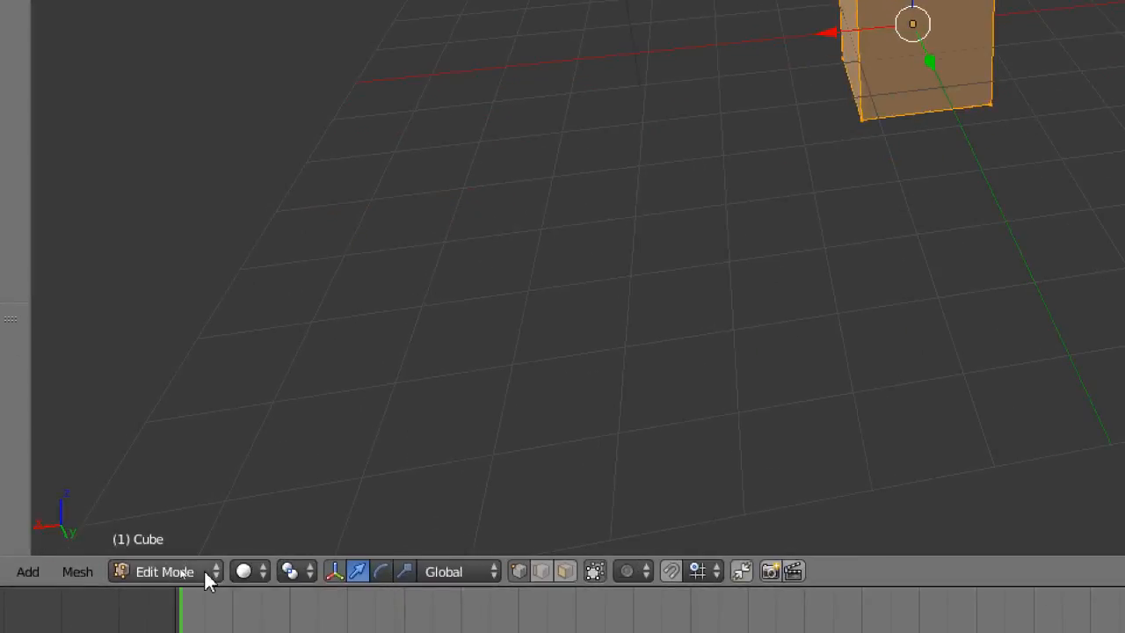
left_click(163, 571)
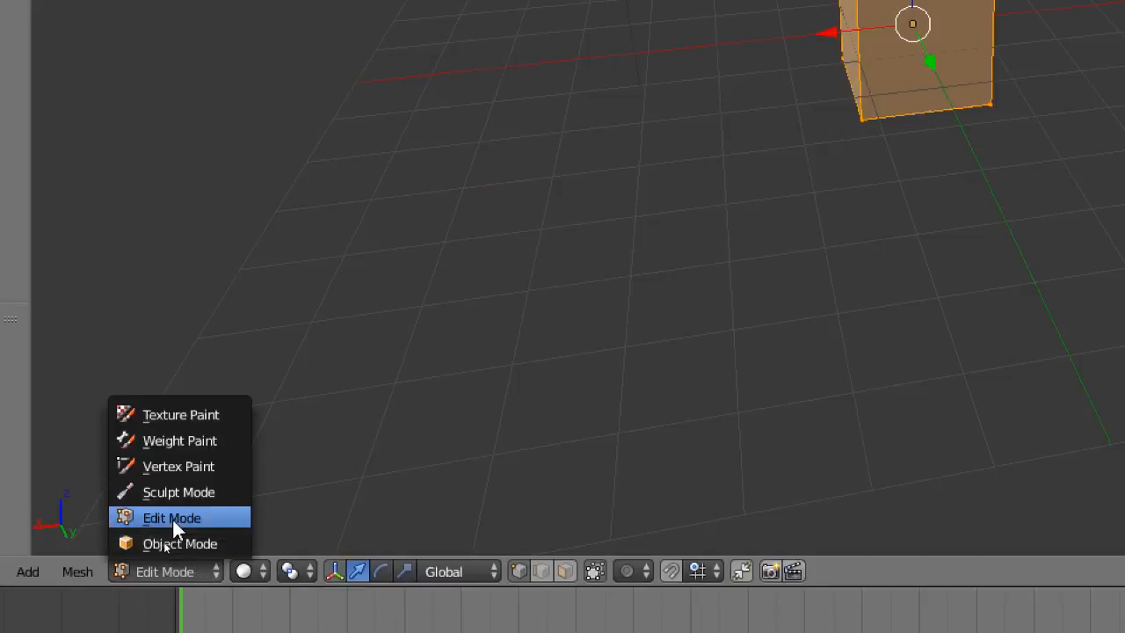
mouse_move(176, 414)
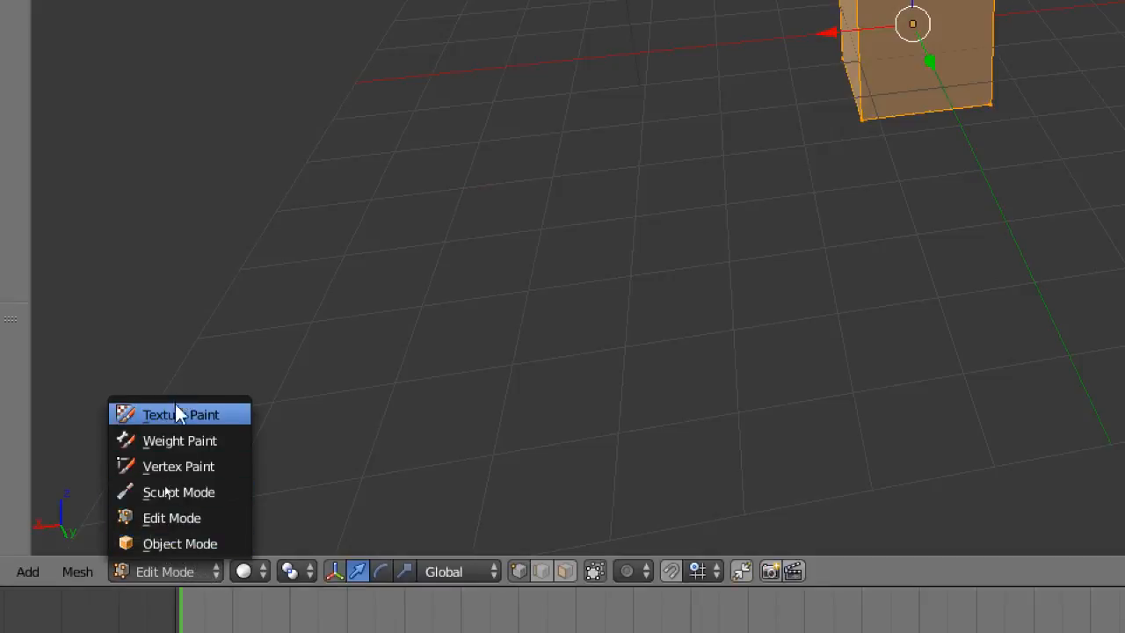
mouse_move(171, 517)
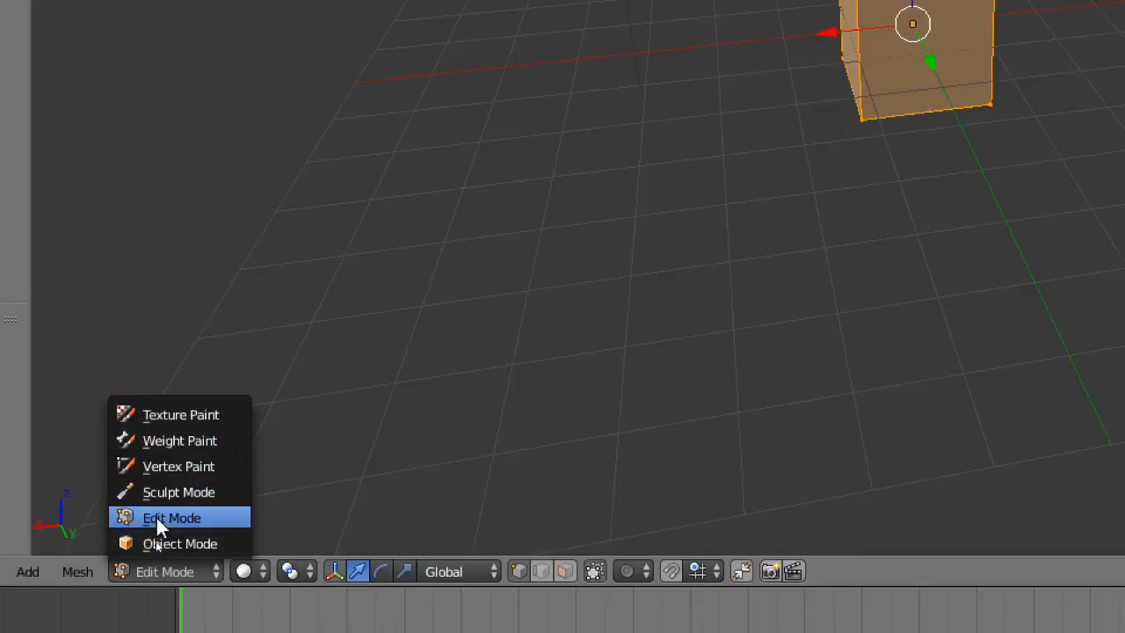
mouse_move(180, 543)
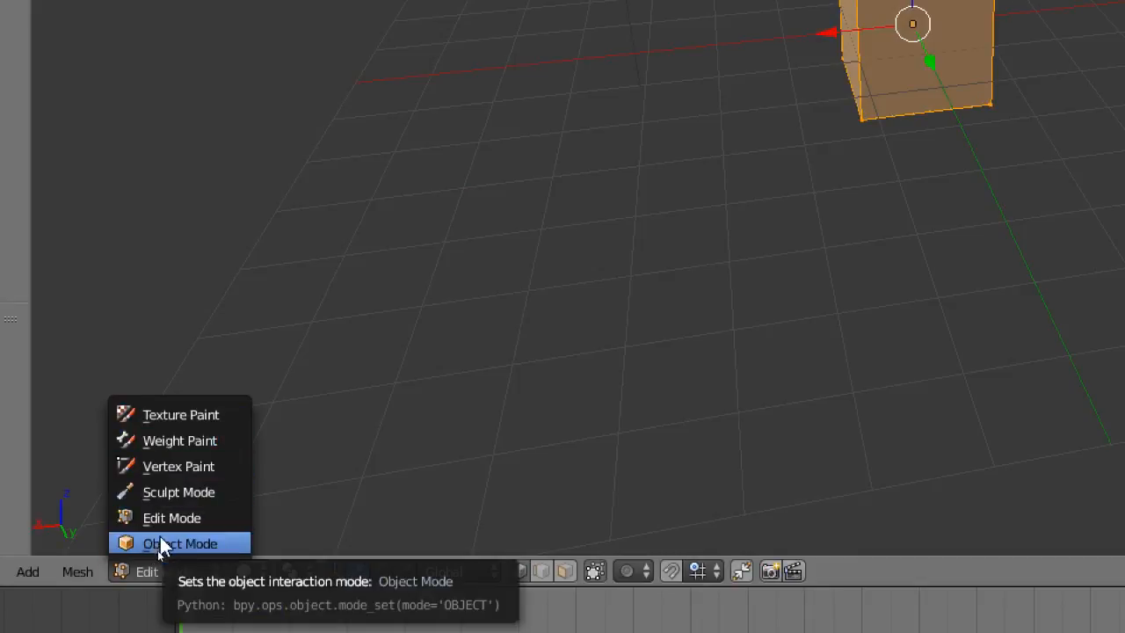
left_click(172, 517)
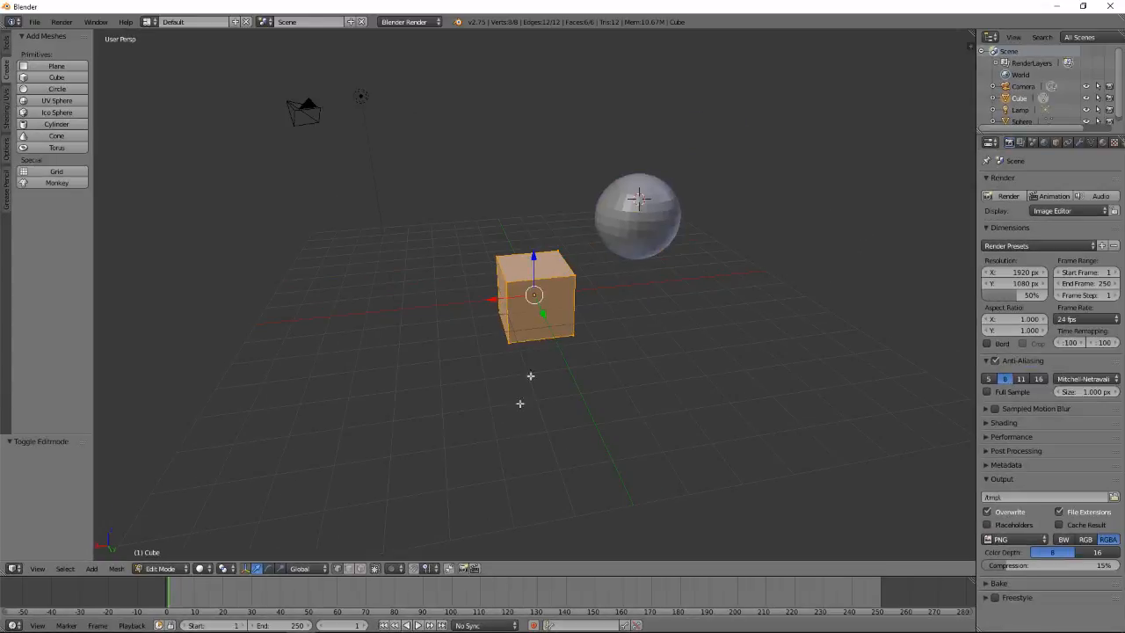
mouse_move(448, 306)
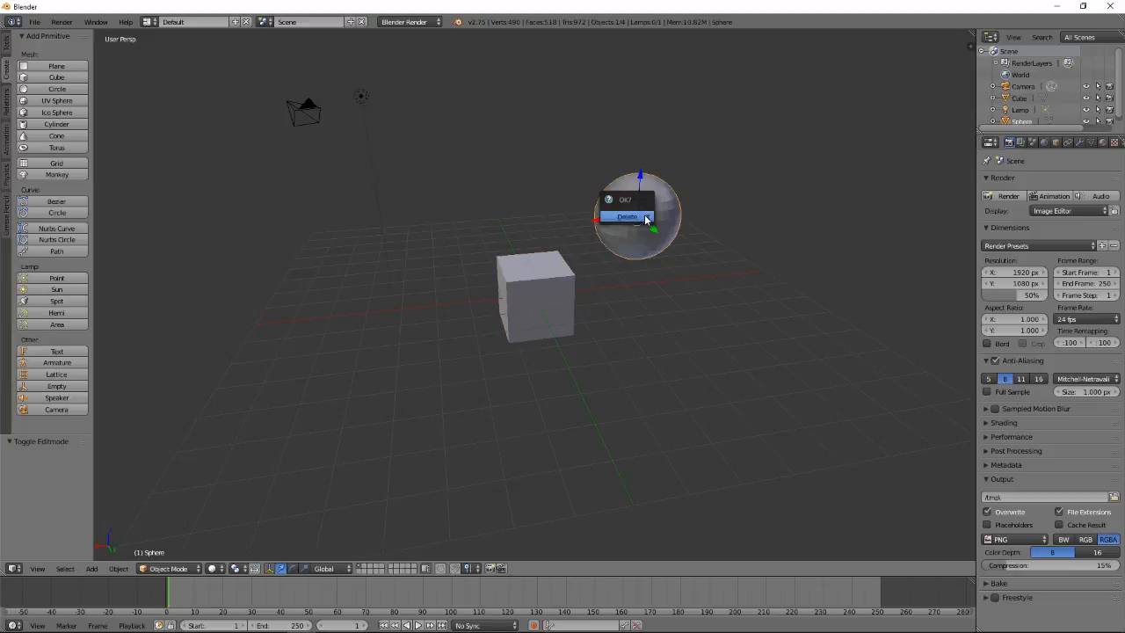
Confirm deleting the sphere and return the cube to Edit Mode
left_click(627, 216)
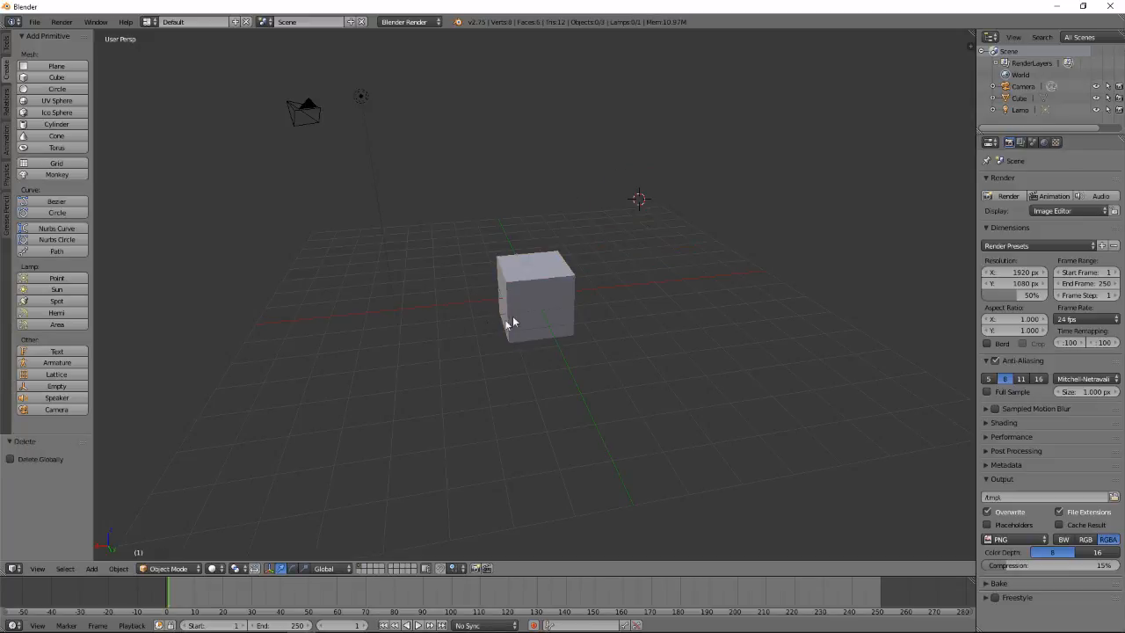
key("Tab")
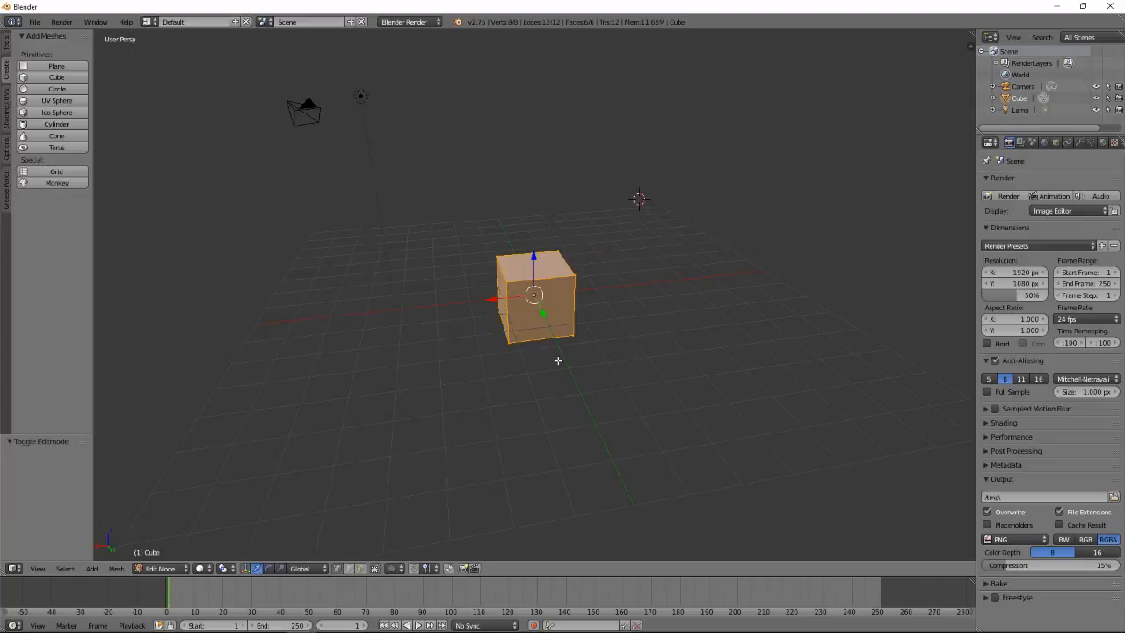
mouse_move(587, 291)
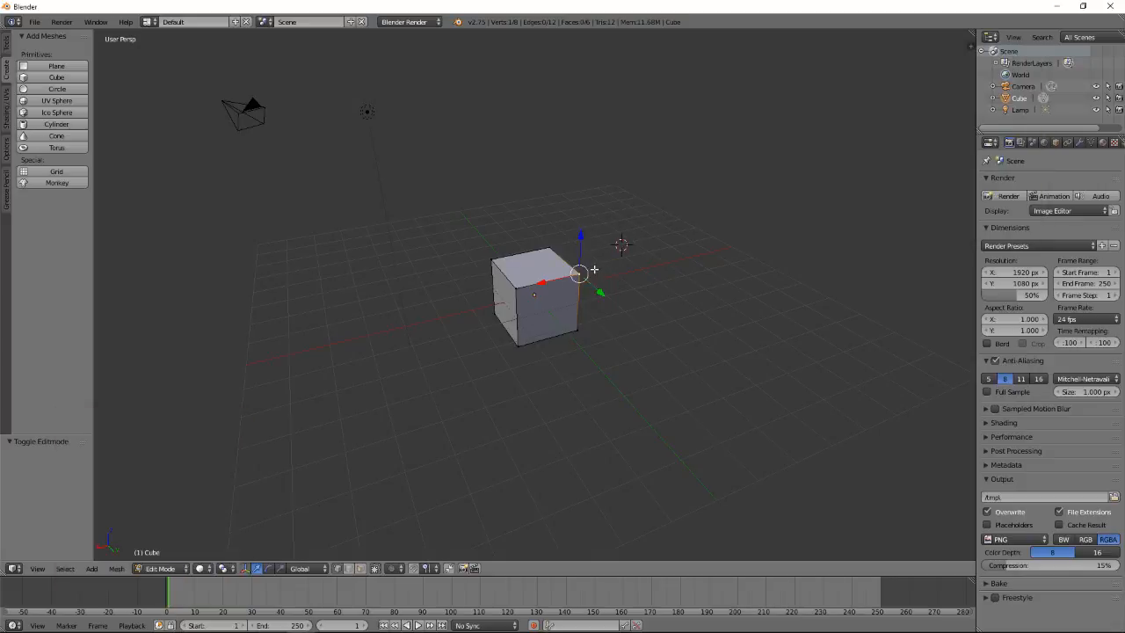
left_click_drag(579, 272, 635, 367)
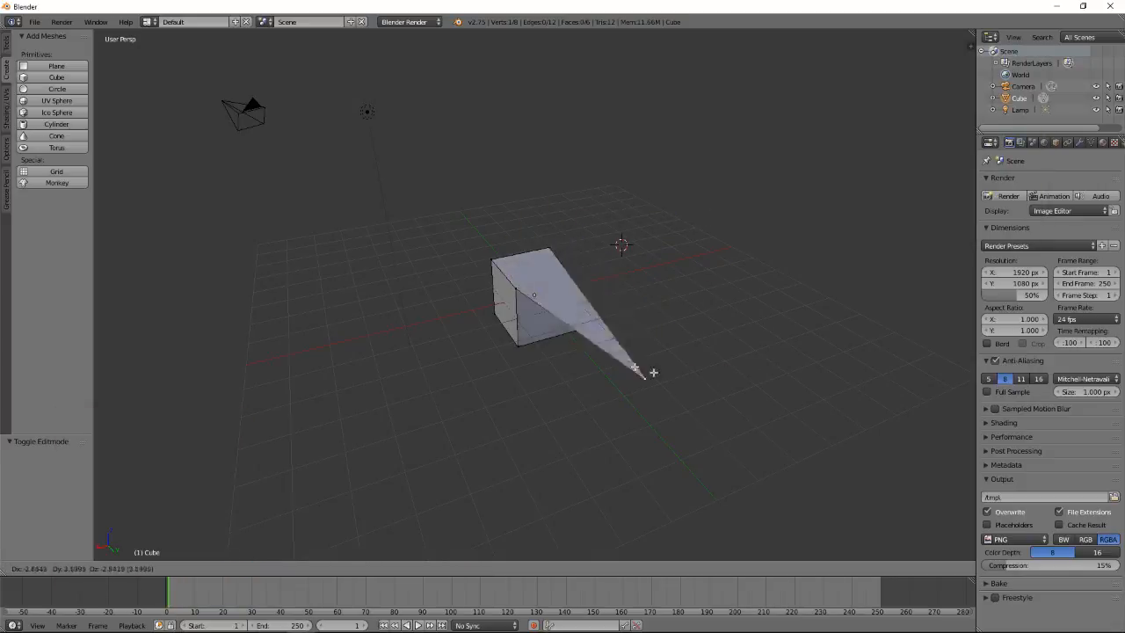
left_click_drag(635, 369, 536, 296)
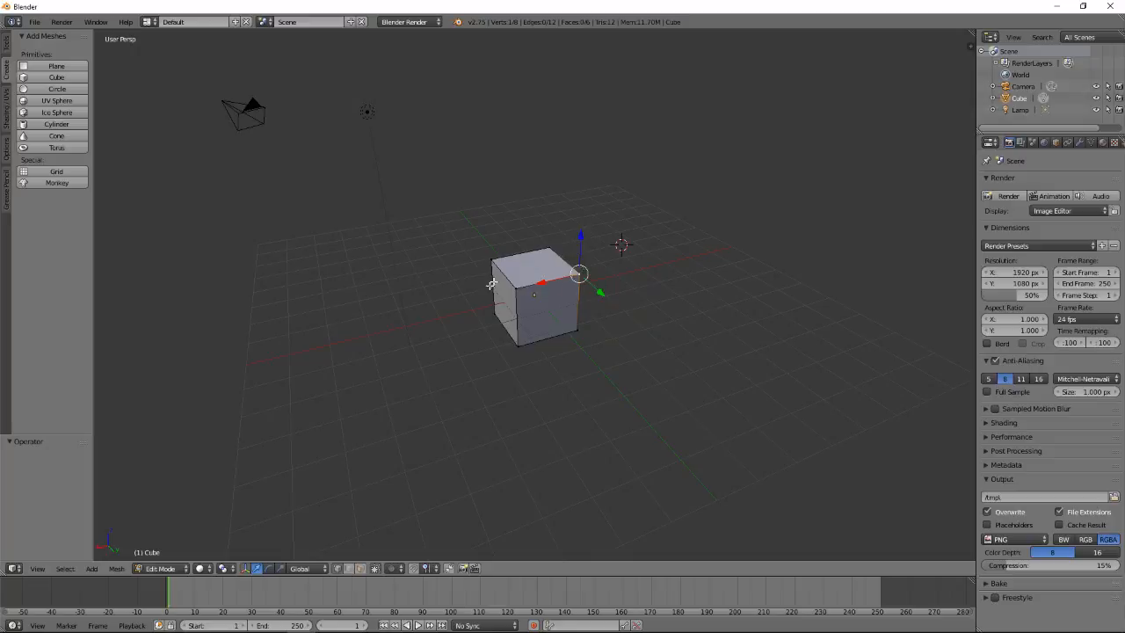
mouse_move(489, 384)
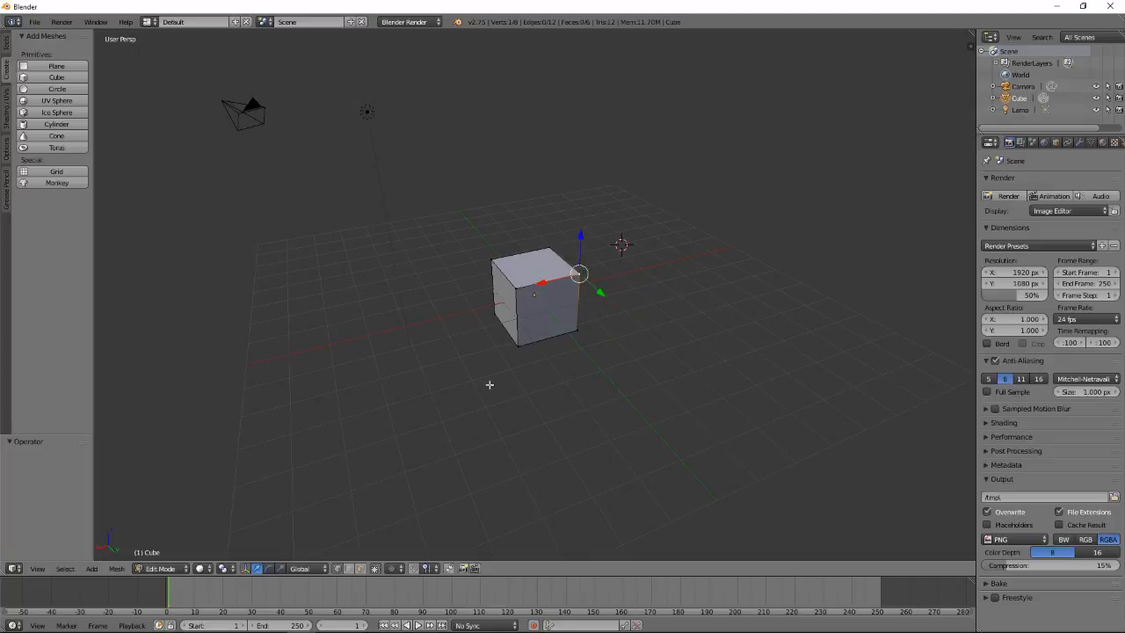
mouse_move(541, 340)
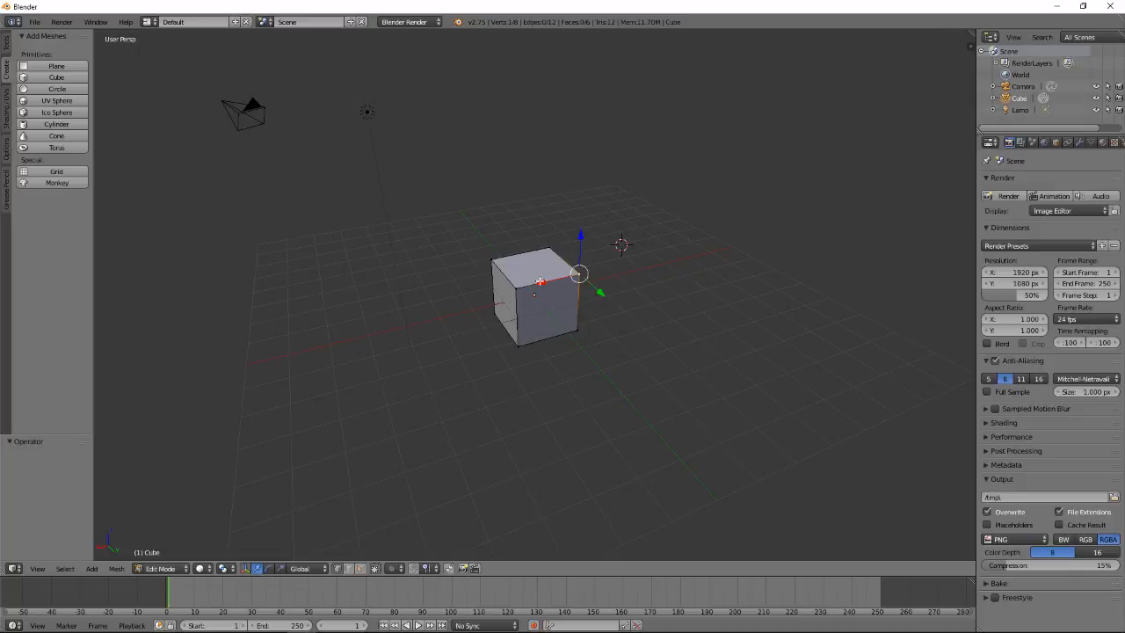
mouse_move(446, 404)
type("Select Multiple")
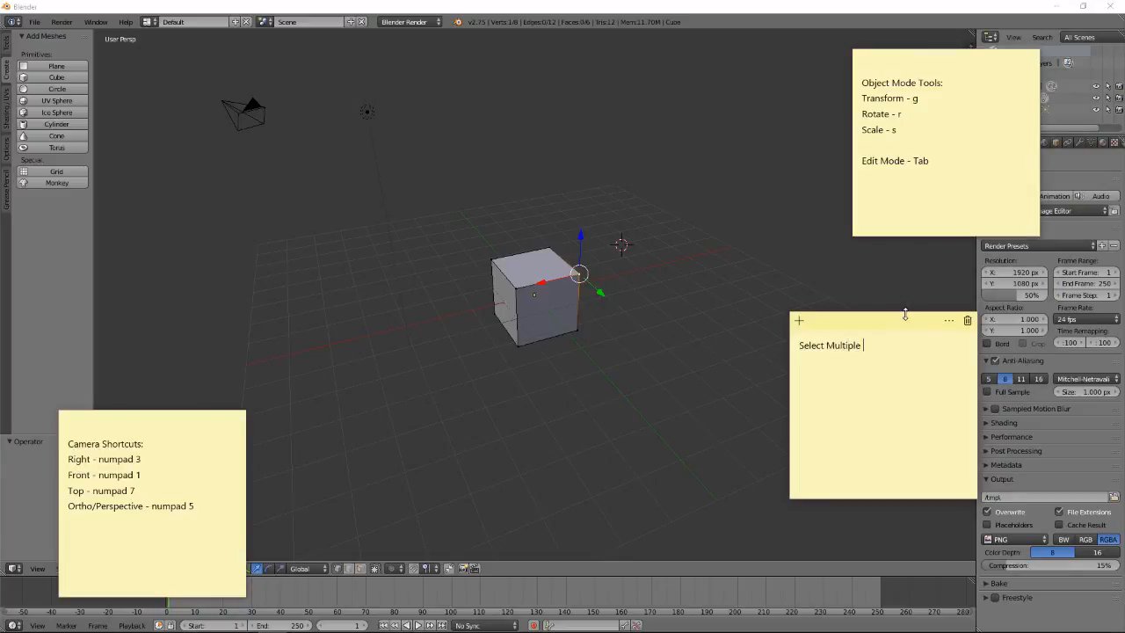
Finish the note heading with the word 'Things'
type("Things")
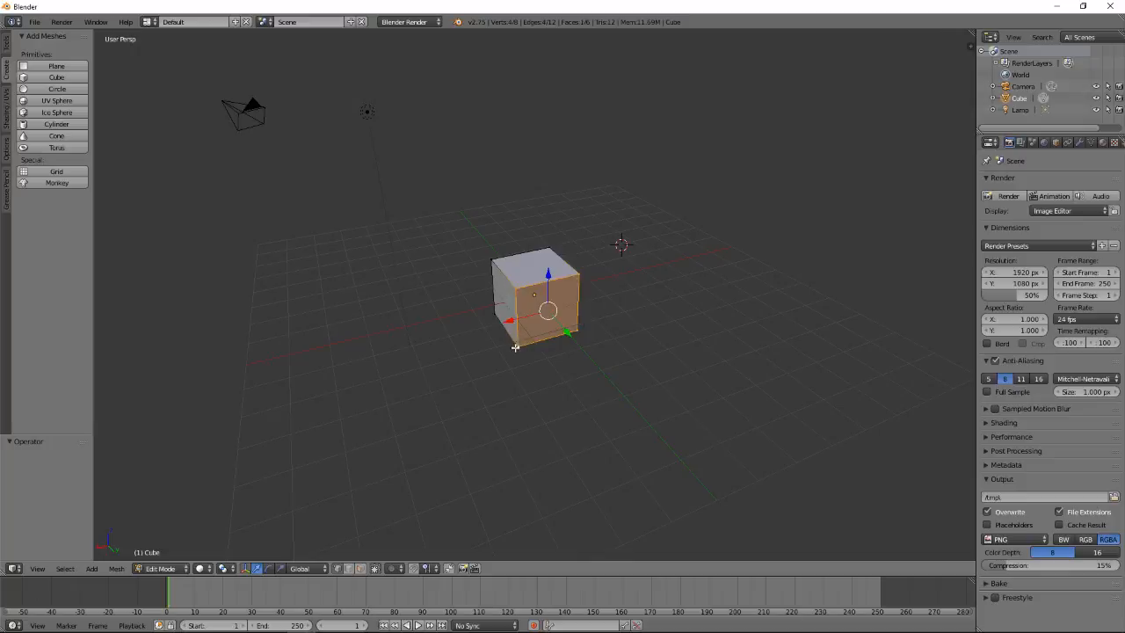
mouse_move(532, 339)
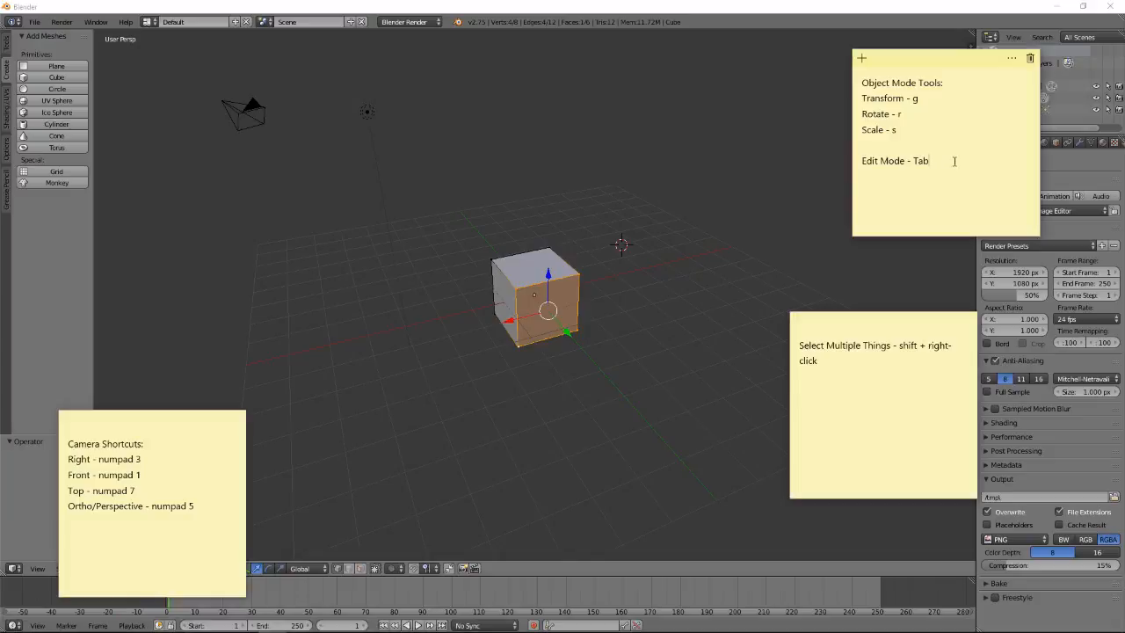
Start the undo reminder line with 'Use' and return to the Blender window
type("Useful Shortcut UNDO - ctrl+z")
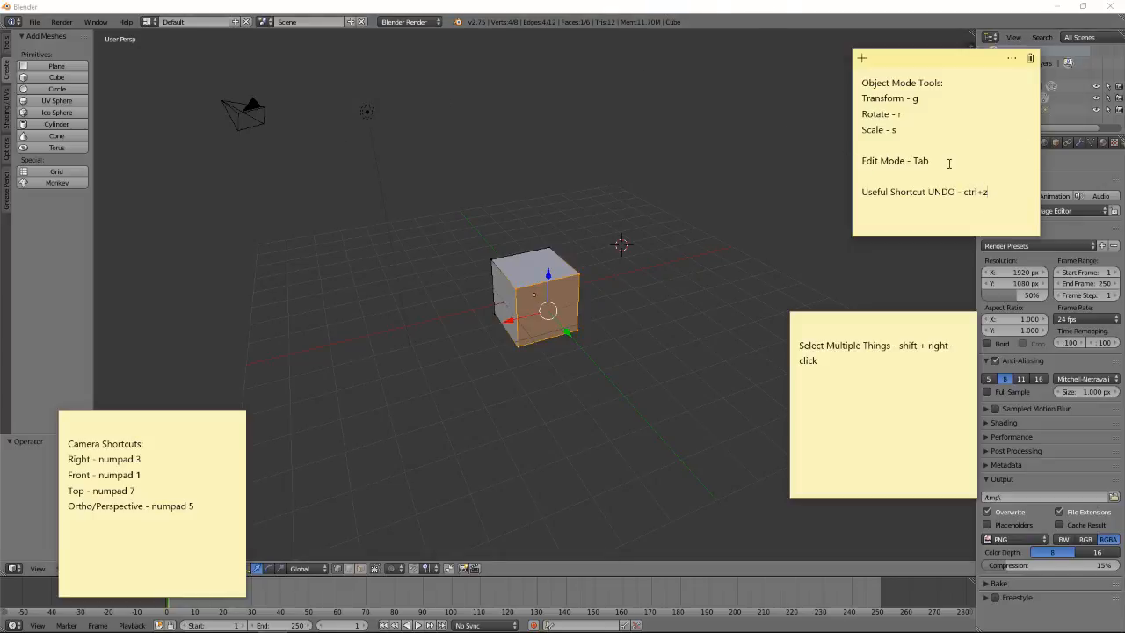
key("Tab")
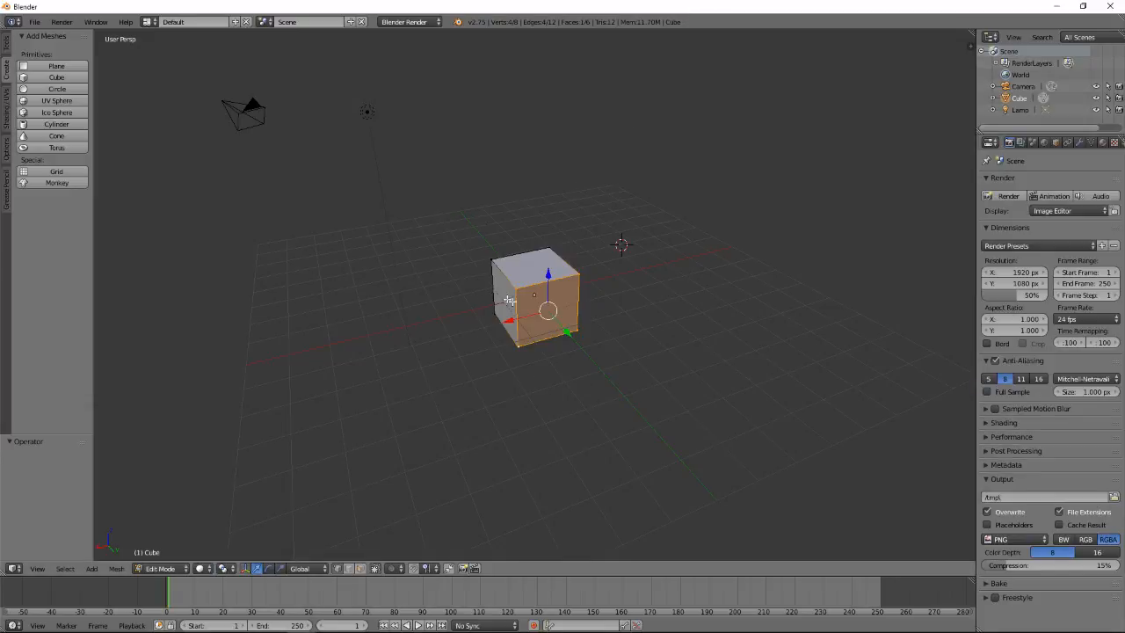
mouse_move(531, 330)
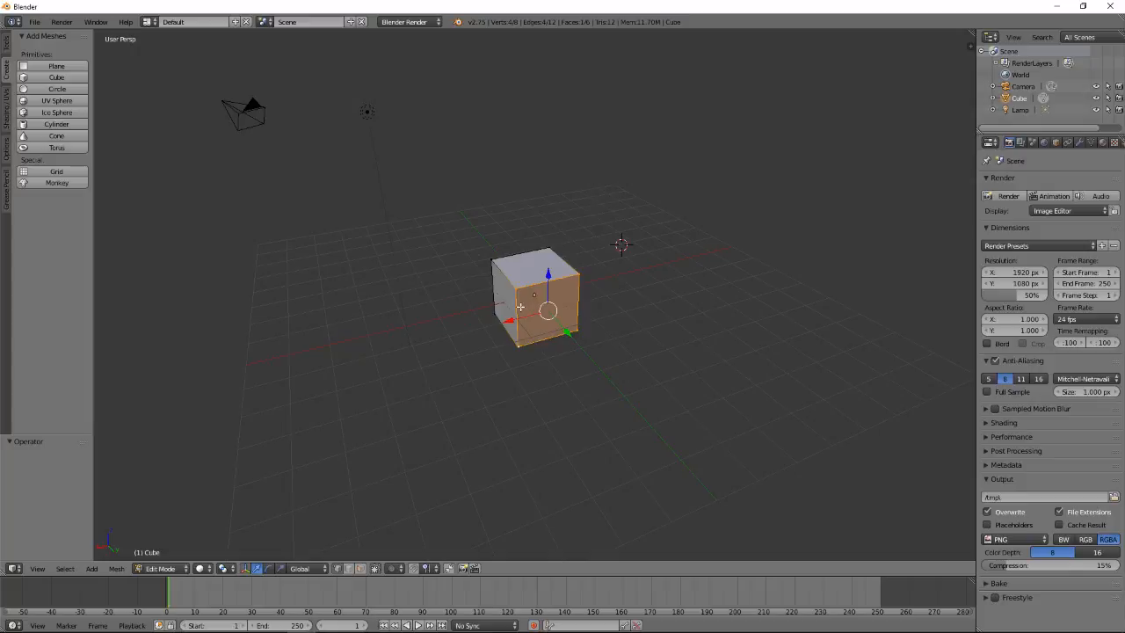
mouse_move(423, 258)
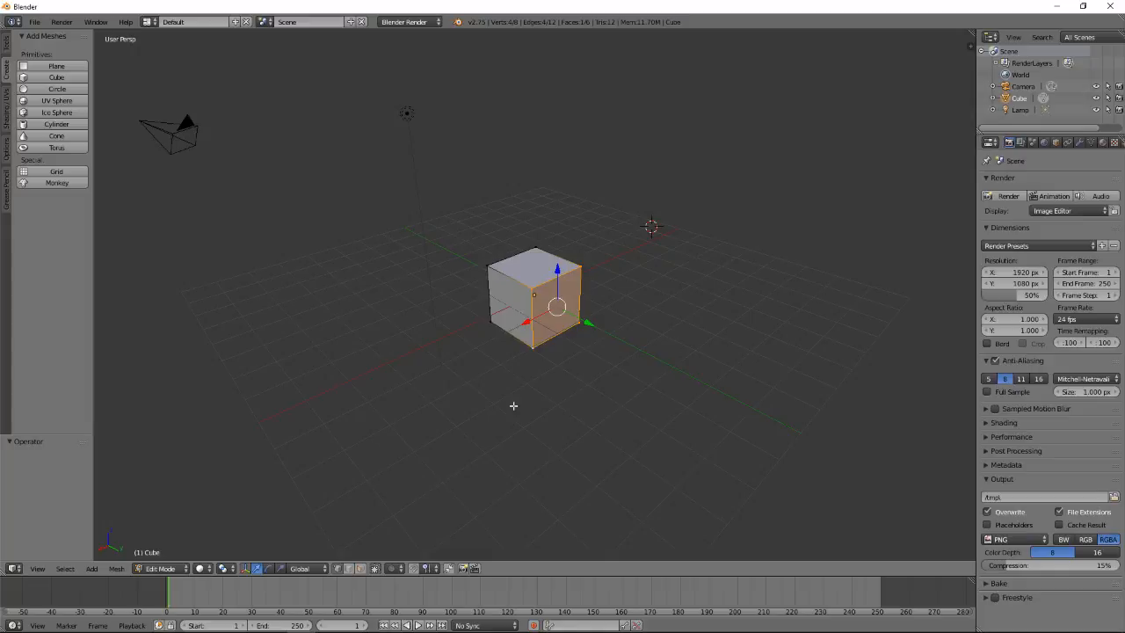
mouse_move(662, 384)
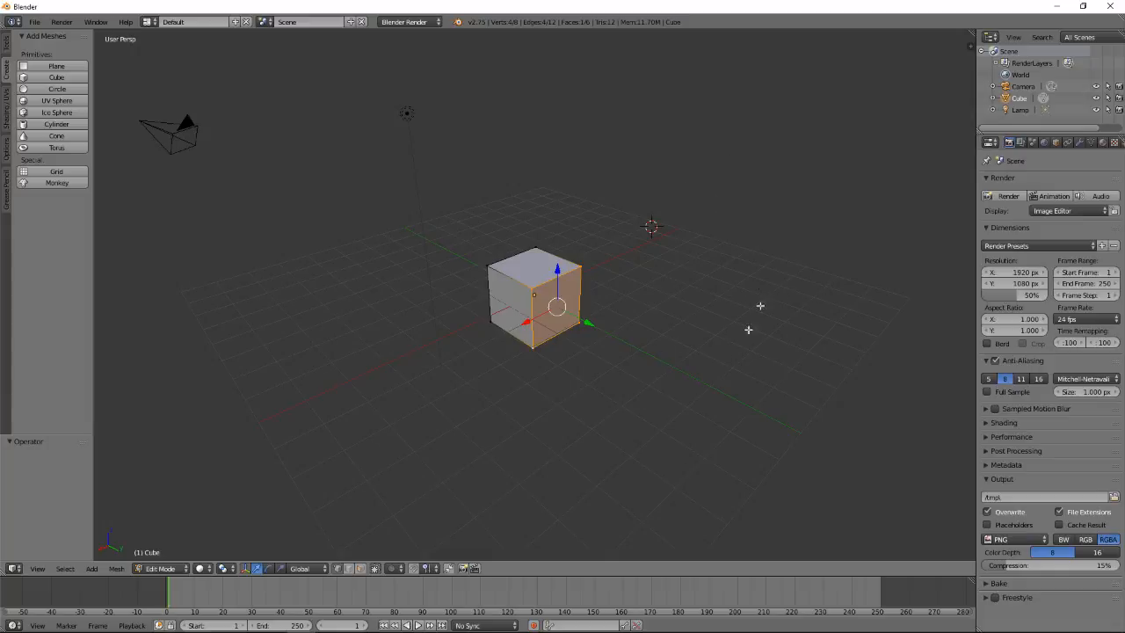
mouse_move(57, 564)
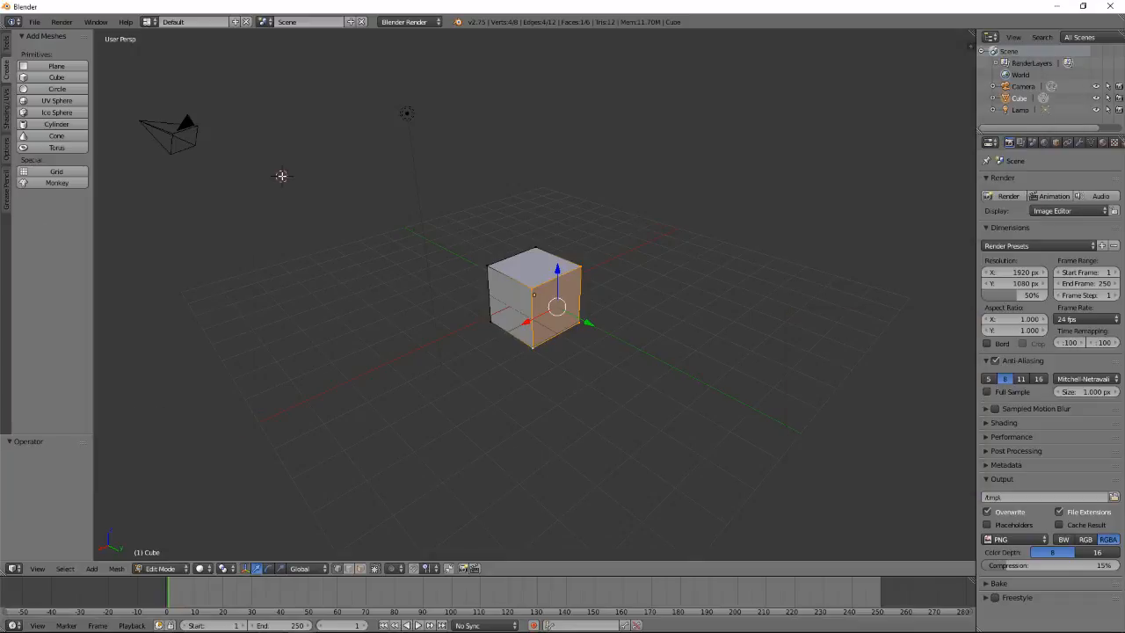
Switch the 3D view to the preset Top viewpoint via Numpad 7 and the View menu
key("7")
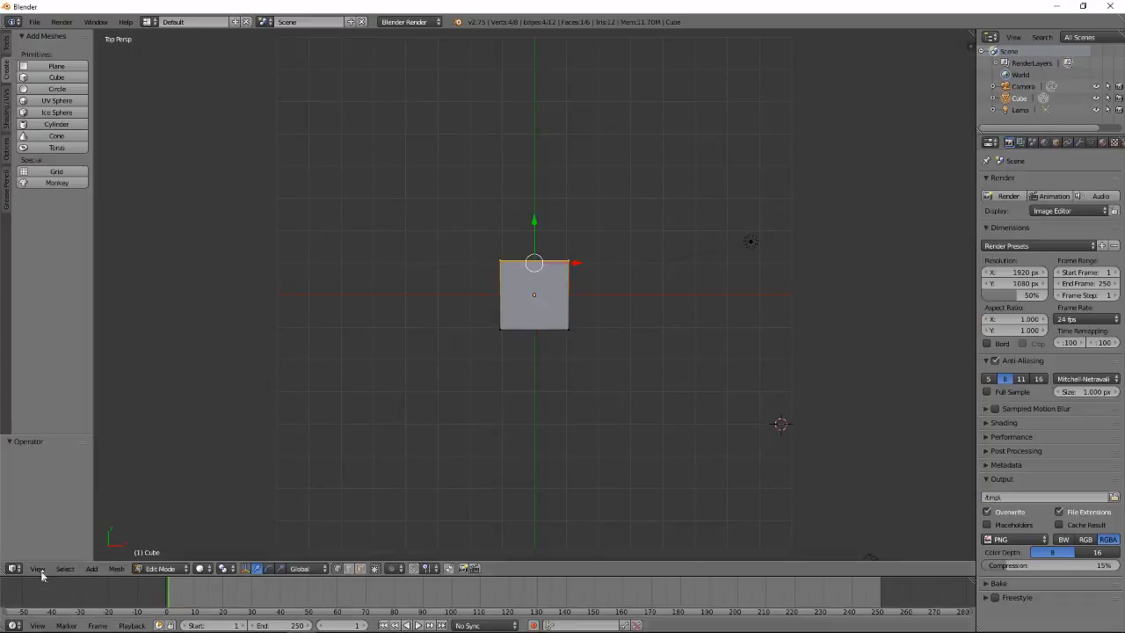
left_click(37, 568)
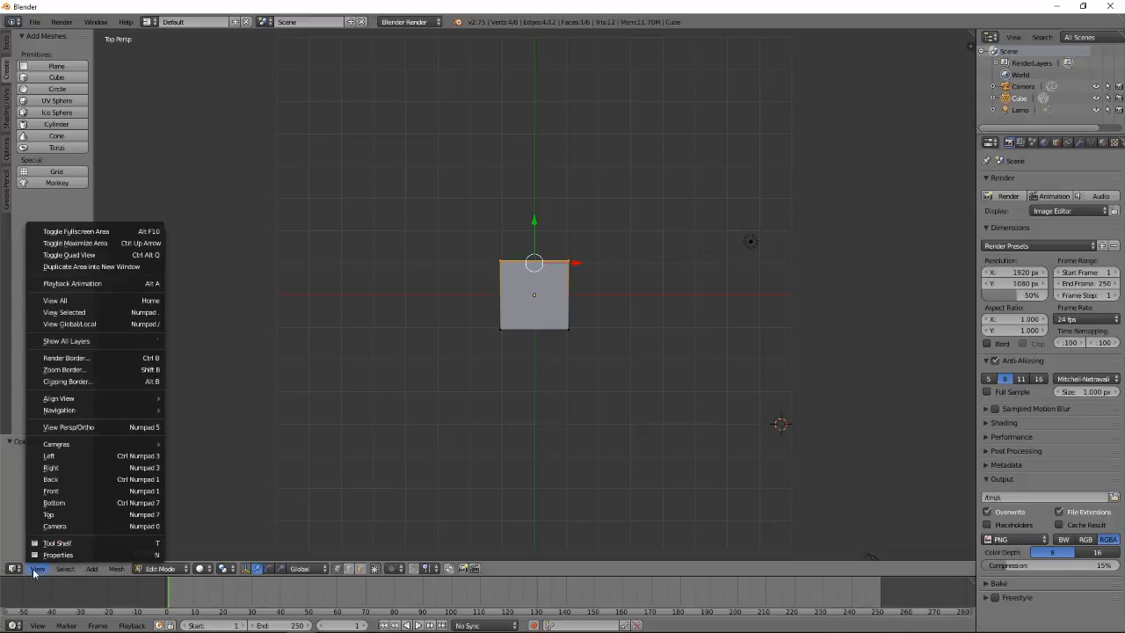
mouse_move(49, 514)
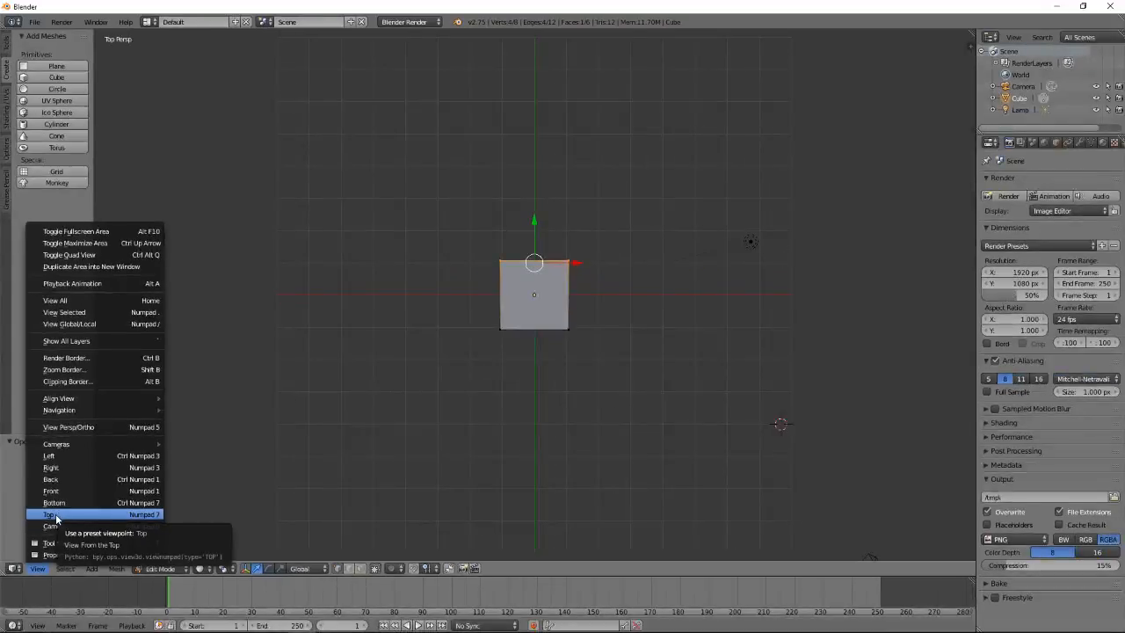
left_click(50, 514)
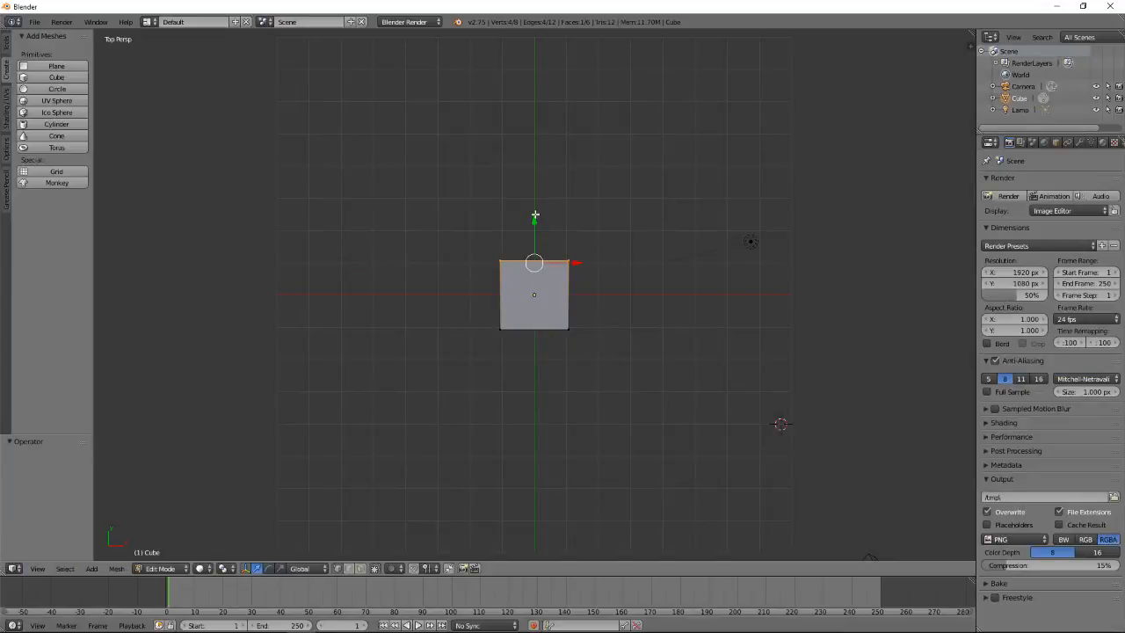
mouse_move(437, 233)
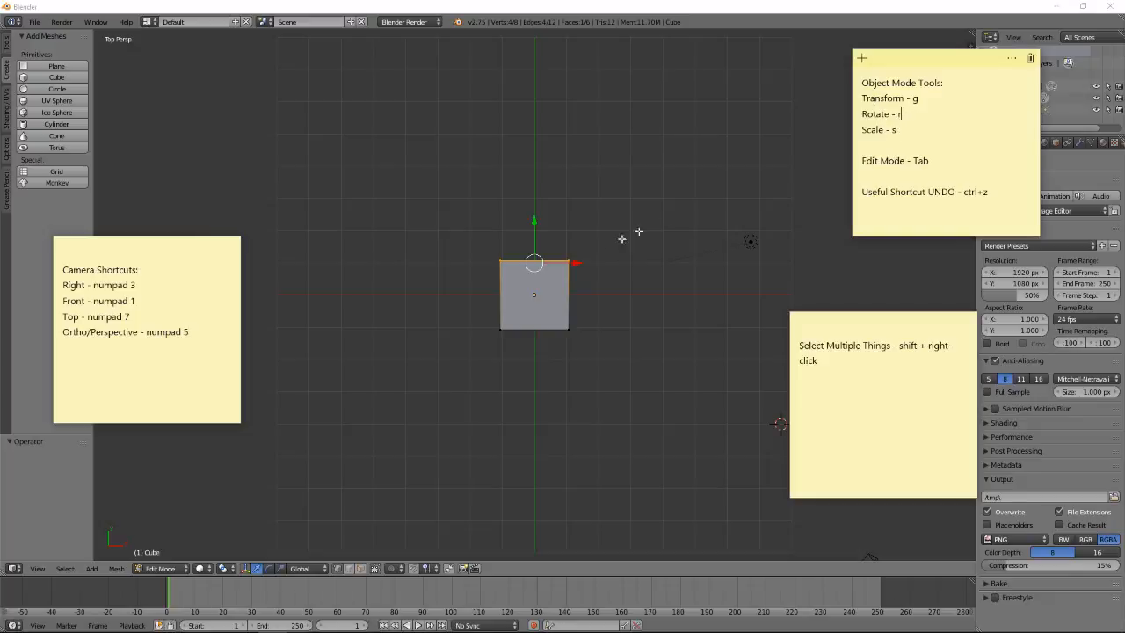
mouse_move(516, 216)
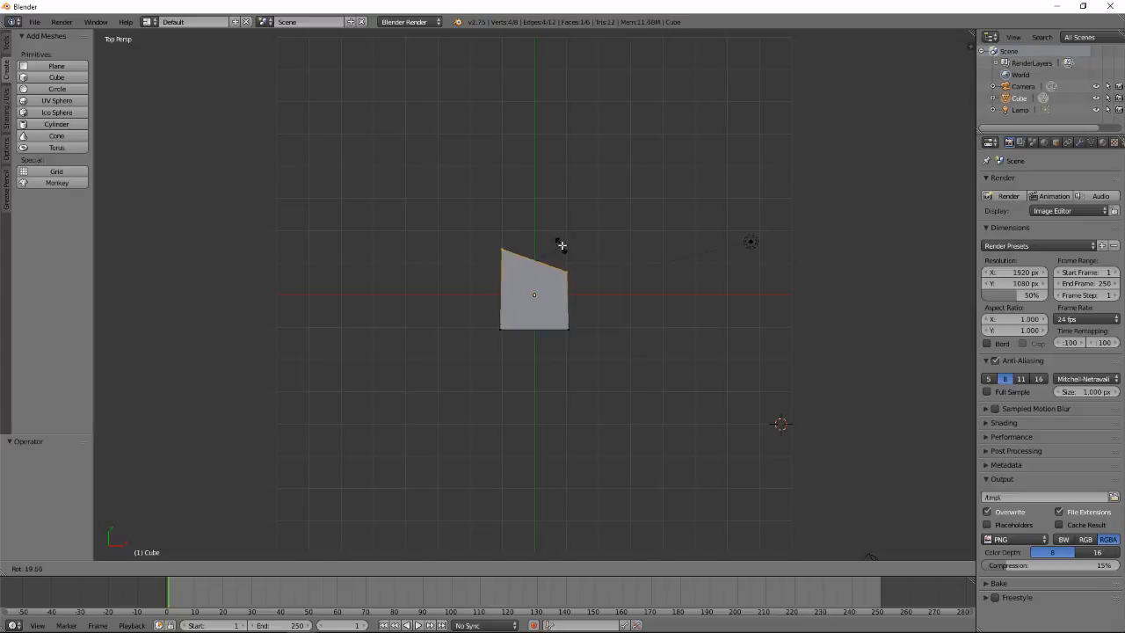
left_click_drag(561, 245, 565, 255)
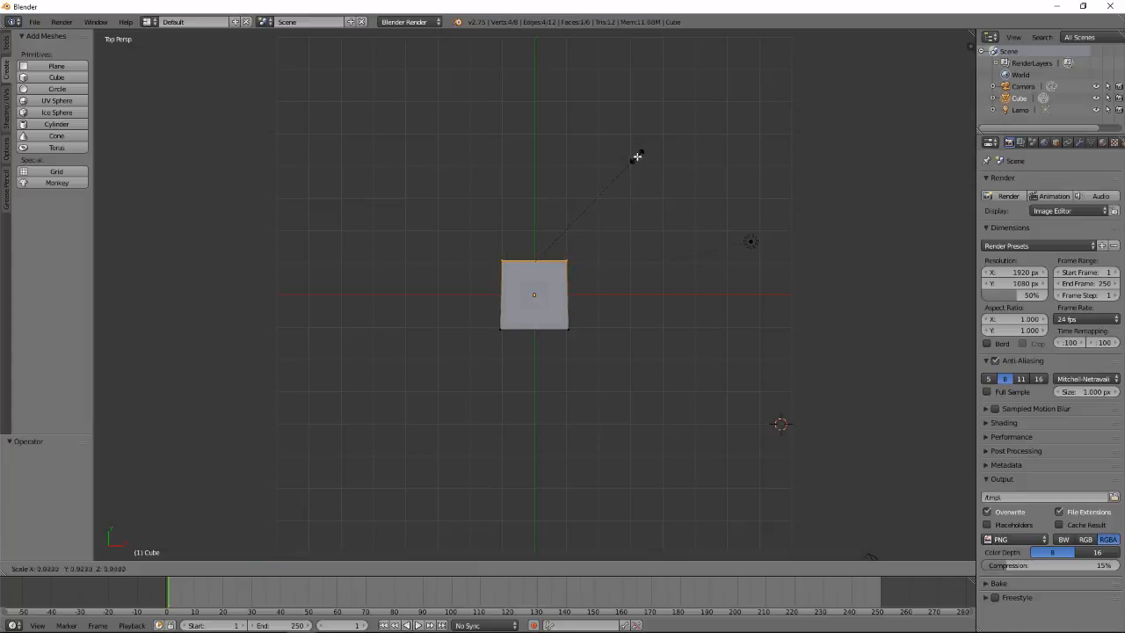
left_click_drag(637, 156, 587, 191)
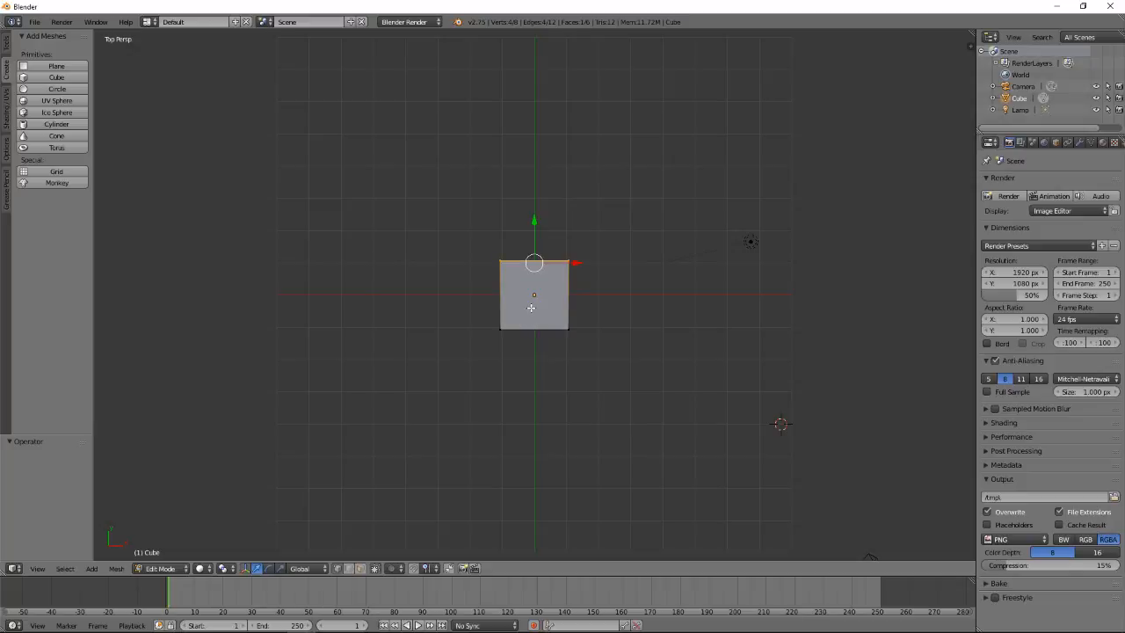
mouse_move(453, 153)
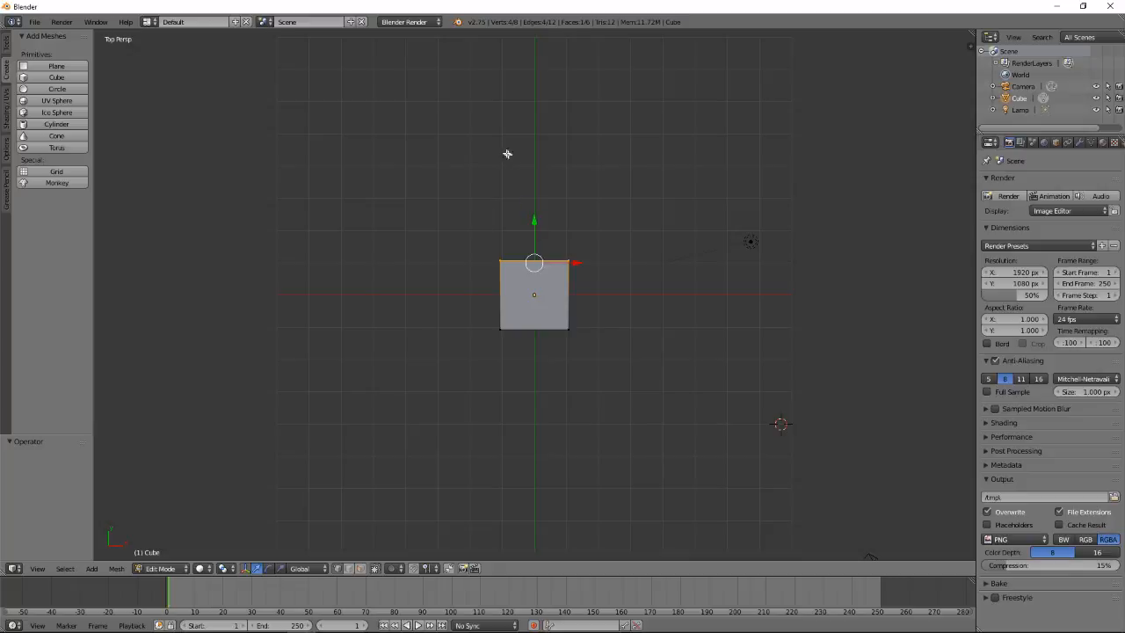
mouse_move(545, 263)
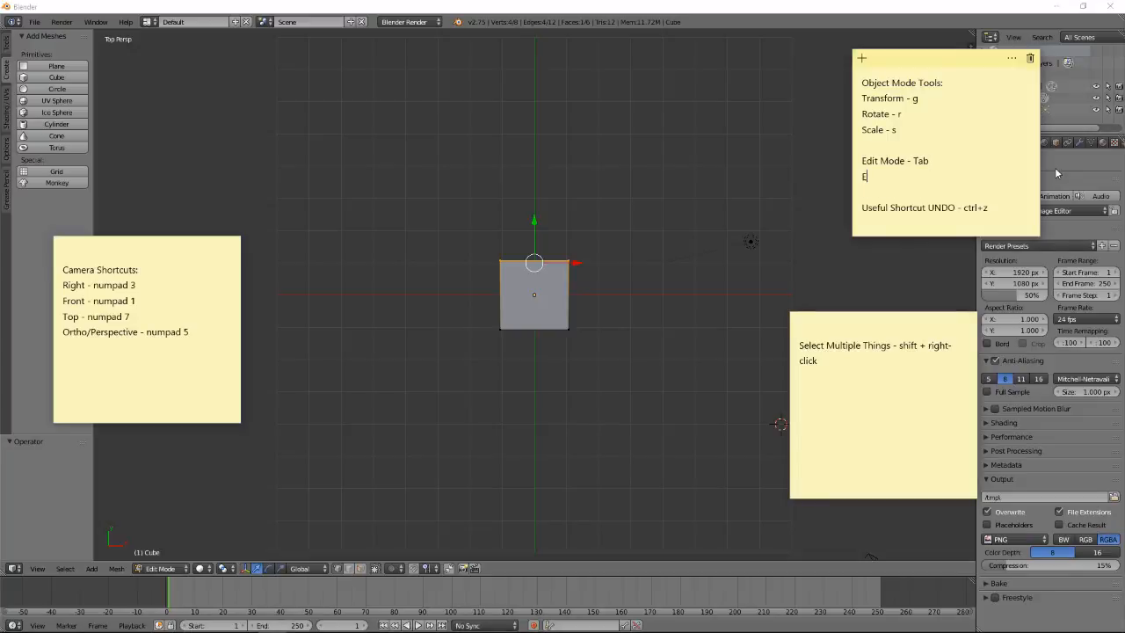
Complete the word 'Extrude' on the new line under Edit Mode
type("xtrude")
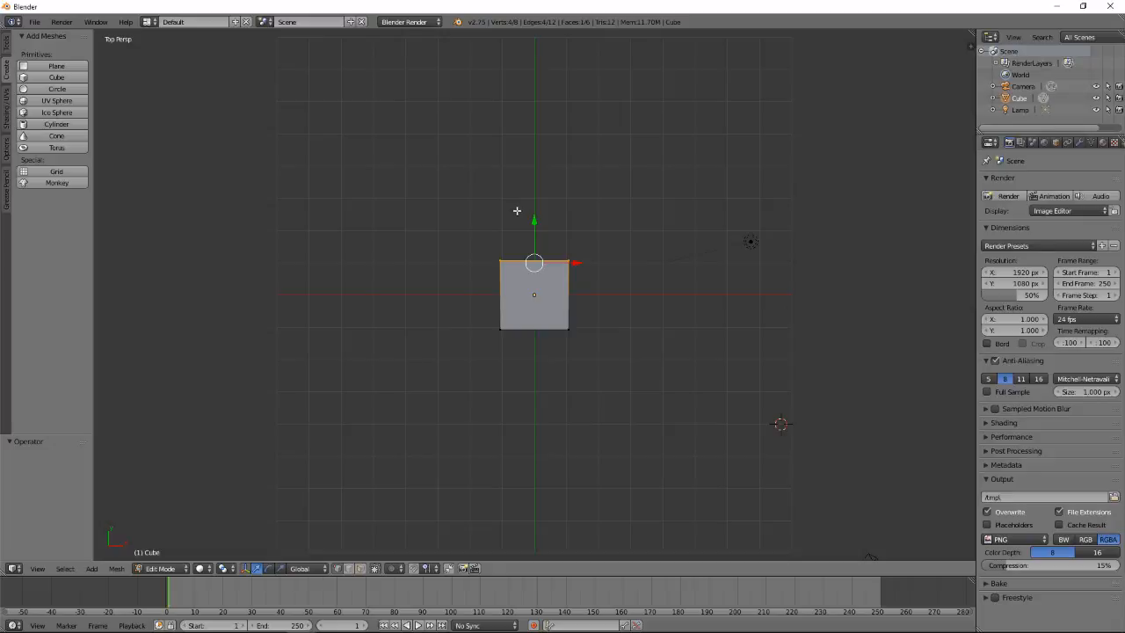
Pull a new section upward from the cube's selected top edge
key("v")
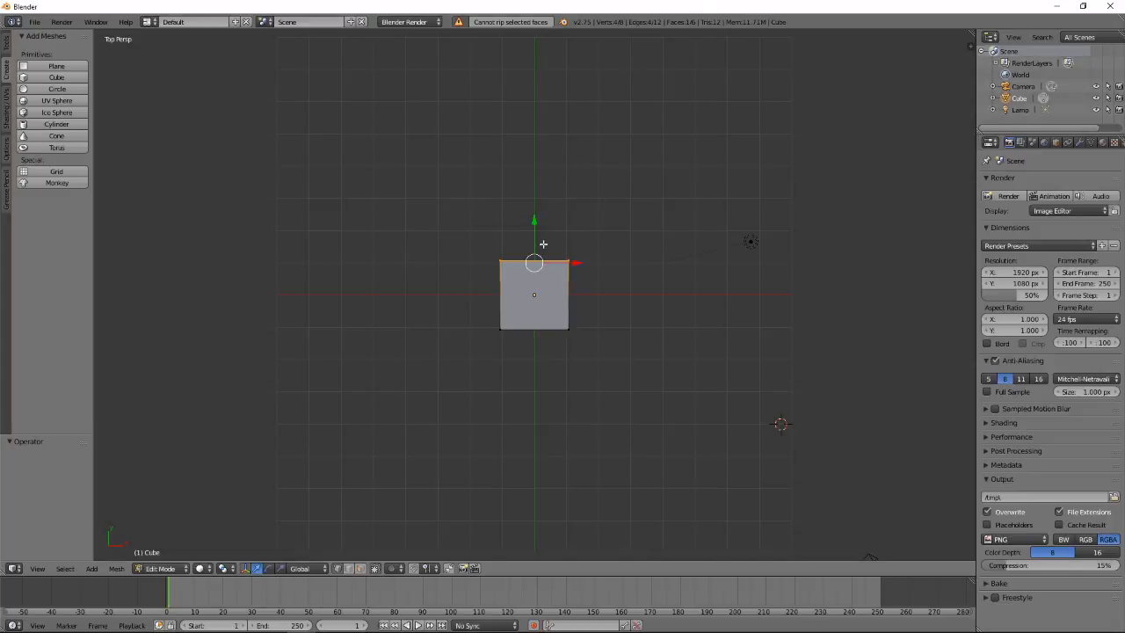
left_click_drag(533, 264, 545, 237)
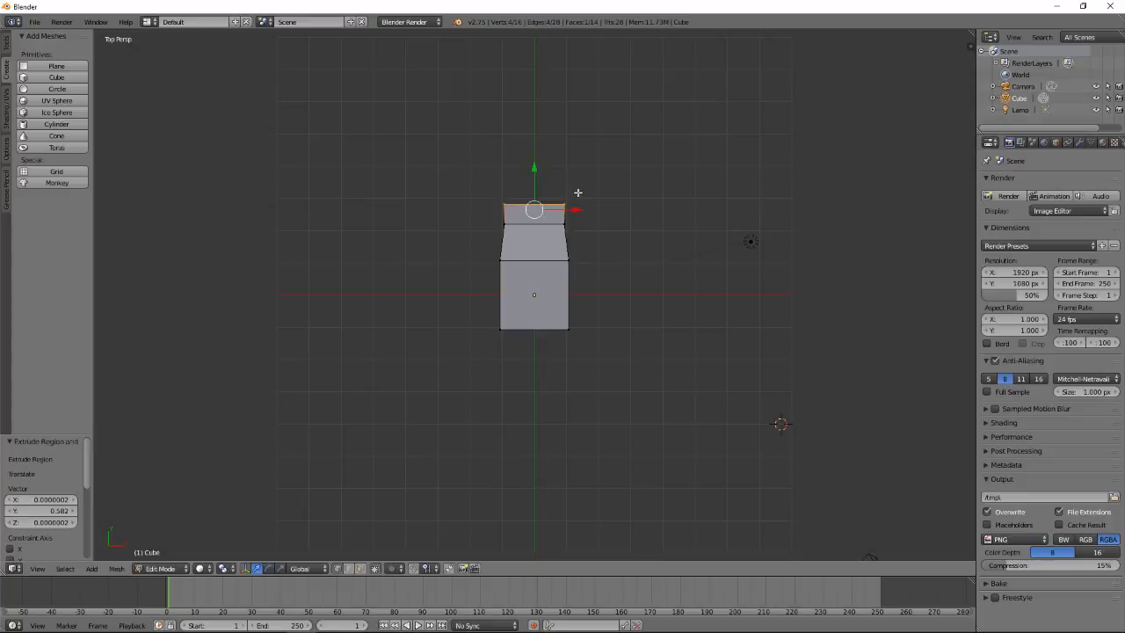
mouse_move(552, 196)
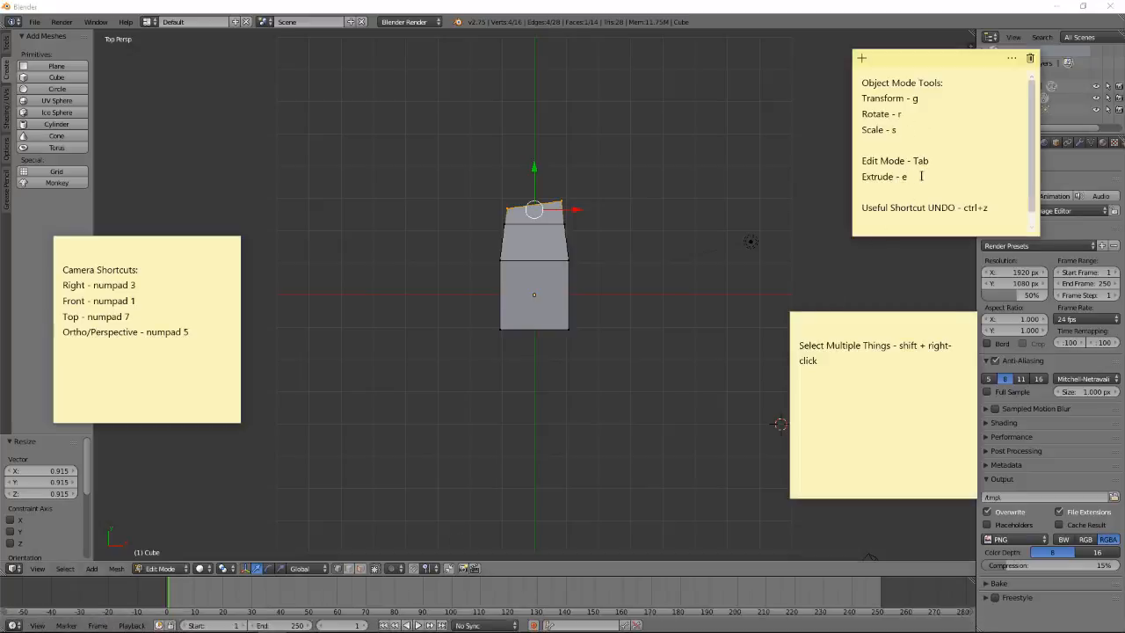
mouse_move(687, 364)
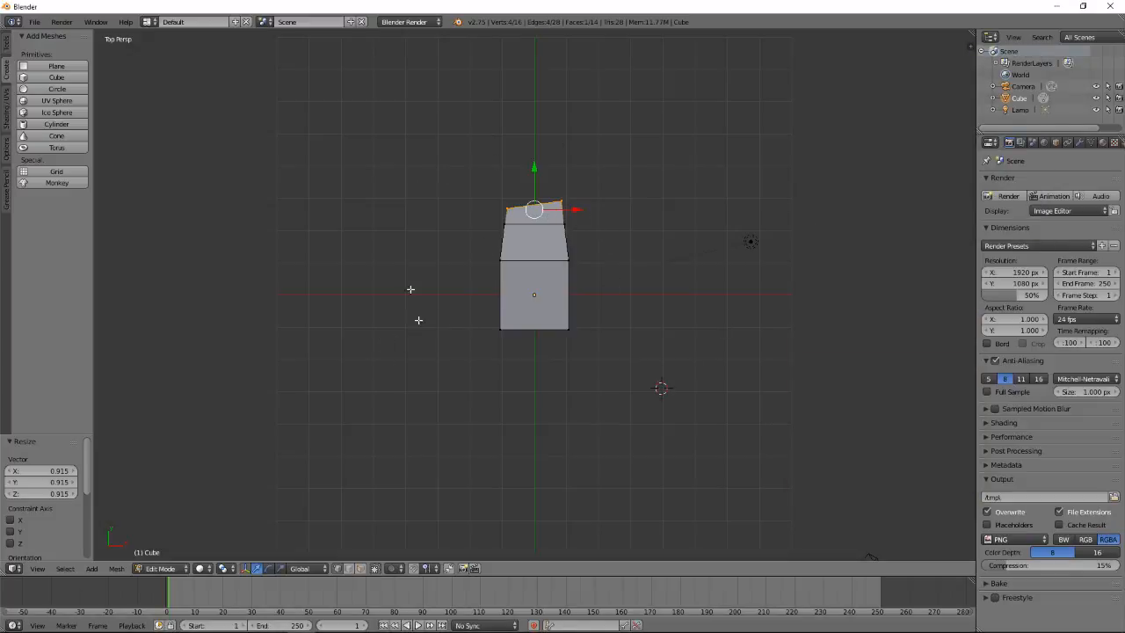
mouse_move(460, 279)
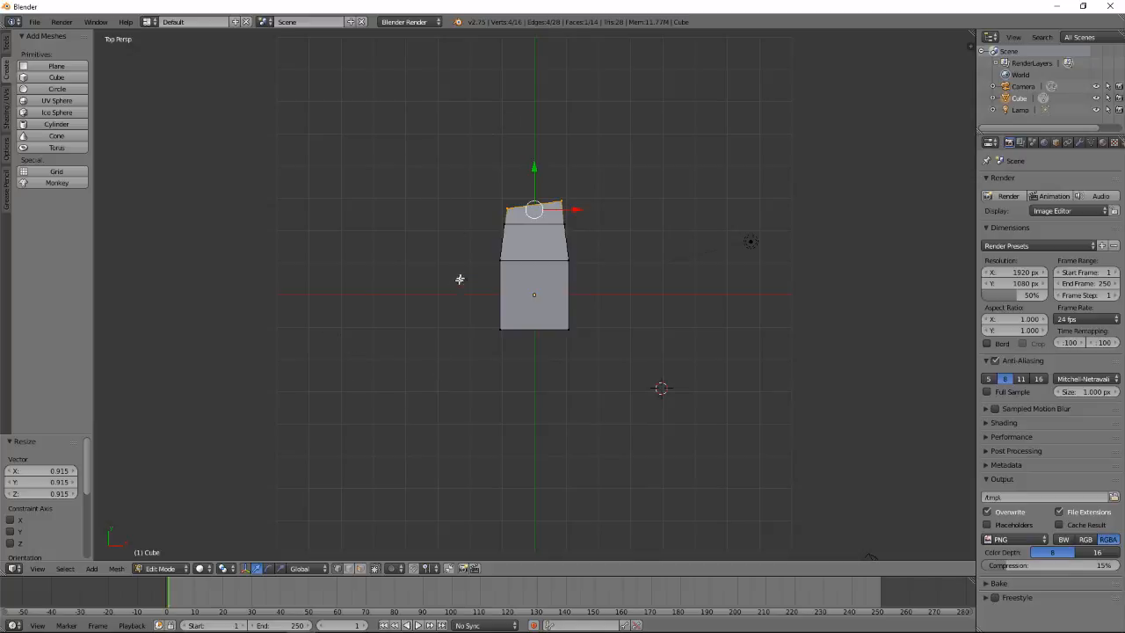
mouse_move(405, 257)
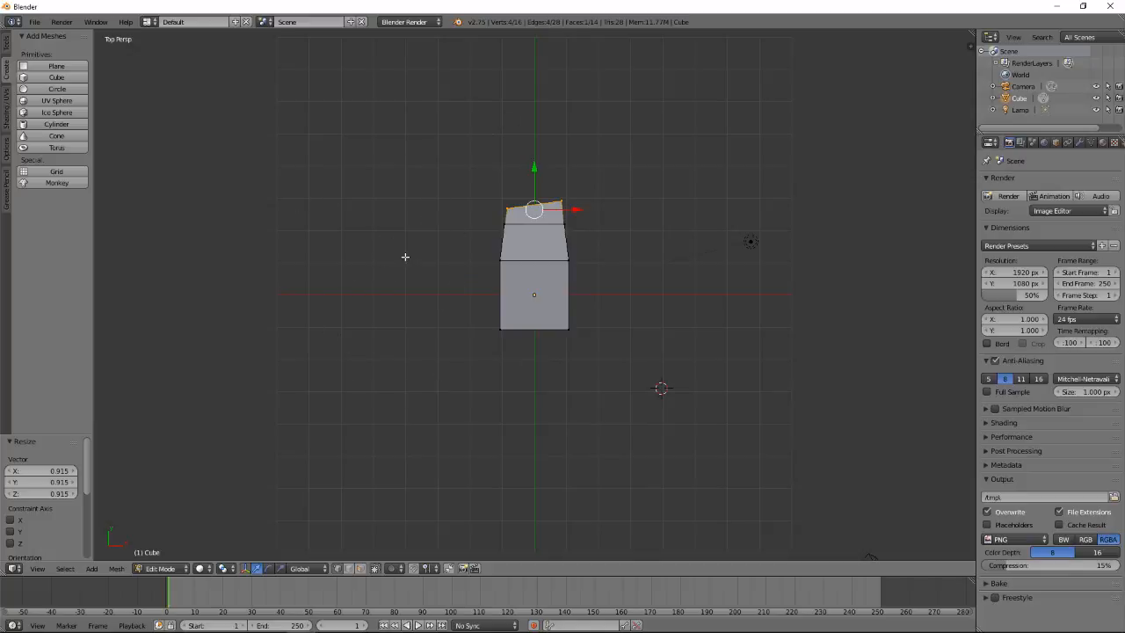
mouse_move(538, 193)
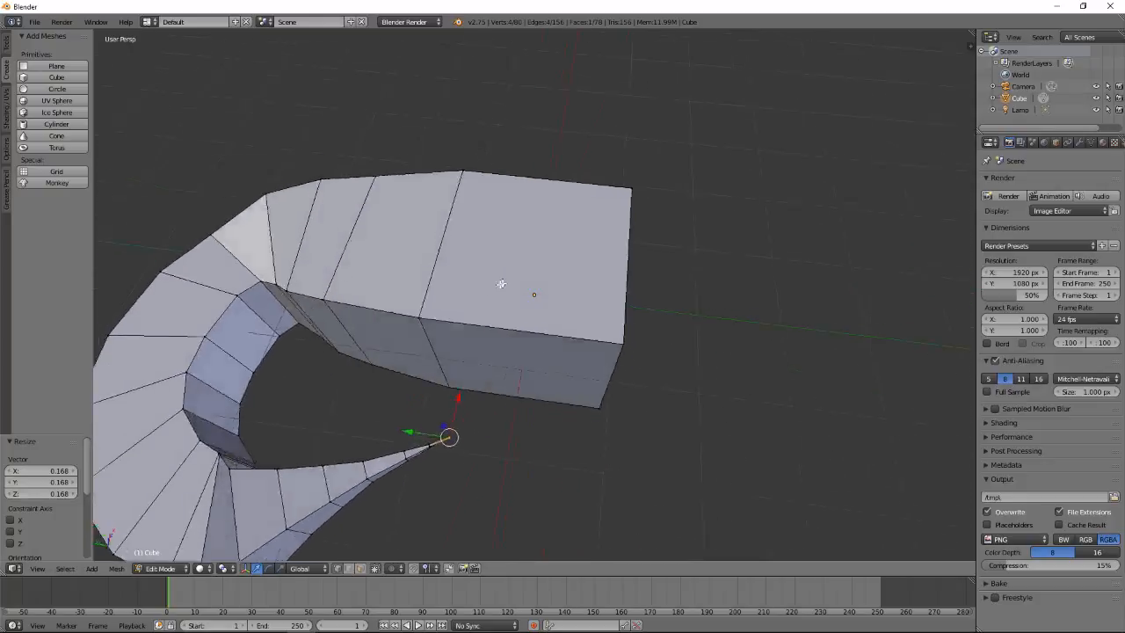
left_click_drag(501, 283, 505, 239)
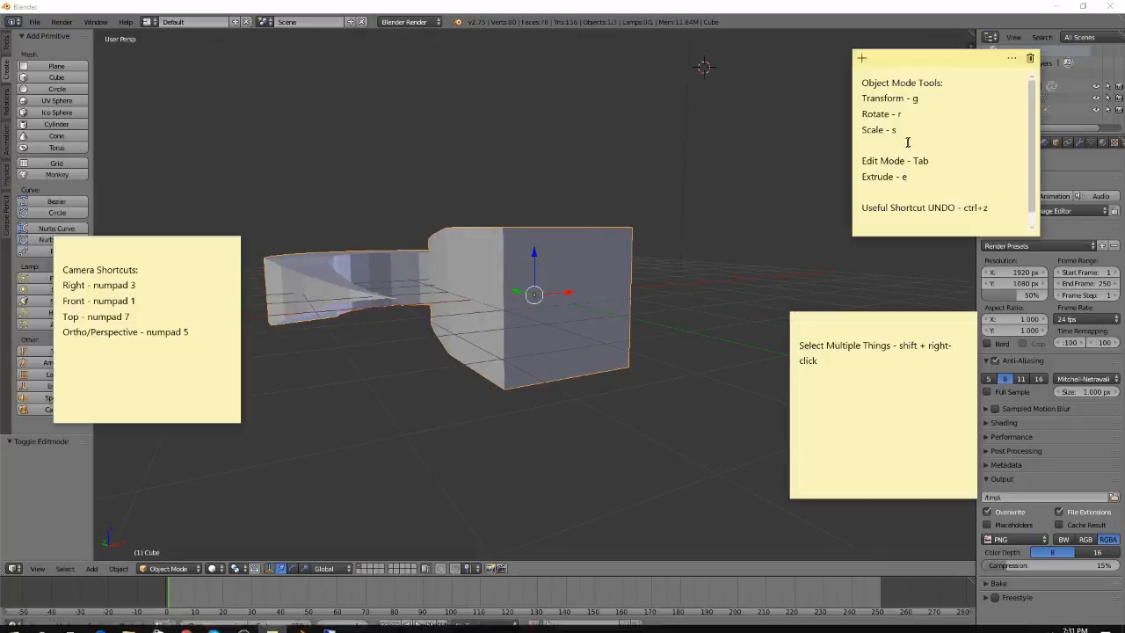
Begin the 'Smooth' line under Scale in the note
type("Smooth - under tools")
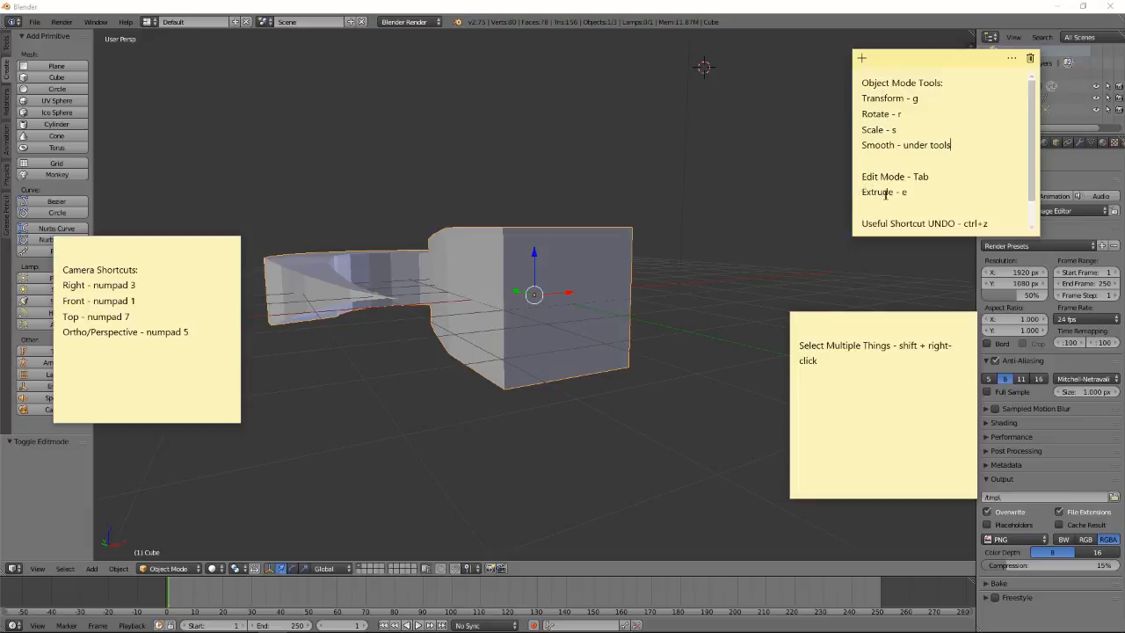
mouse_move(486, 9)
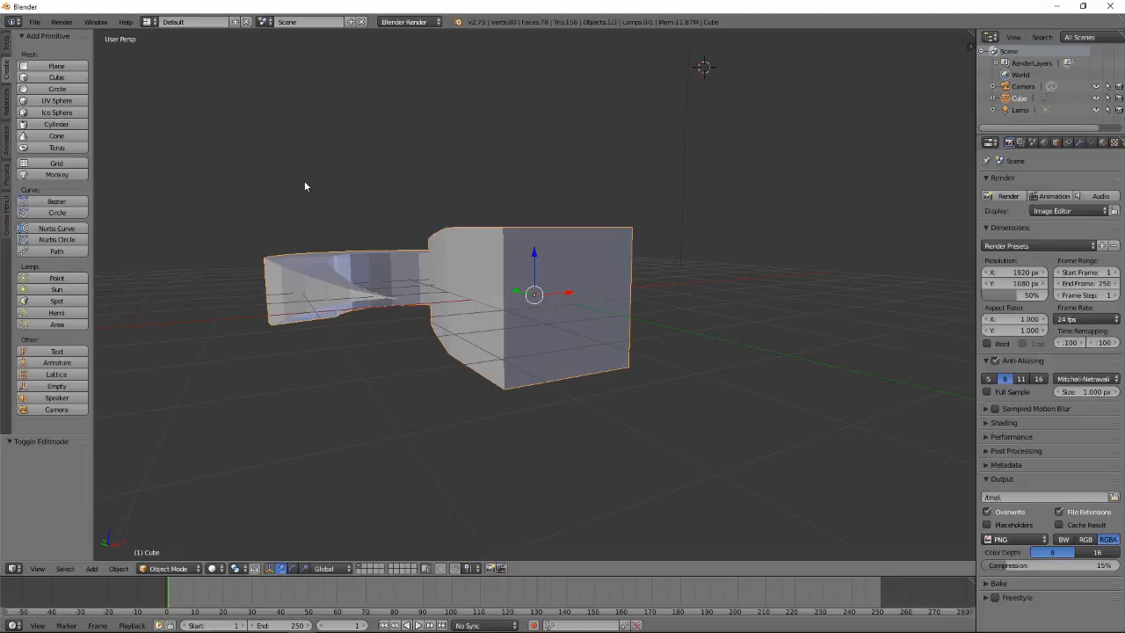
Show the Tools tab of the Tool Shelf with the Shading Smooth/Flat options
left_click(6, 53)
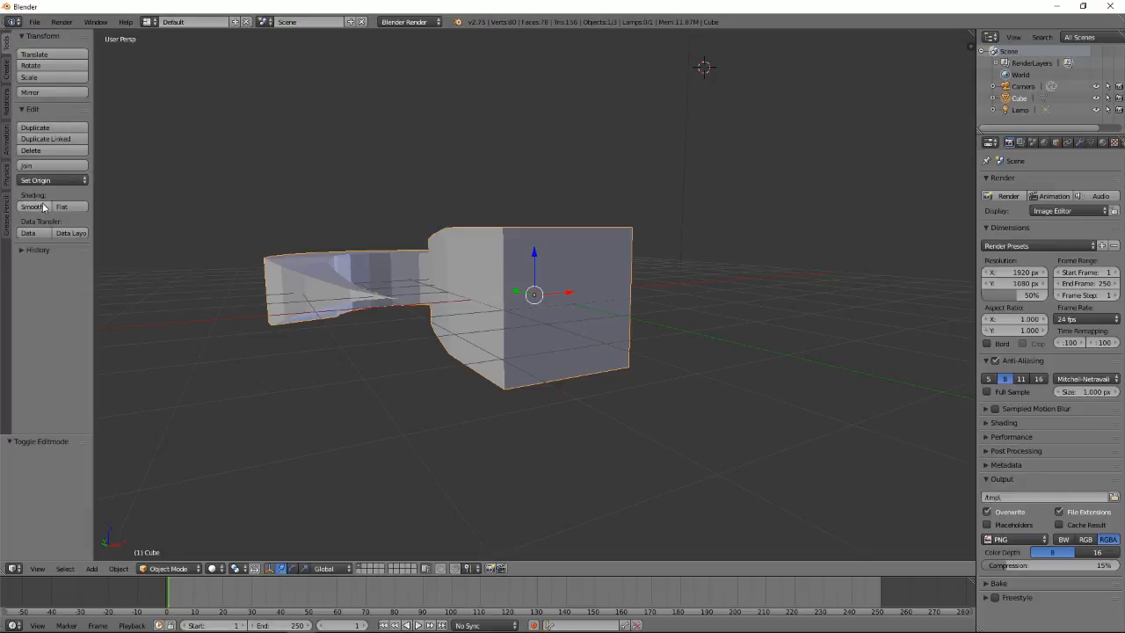
mouse_move(35, 207)
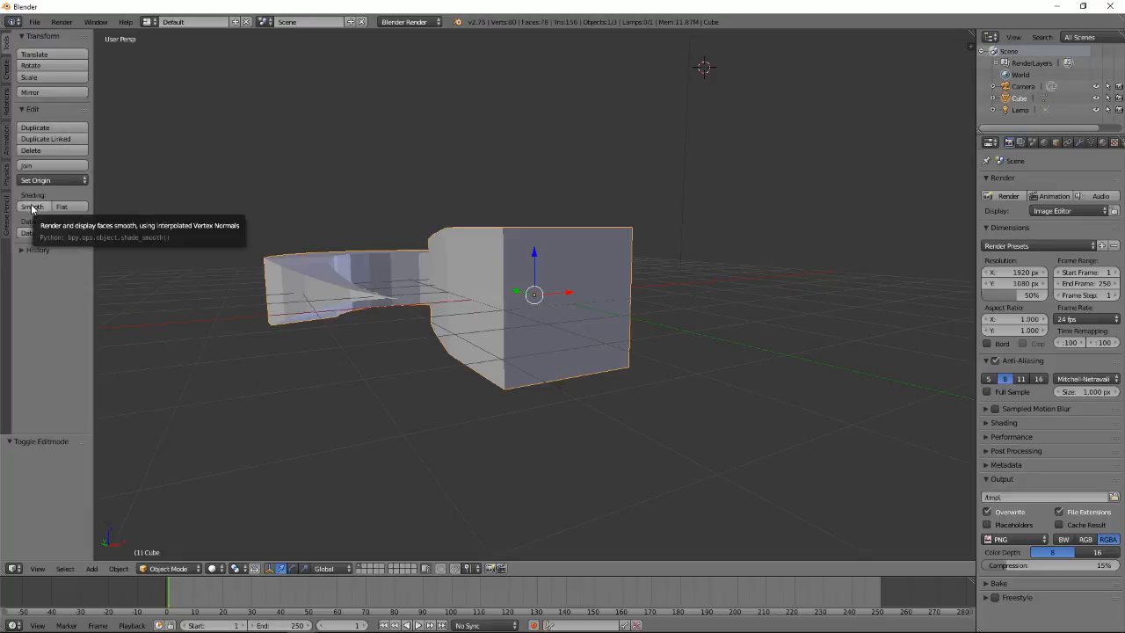
mouse_move(367, 272)
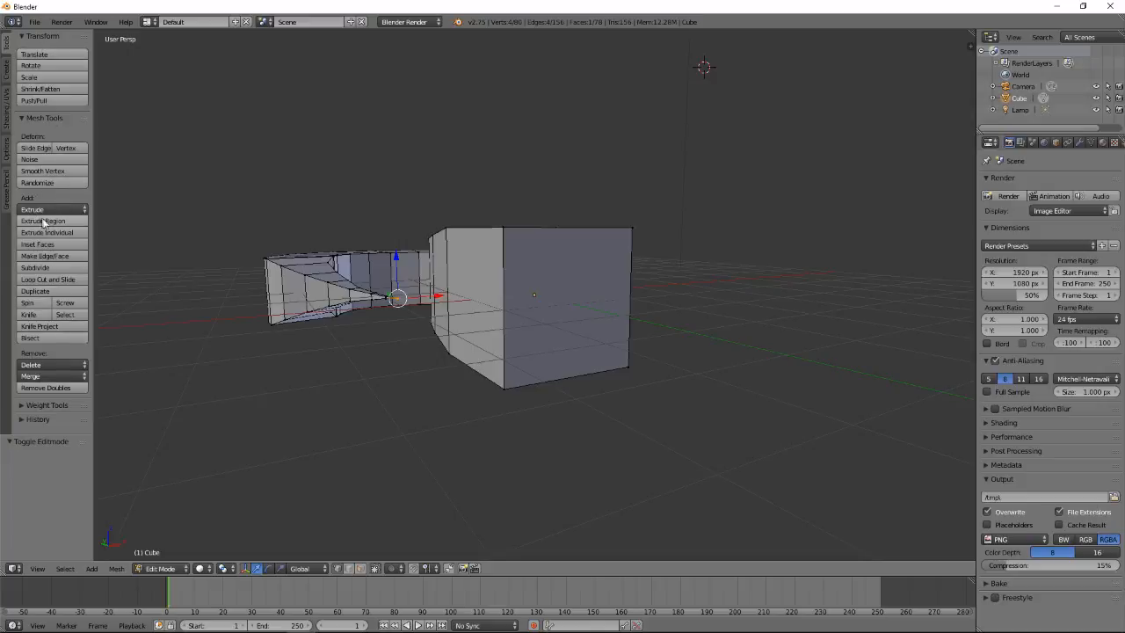
mouse_move(43, 220)
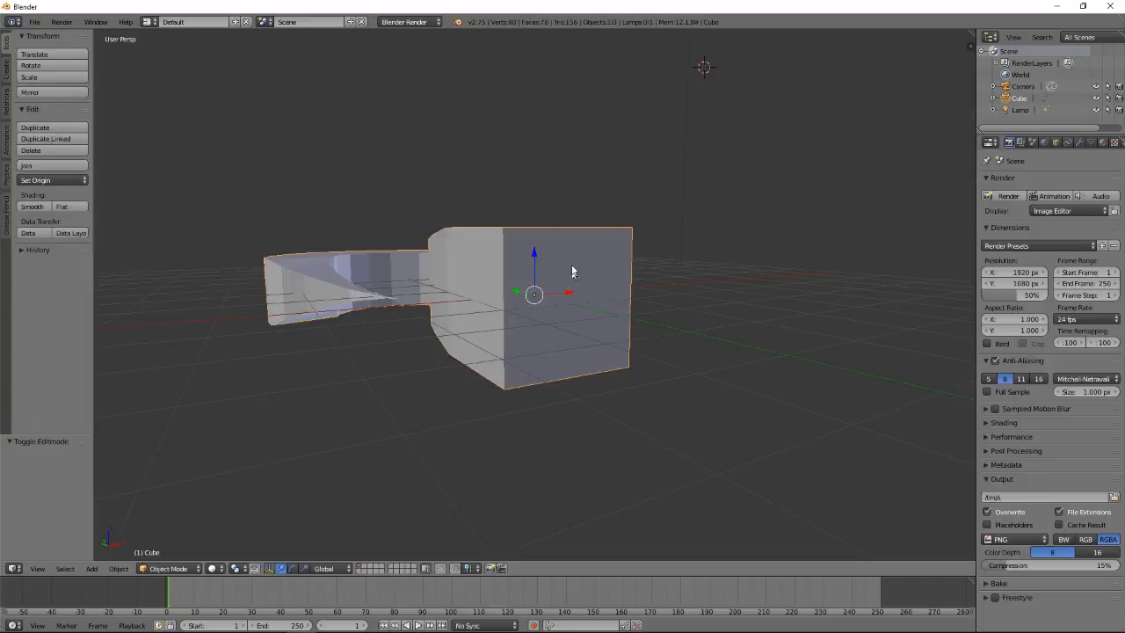
mouse_move(309, 344)
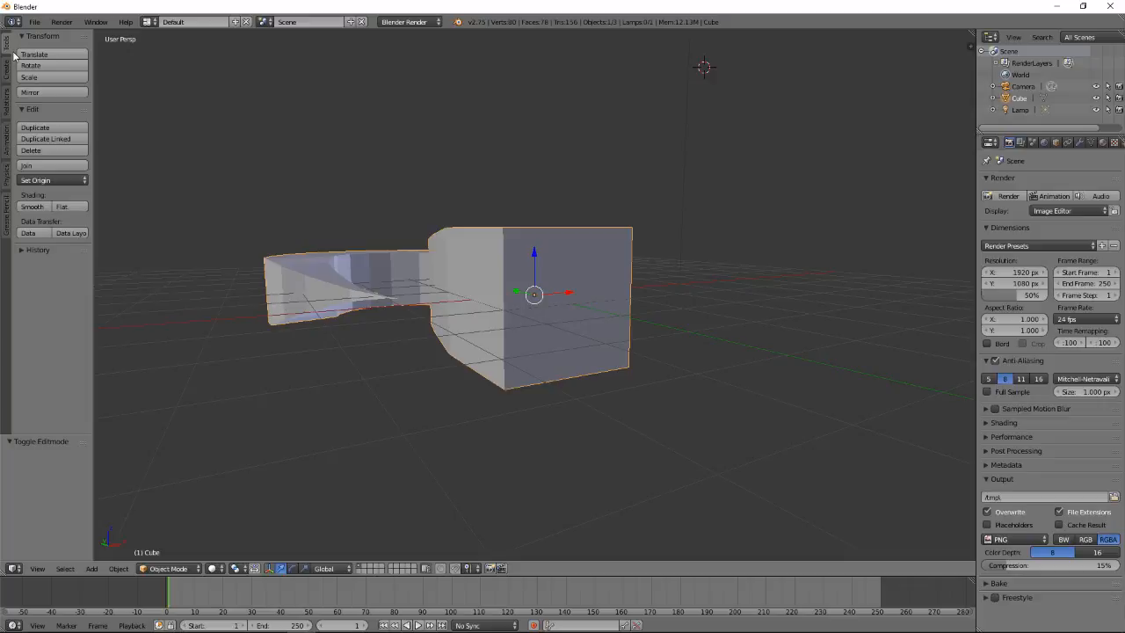
mouse_move(32, 206)
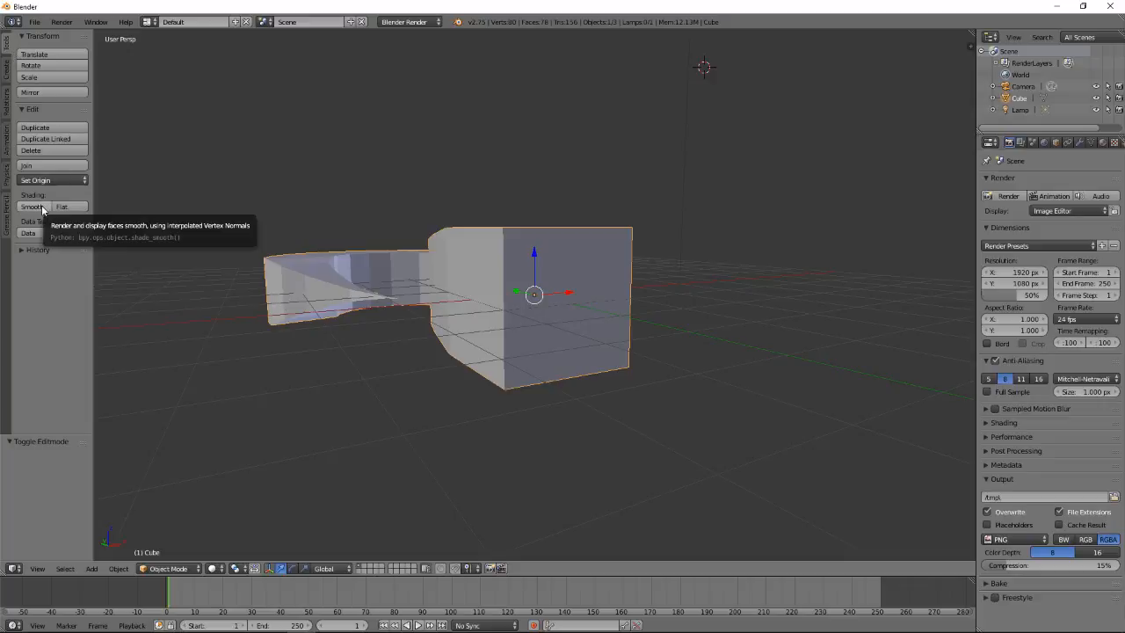
Apply Shade Smooth to the snake mesh from the Tool Shelf and look along it
left_click(32, 207)
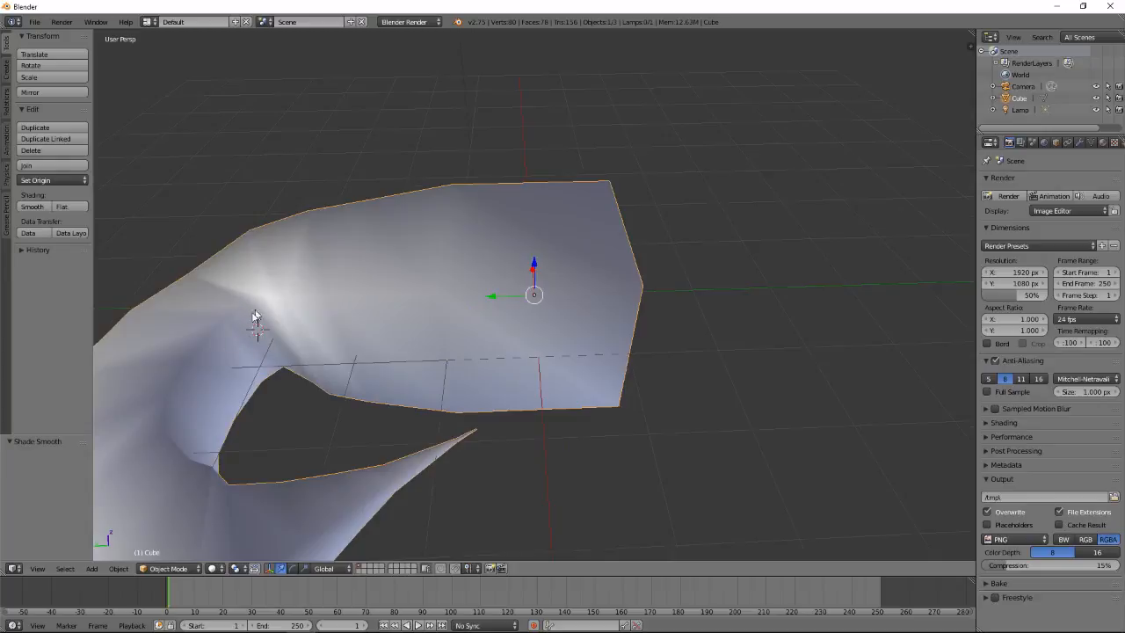
mouse_move(228, 296)
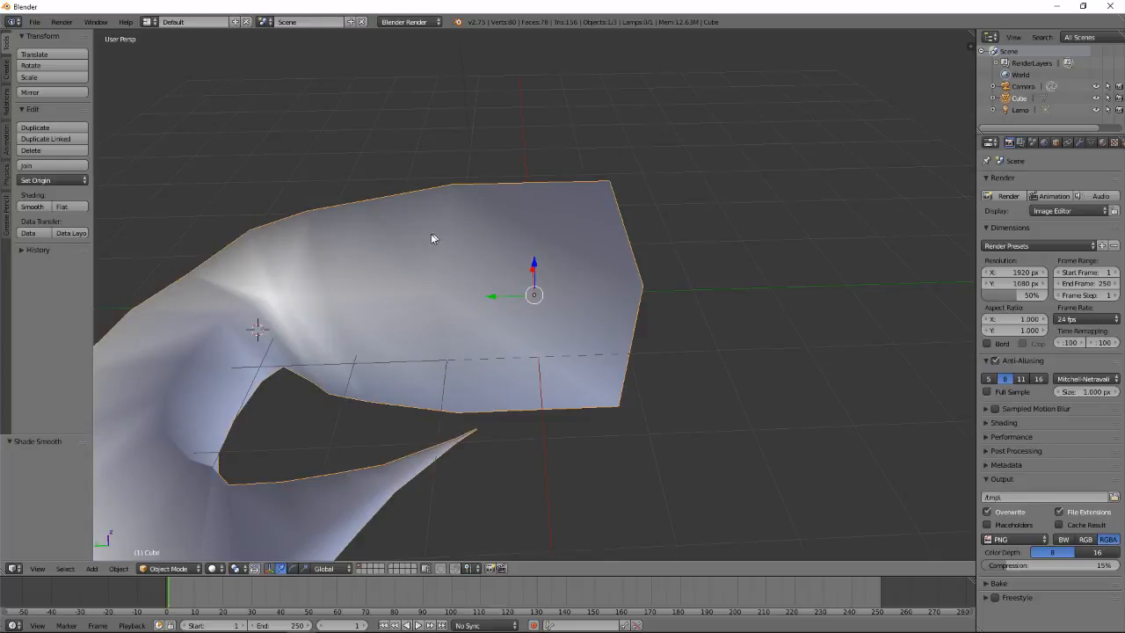
left_click_drag(431, 238, 279, 377)
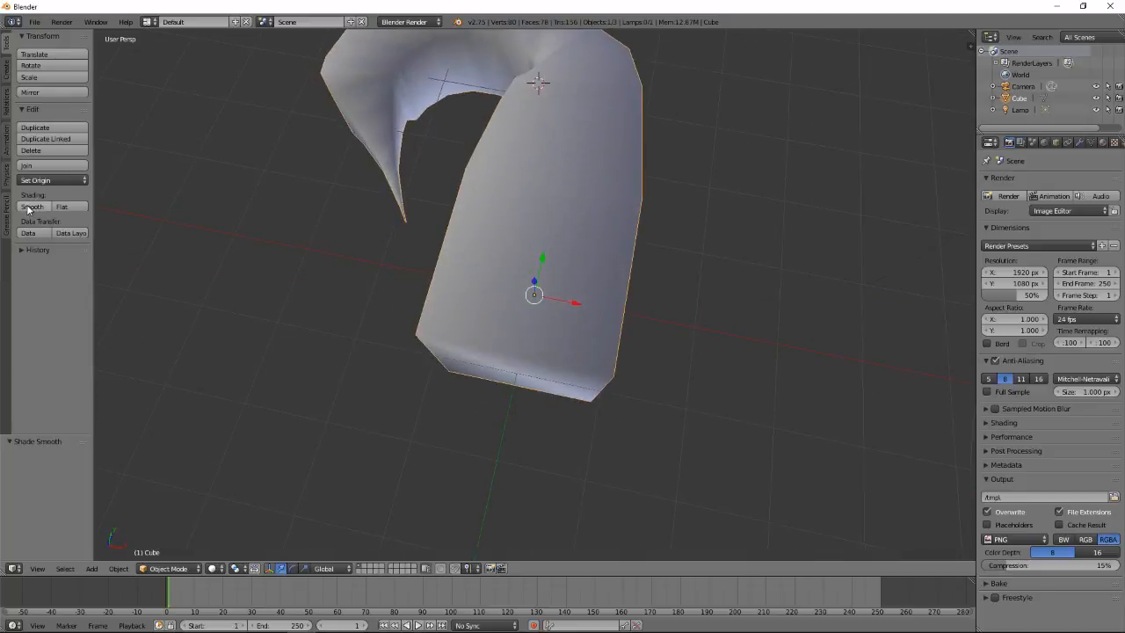
left_click(62, 207)
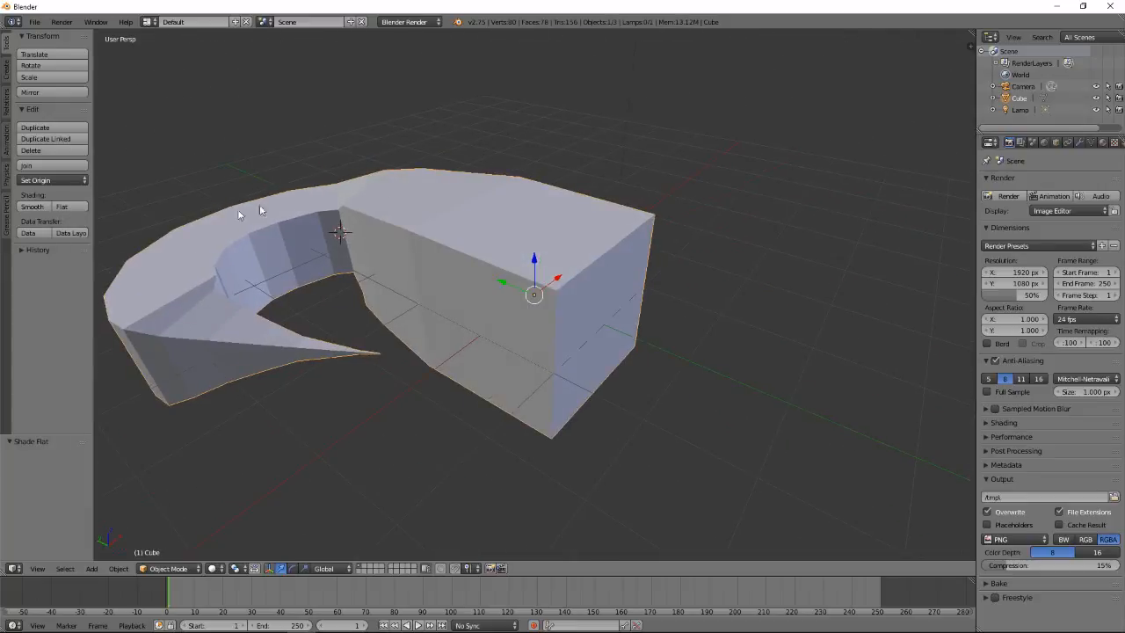
left_click(32, 207)
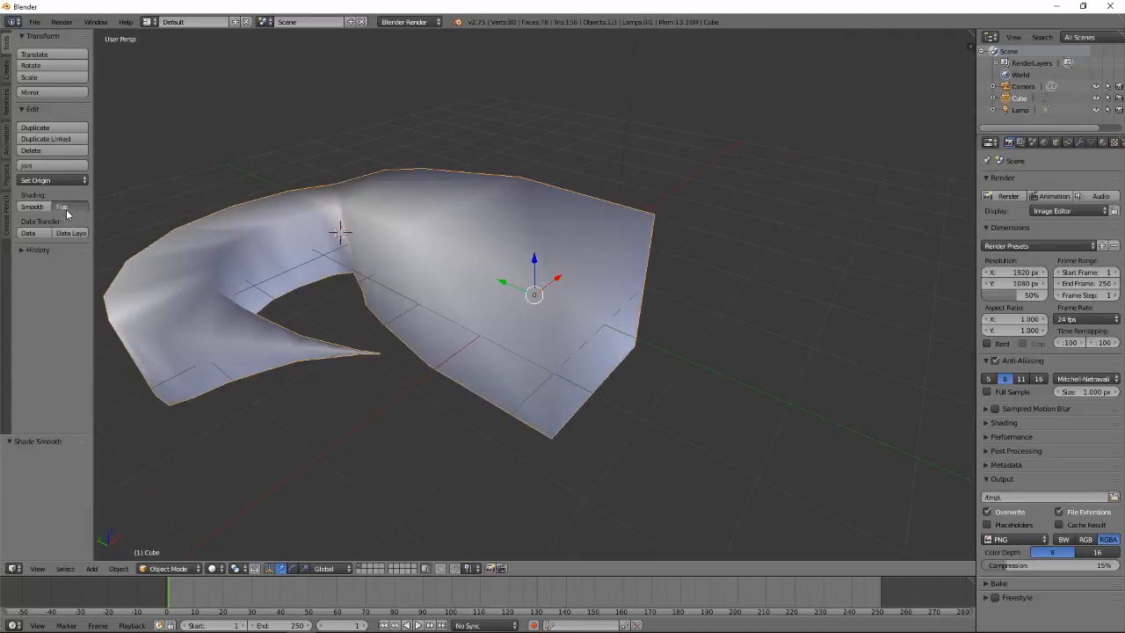
left_click(62, 206)
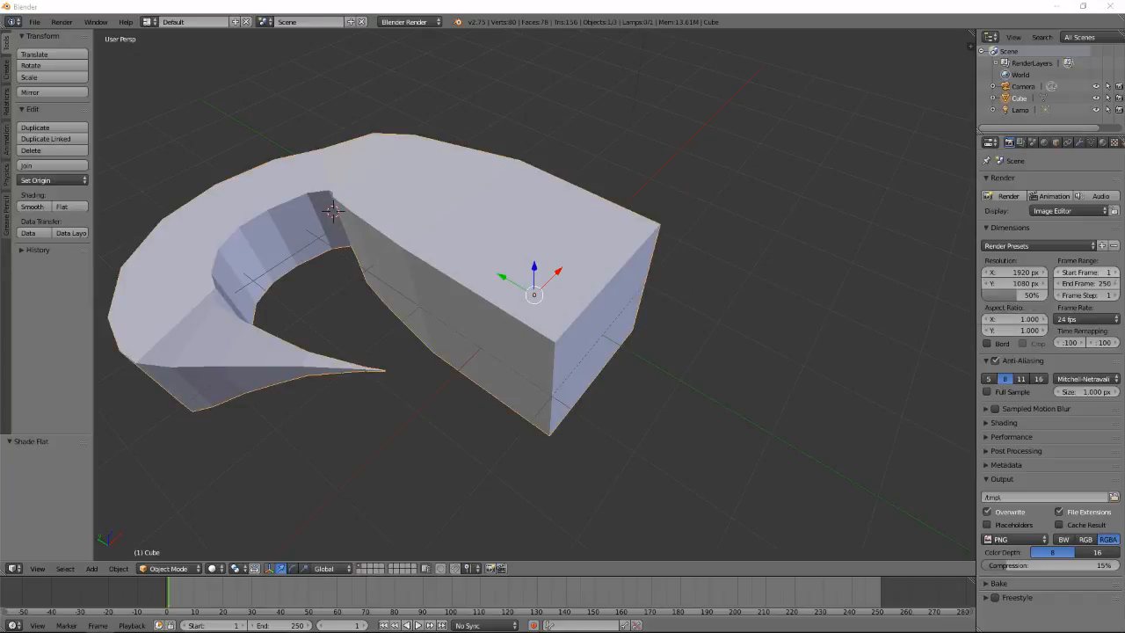
mouse_move(672, 328)
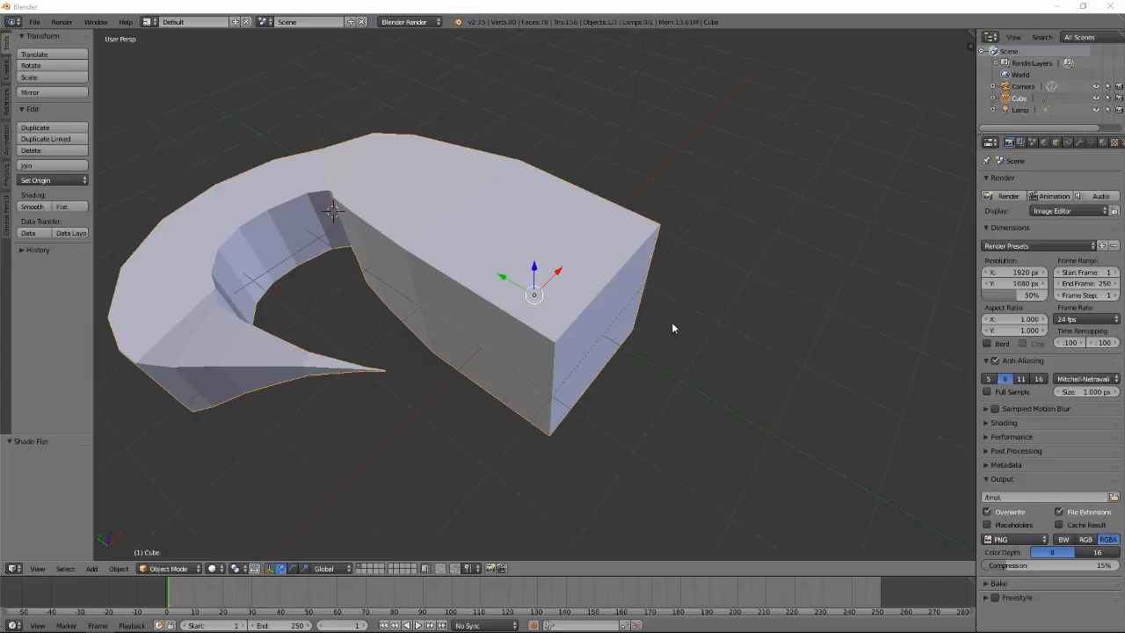
mouse_move(446, 264)
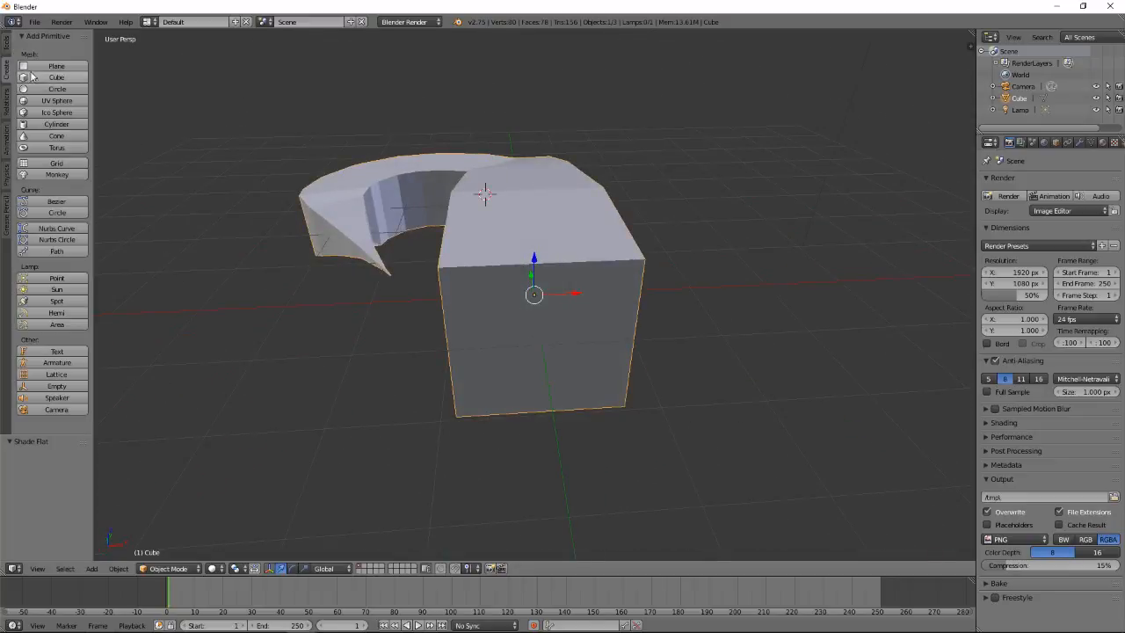
Add a UV Sphere and drag it to the upper right, away from the snake mesh
left_click(56, 100)
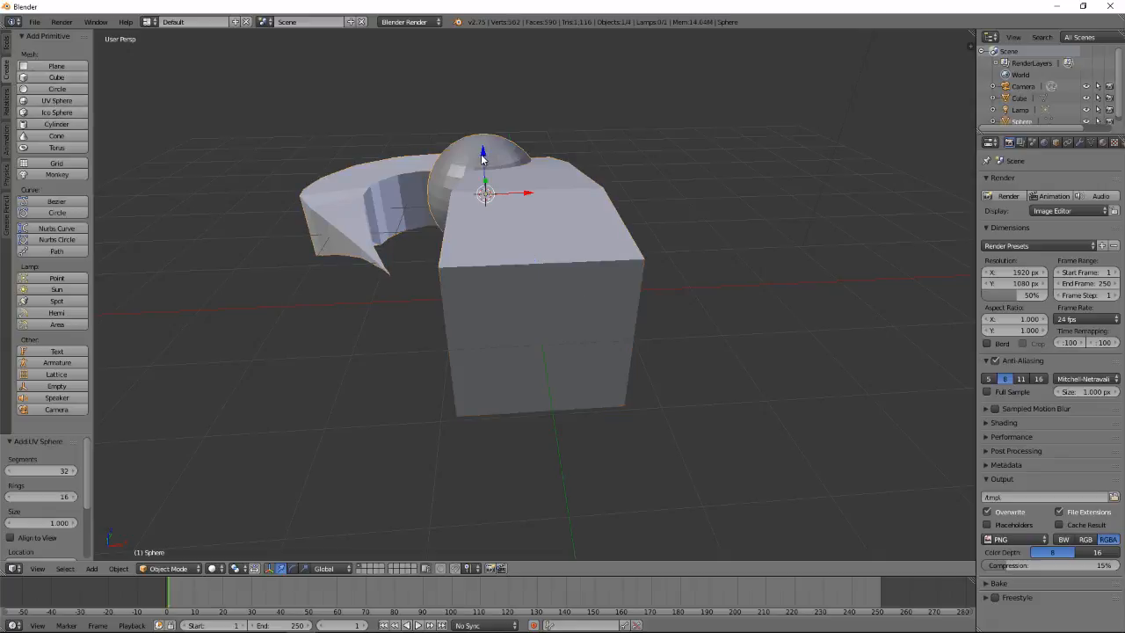
left_click_drag(484, 167, 800, 140)
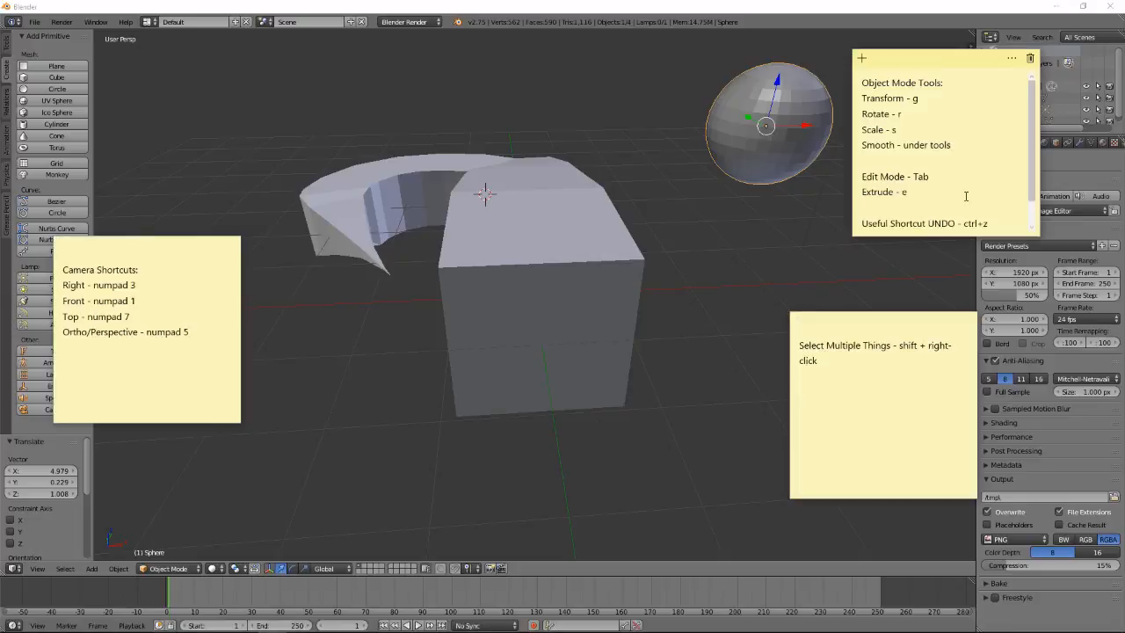
Write 'Delete - x' on a new line above the UNDO entry in the sticky note
type("D")
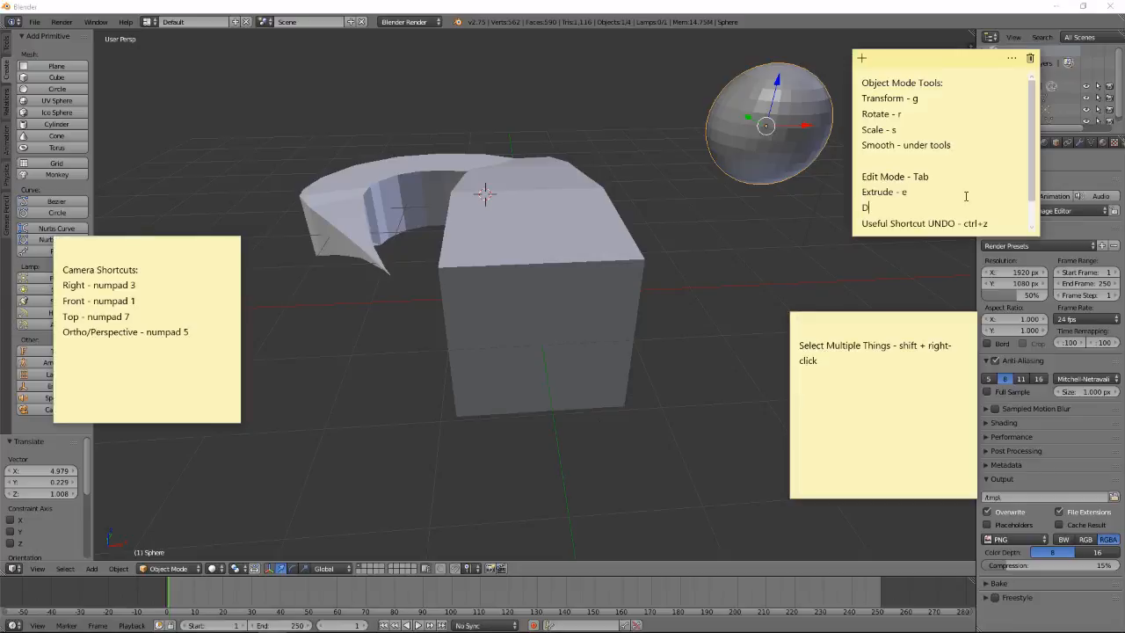
type("elete - x")
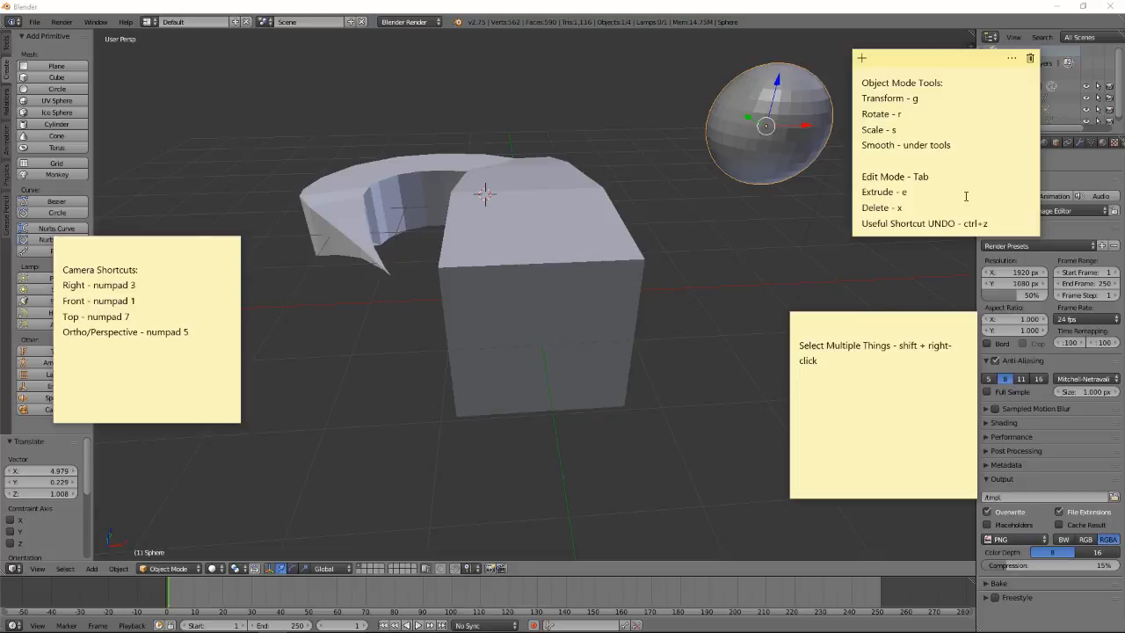
mouse_move(950, 185)
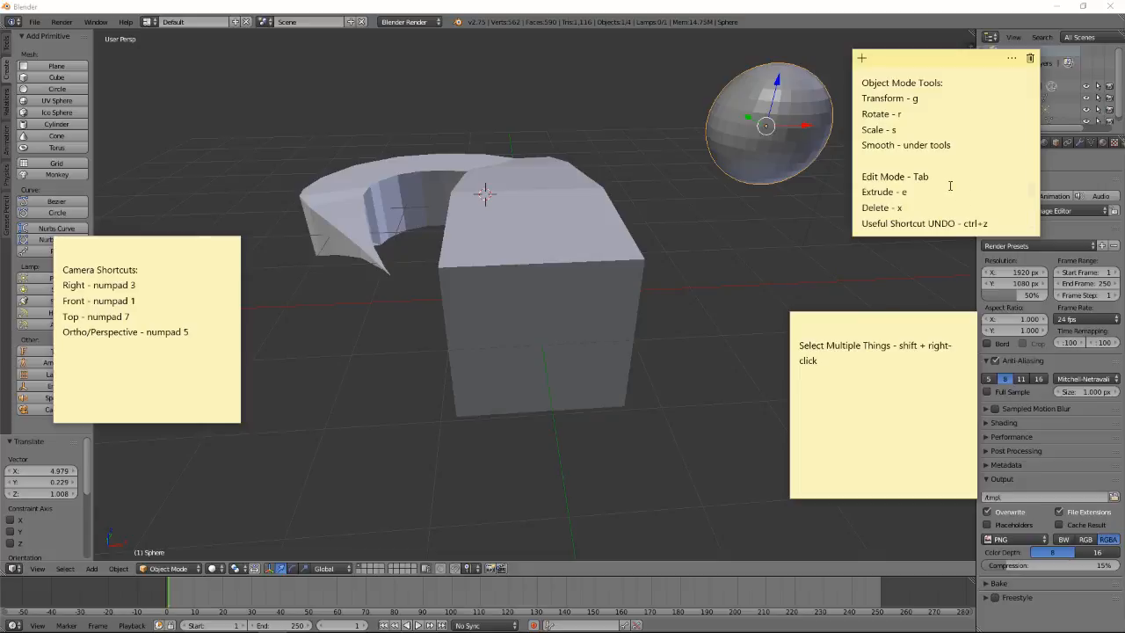
left_click(879, 207)
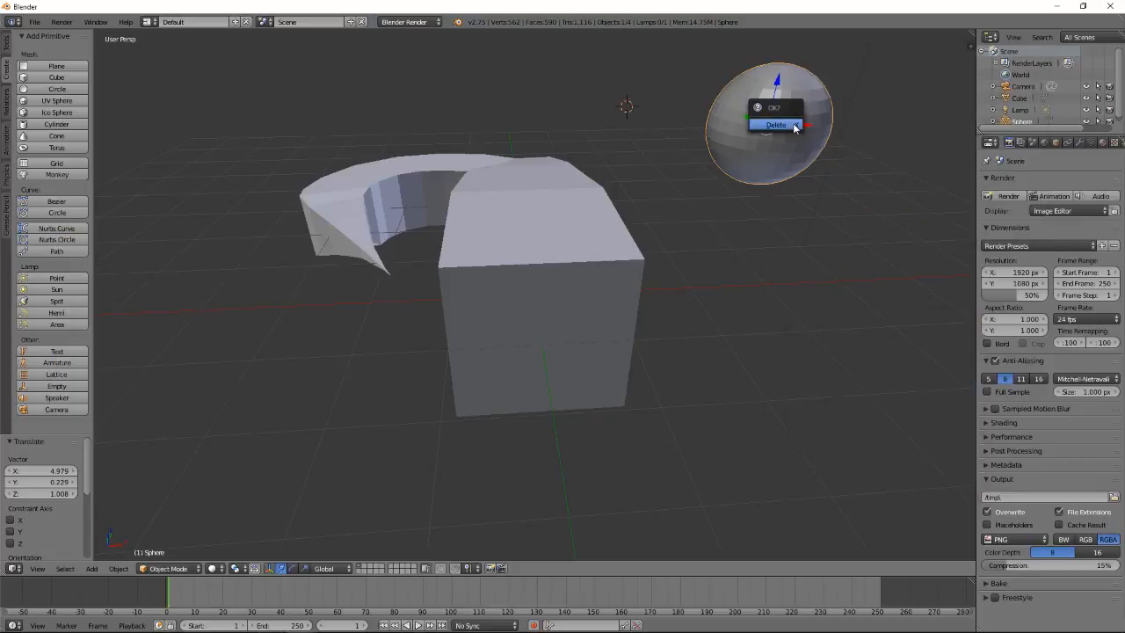
mouse_move(773, 125)
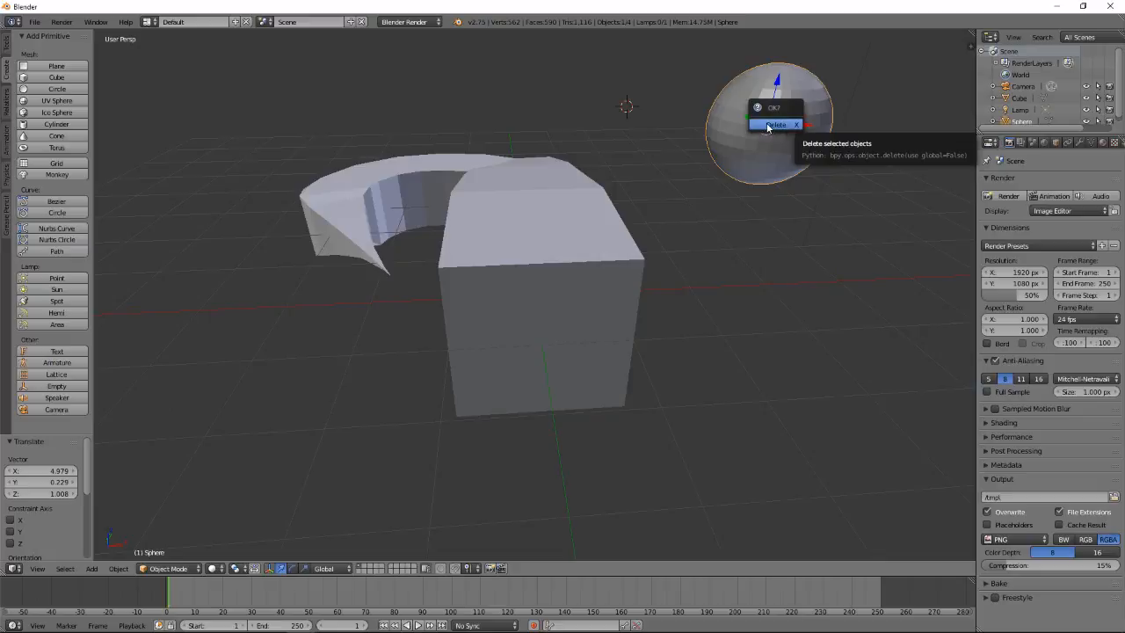
Confirm the X-key deletion so the UV sphere disappears from the scene
left_click(775, 124)
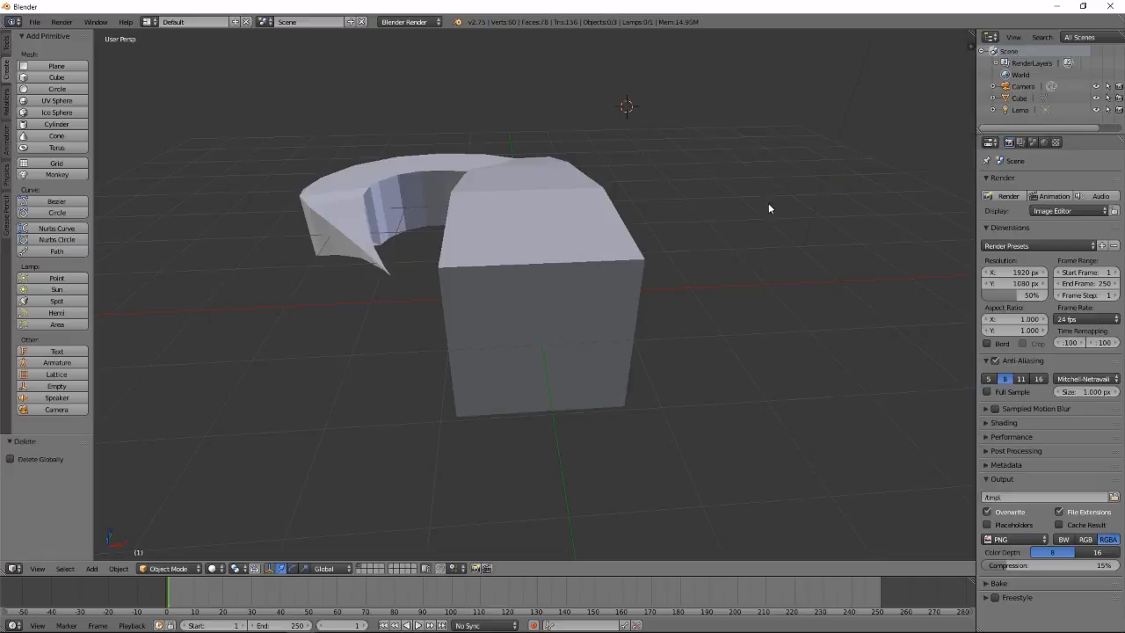
mouse_move(747, 194)
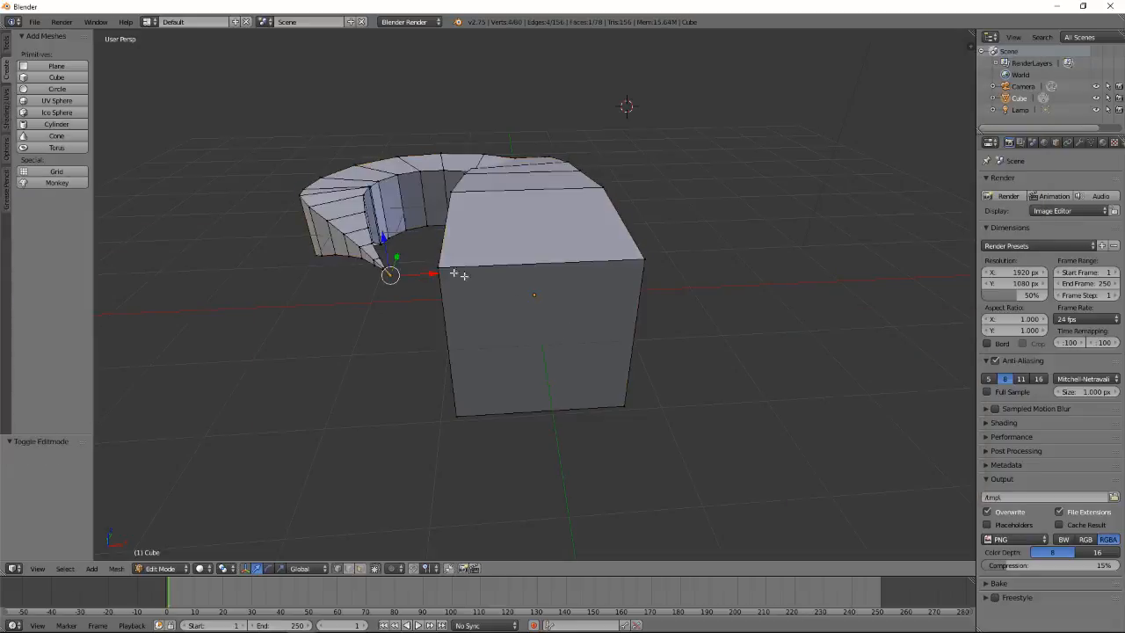
mouse_move(644, 245)
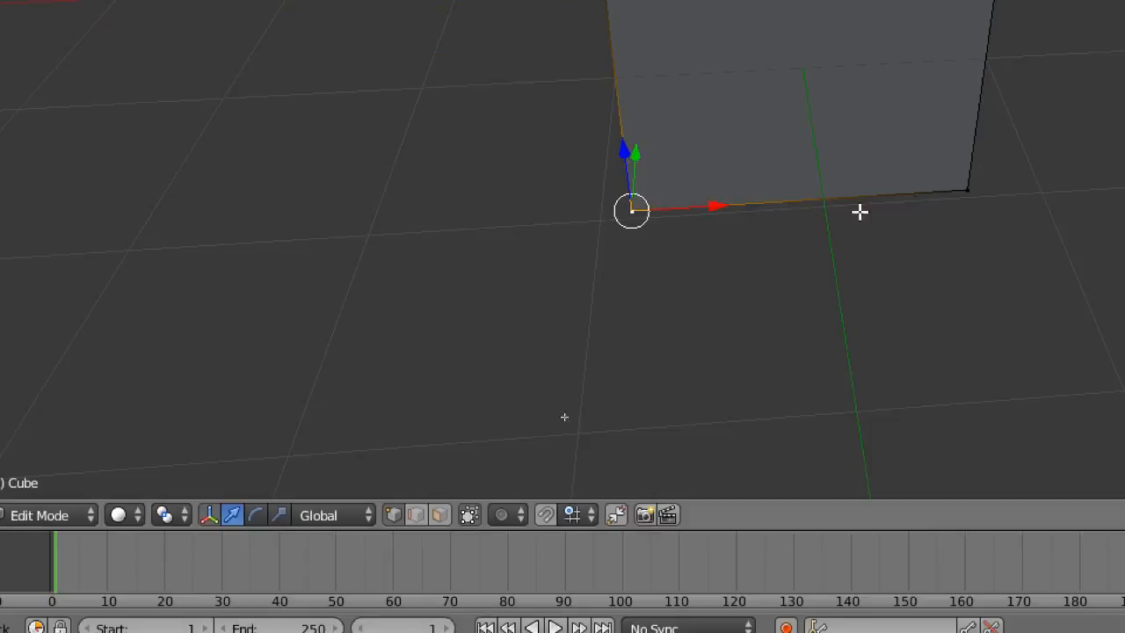
mouse_move(901, 191)
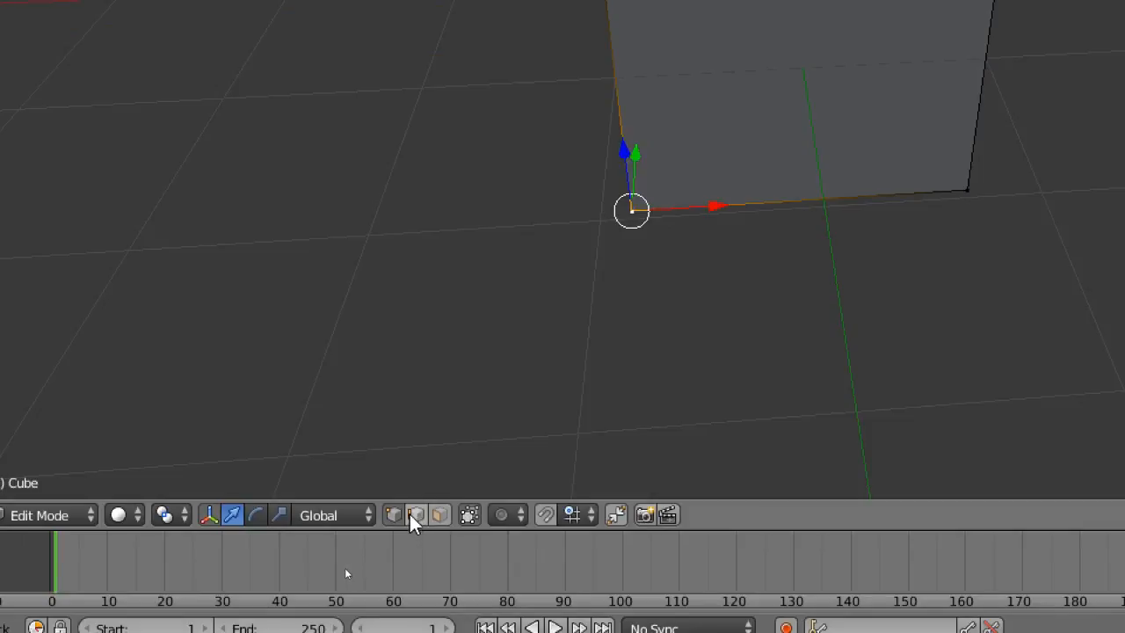
Switch the 3D view header selection mode from Vertex to Edge
left_click(416, 515)
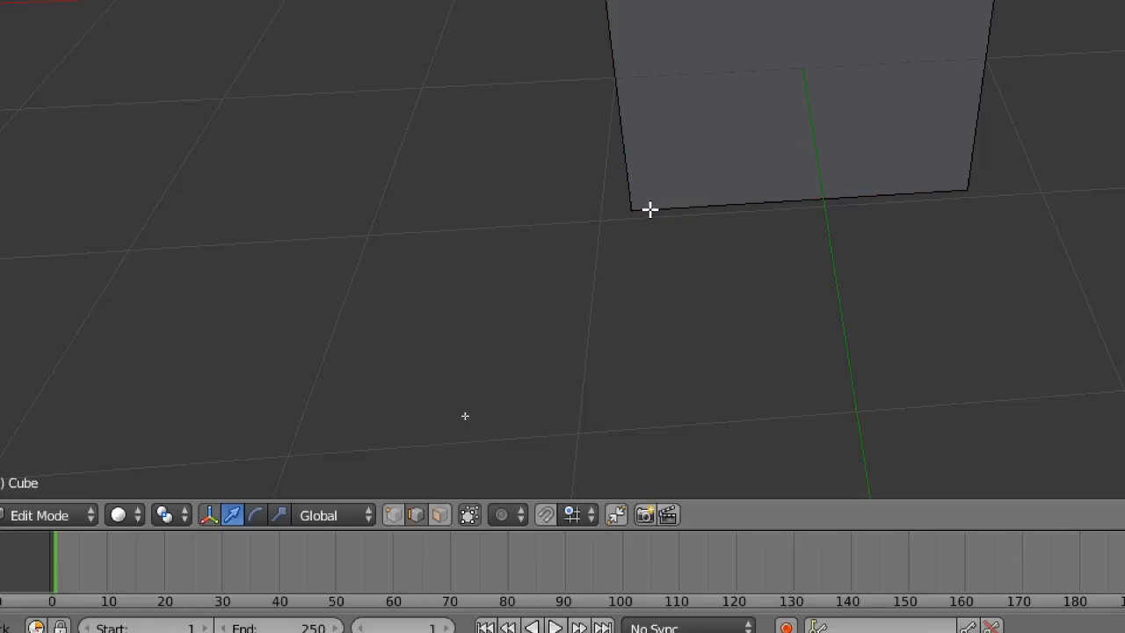
mouse_move(765, 203)
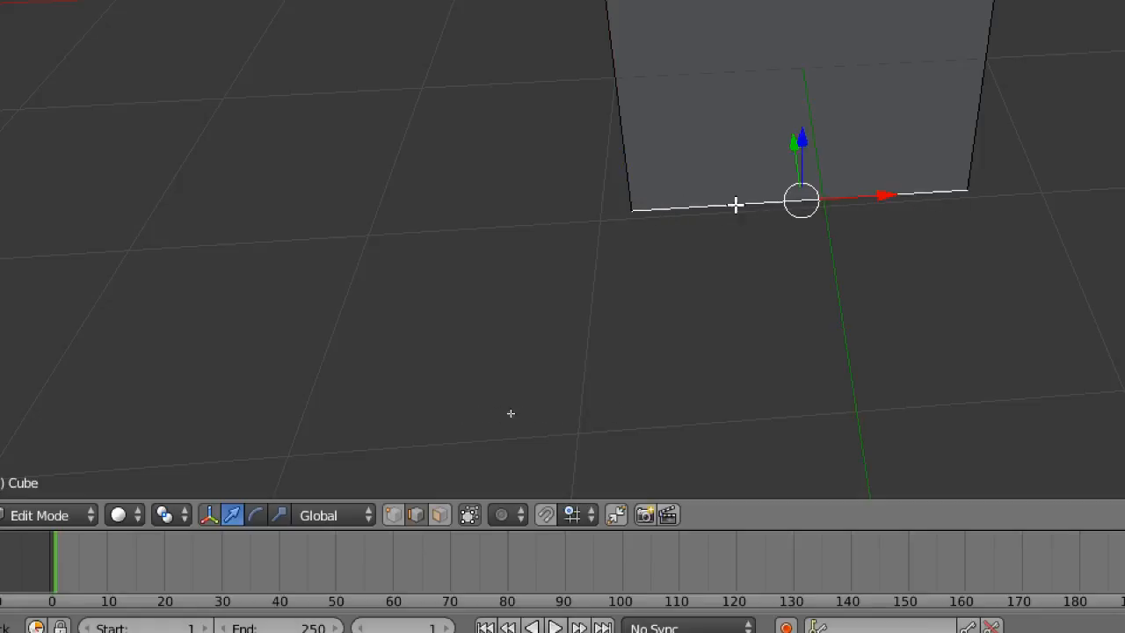
mouse_move(676, 227)
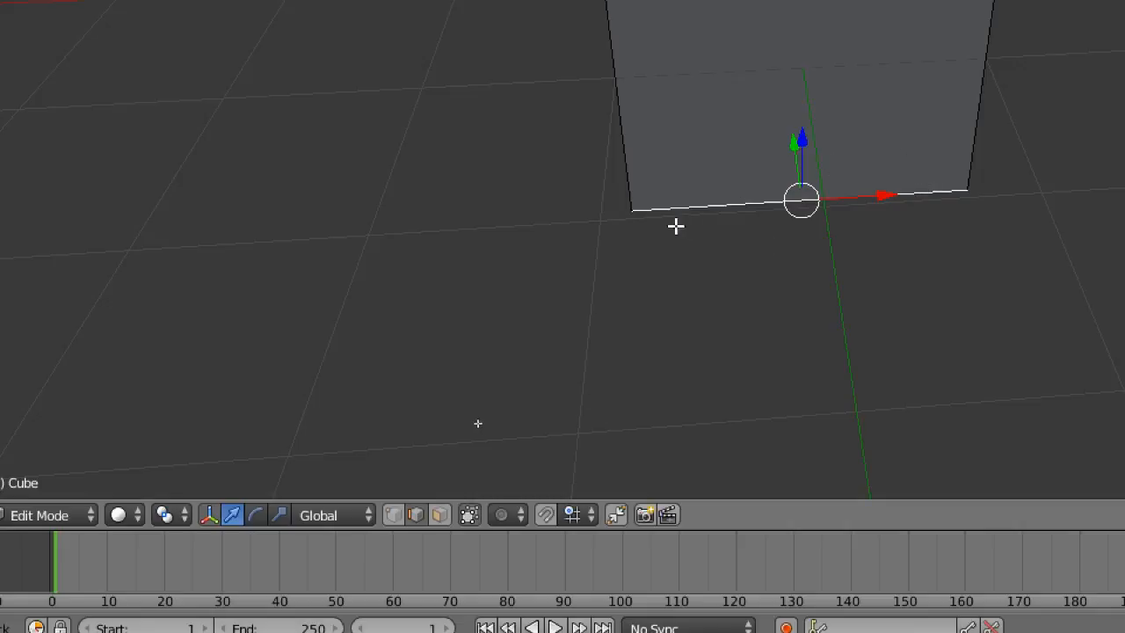
mouse_move(846, 154)
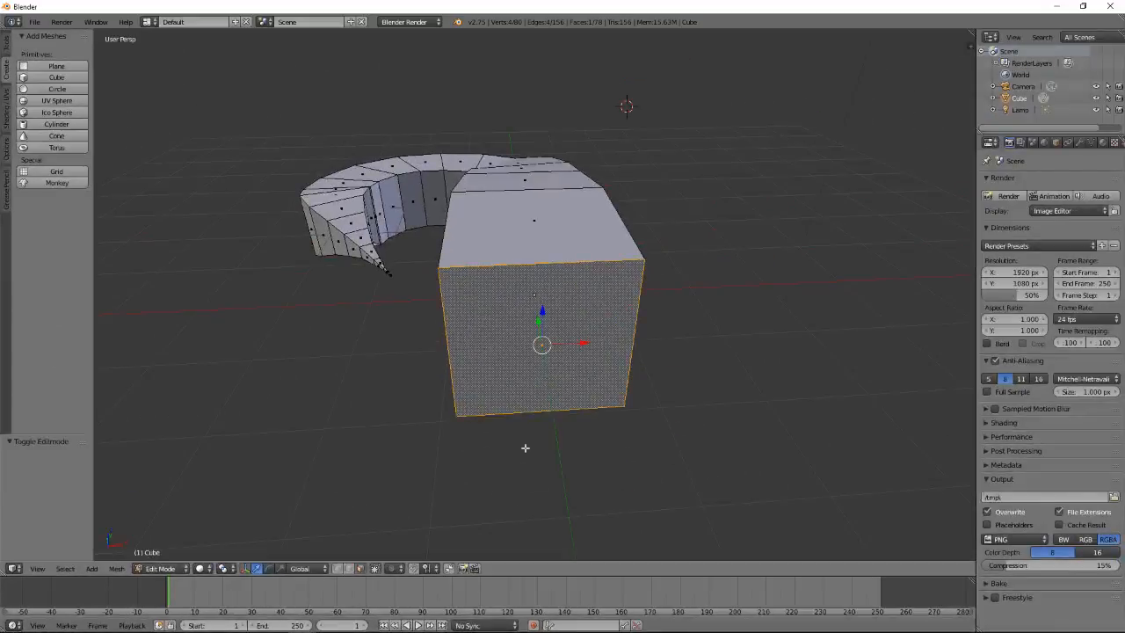
mouse_move(537, 271)
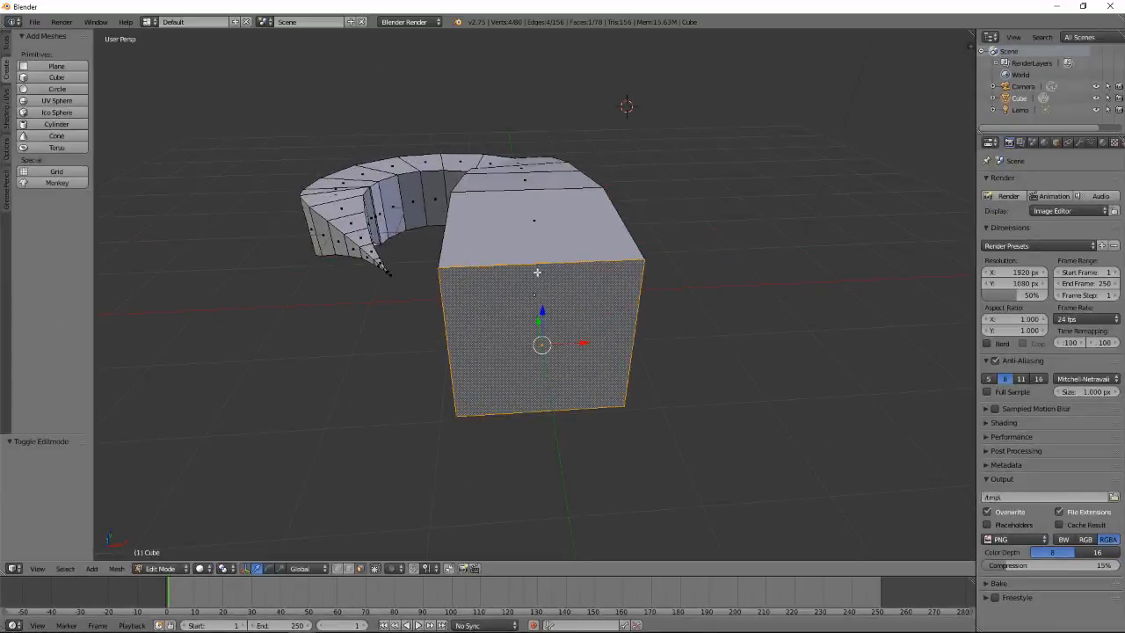
mouse_move(631, 341)
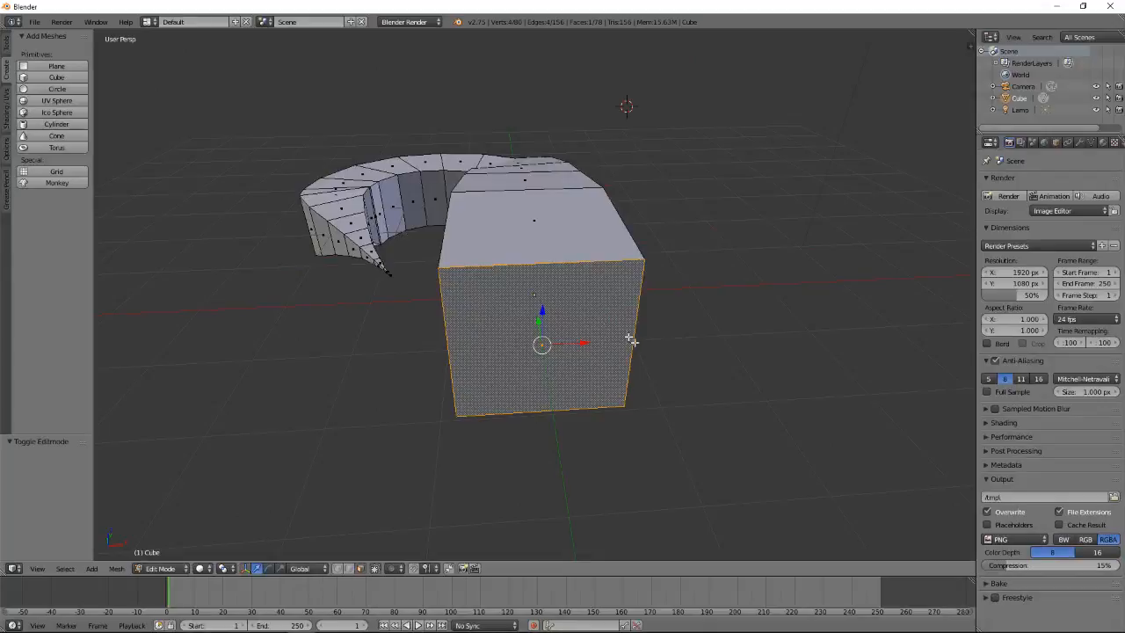
mouse_move(531, 221)
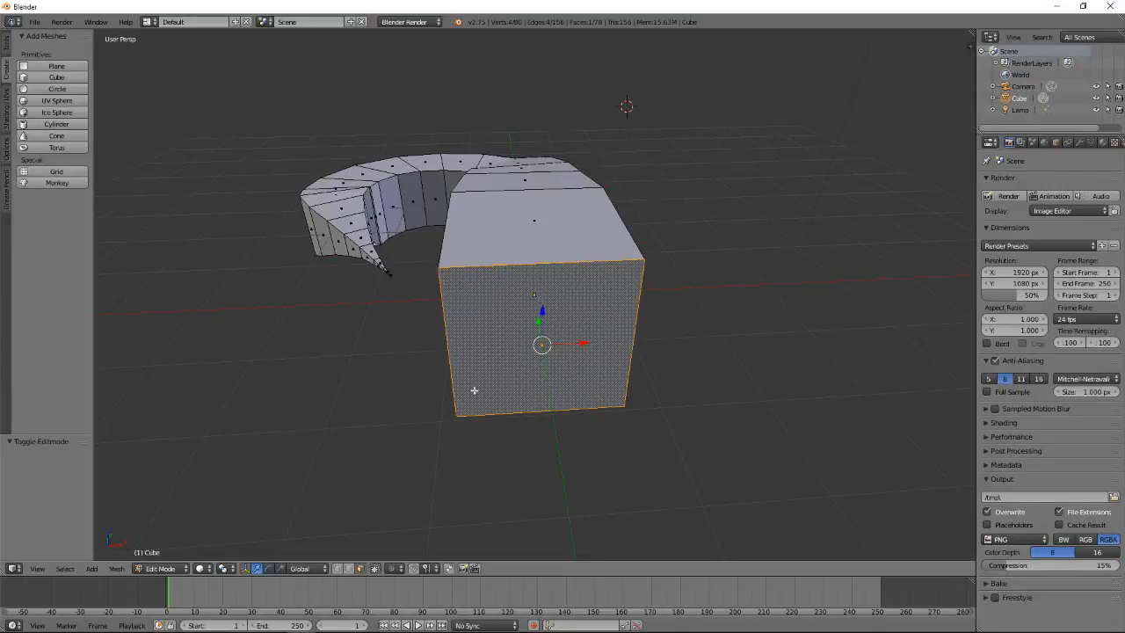
mouse_move(444, 352)
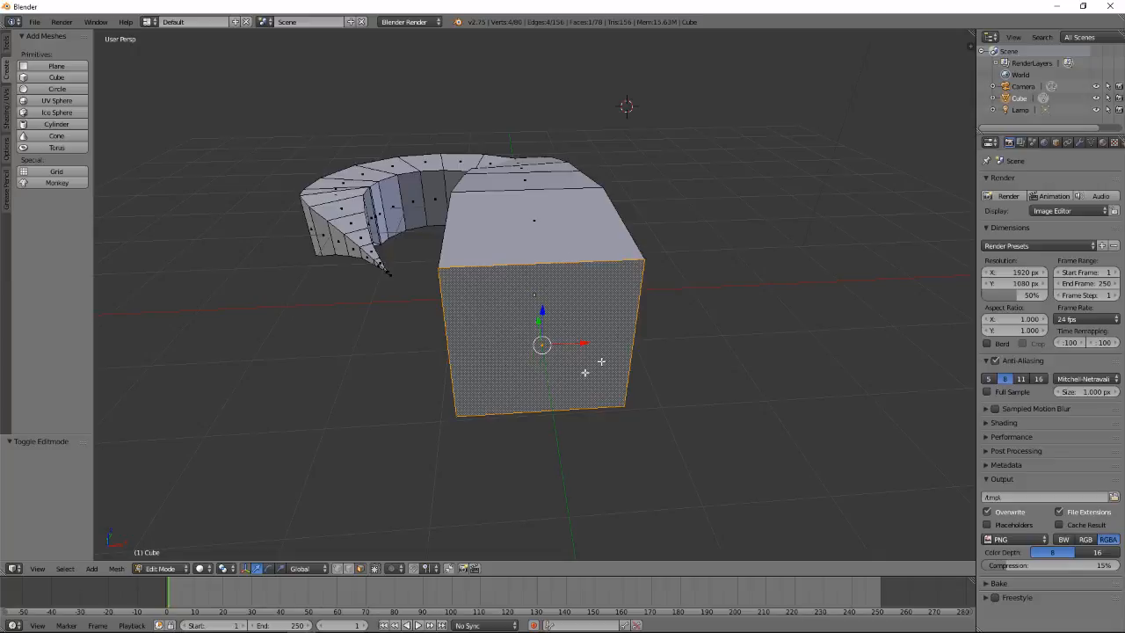
mouse_move(484, 326)
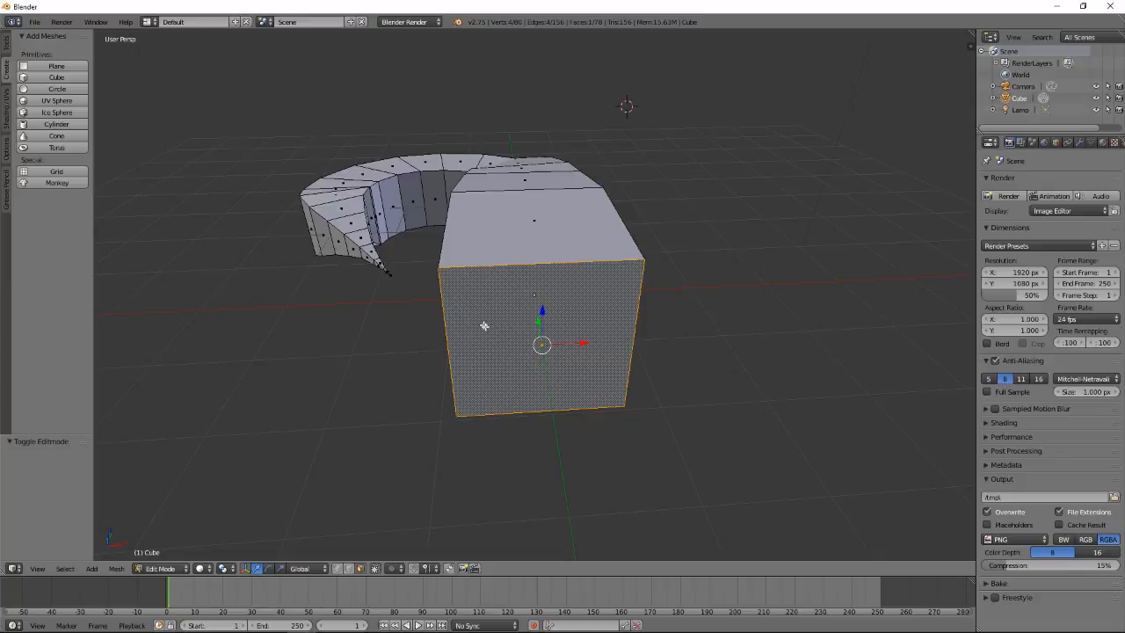
mouse_move(521, 282)
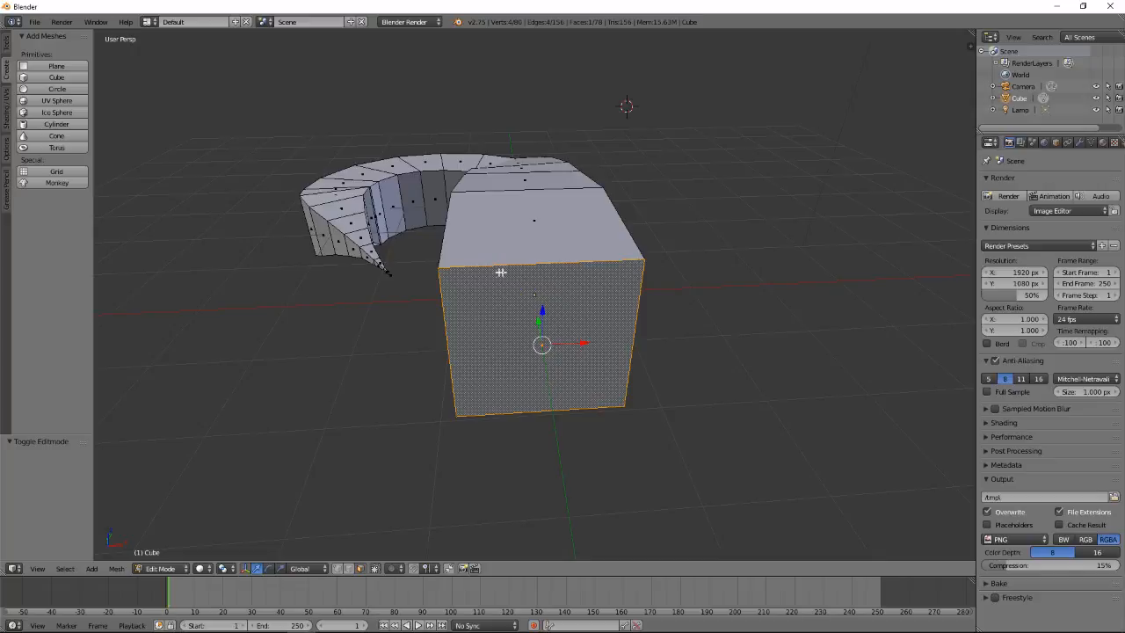
mouse_move(428, 310)
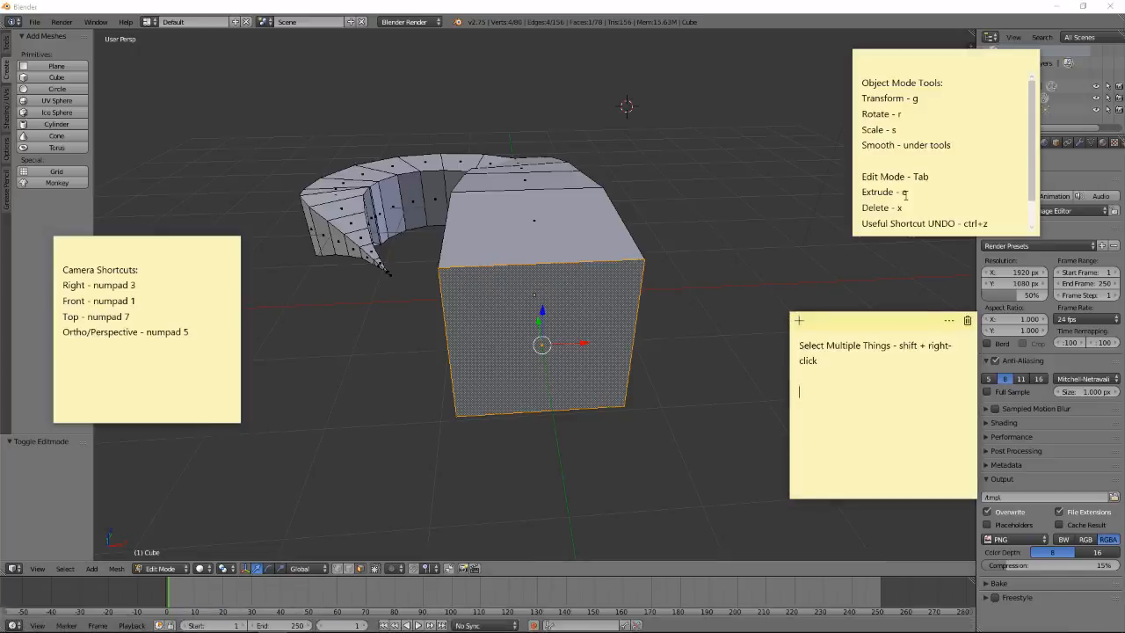
mouse_move(898, 206)
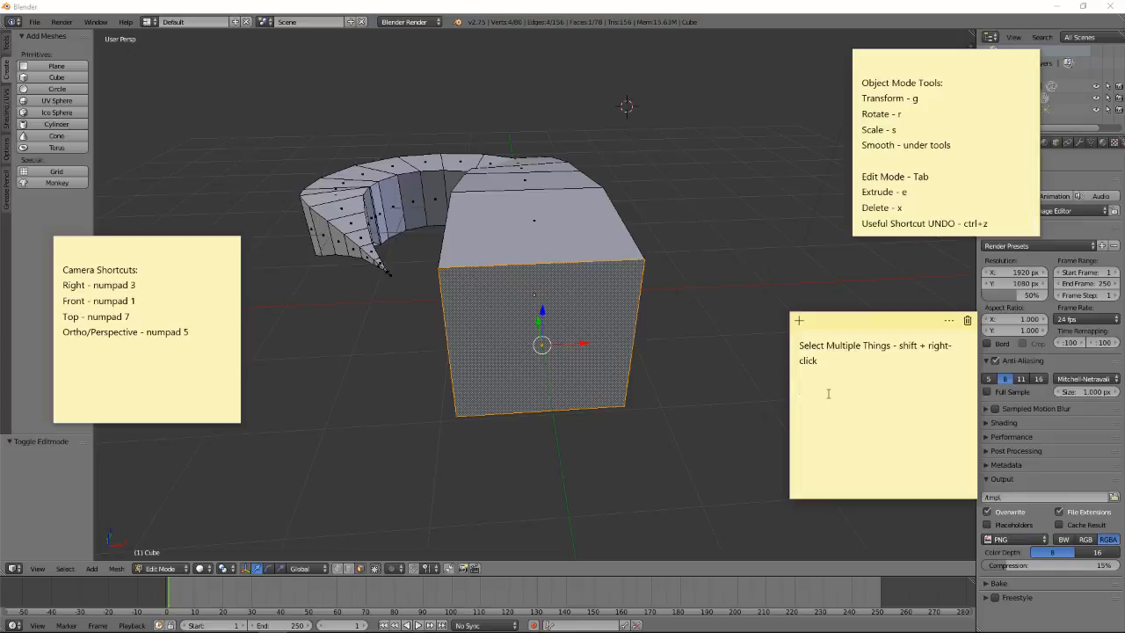
Write the heading 'Things We Can Select' followed by Vertices, Edges and Faces
type("Things We")
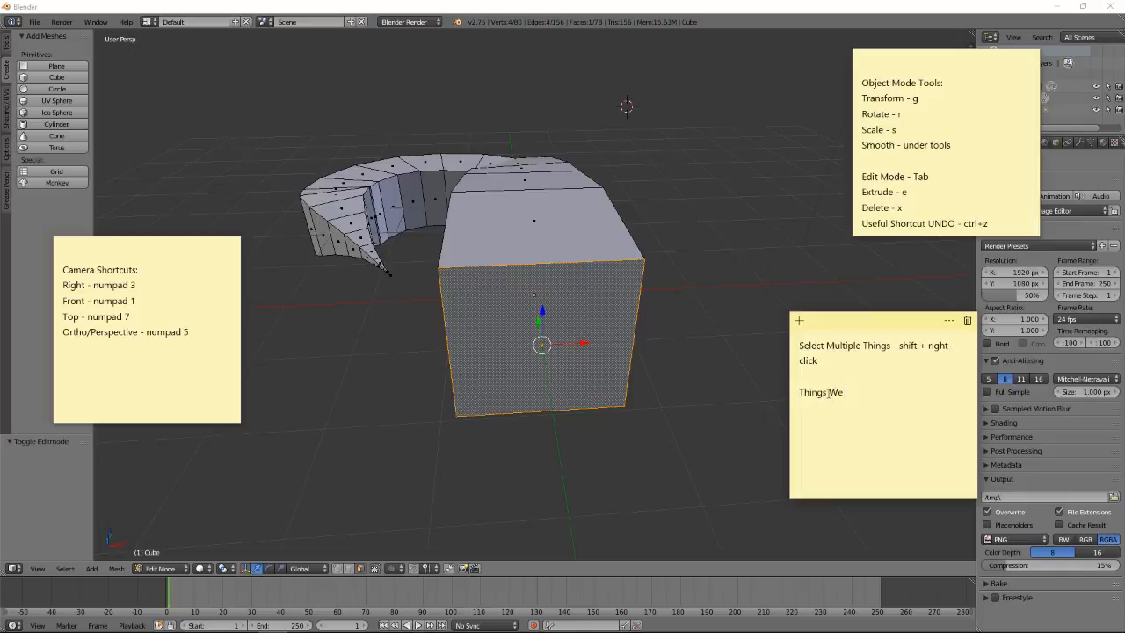
type("Can Select")
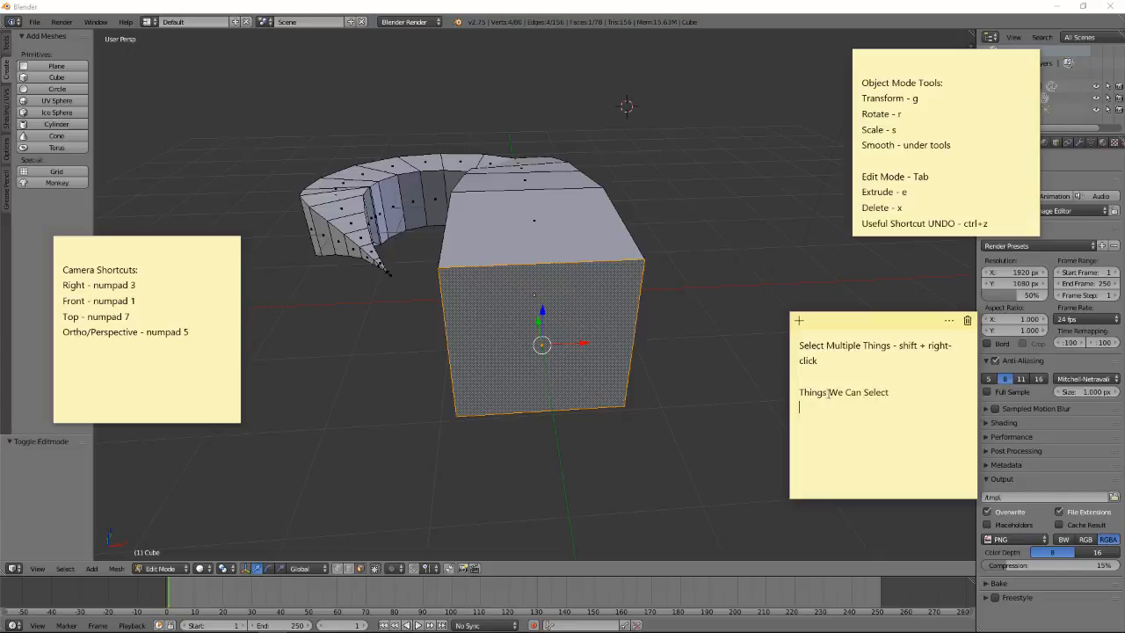
type("Vertices")
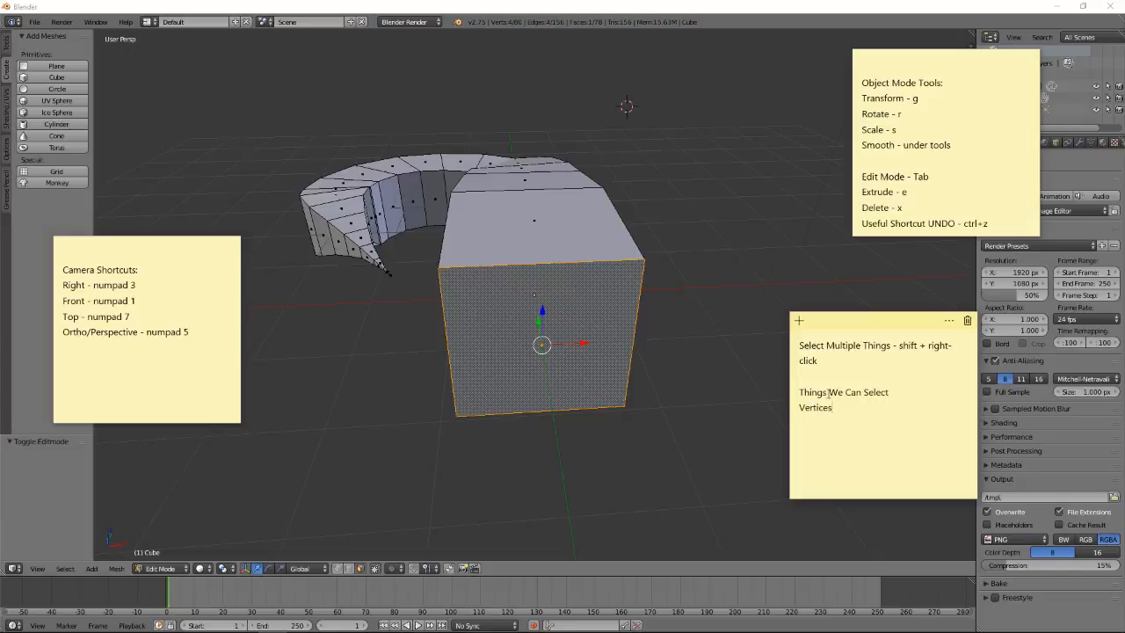
type("Edge")
type("Face")
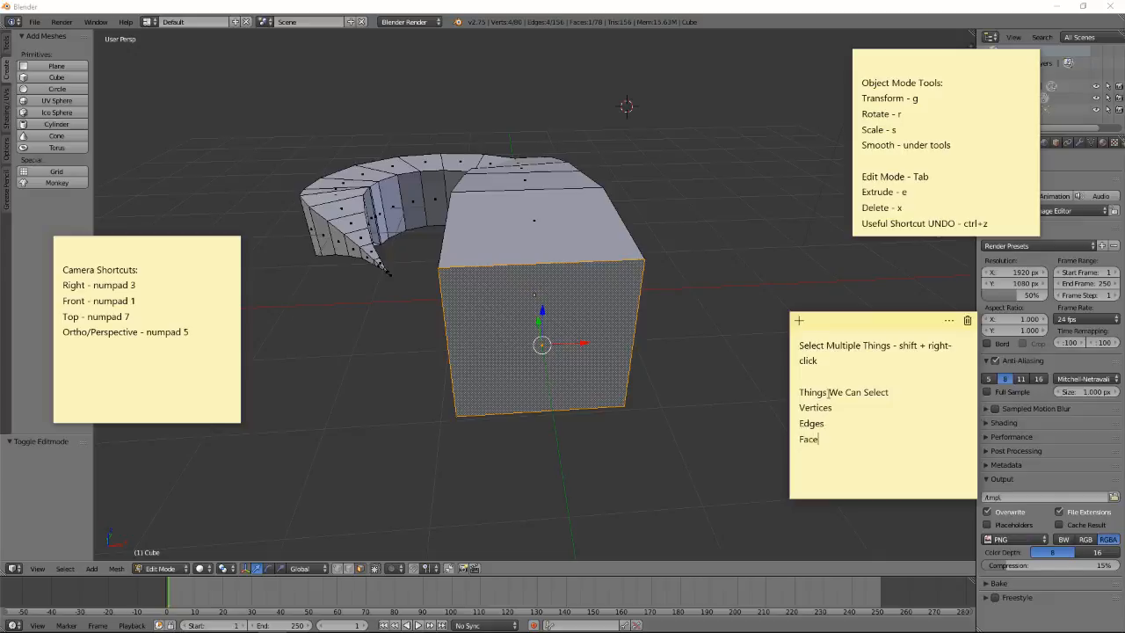
type("s")
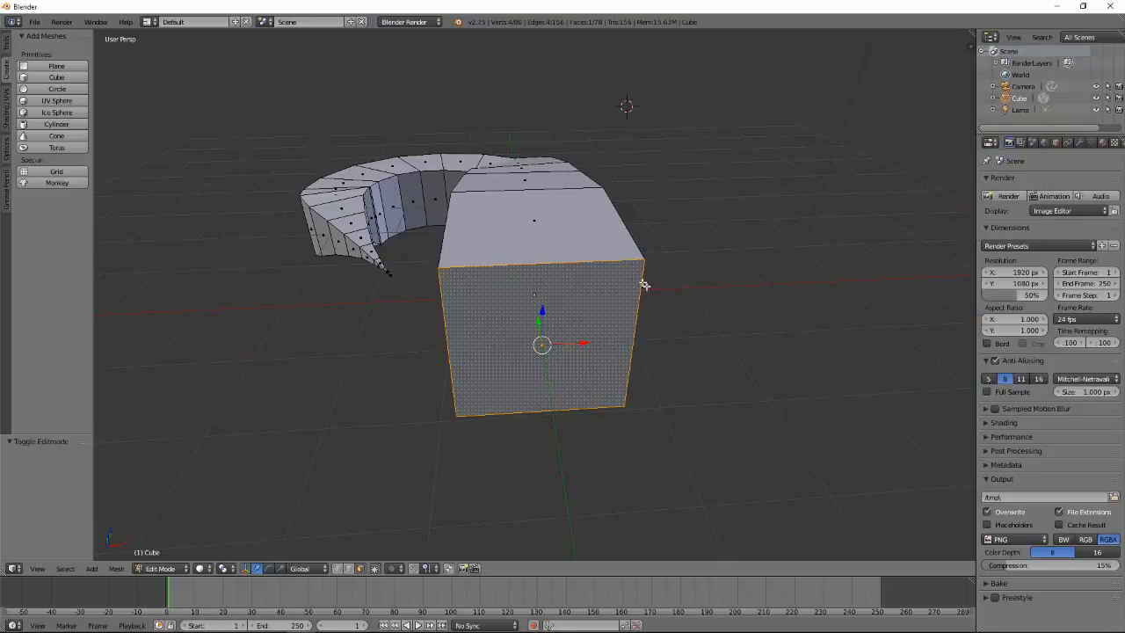
Delete the selected square end face via X > Faces, leaving that end open
key("x")
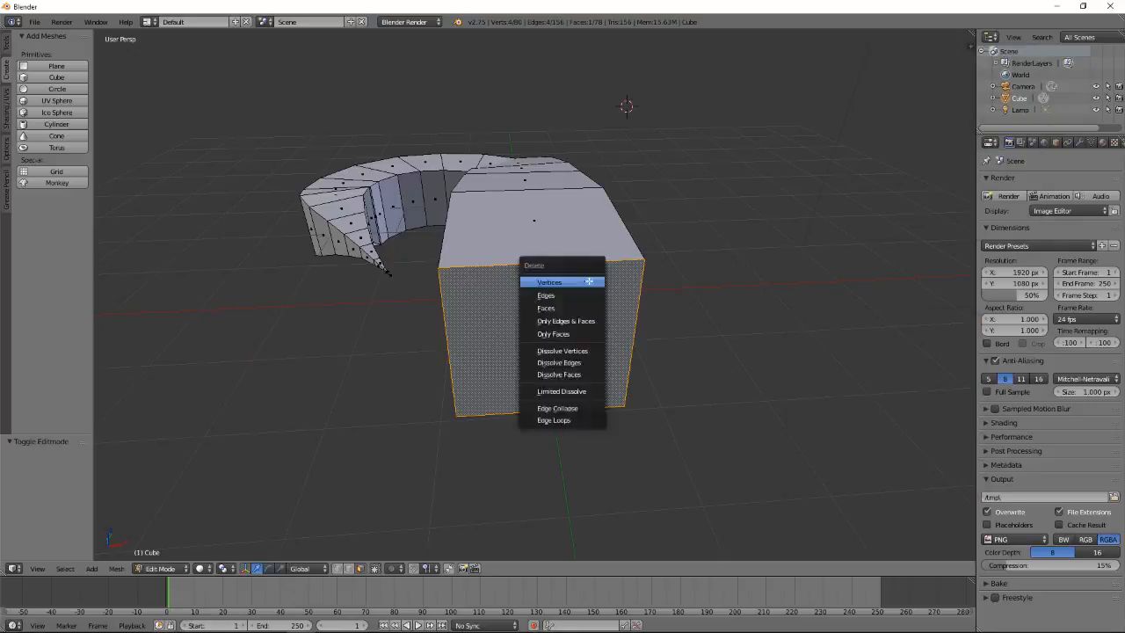
mouse_move(546, 308)
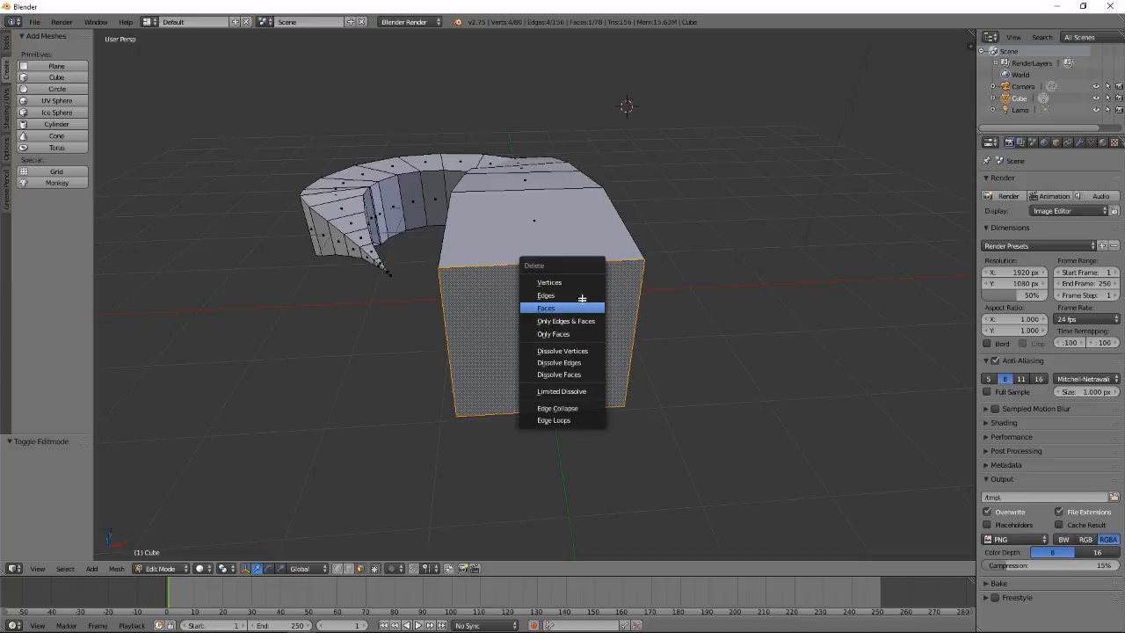
mouse_move(545, 307)
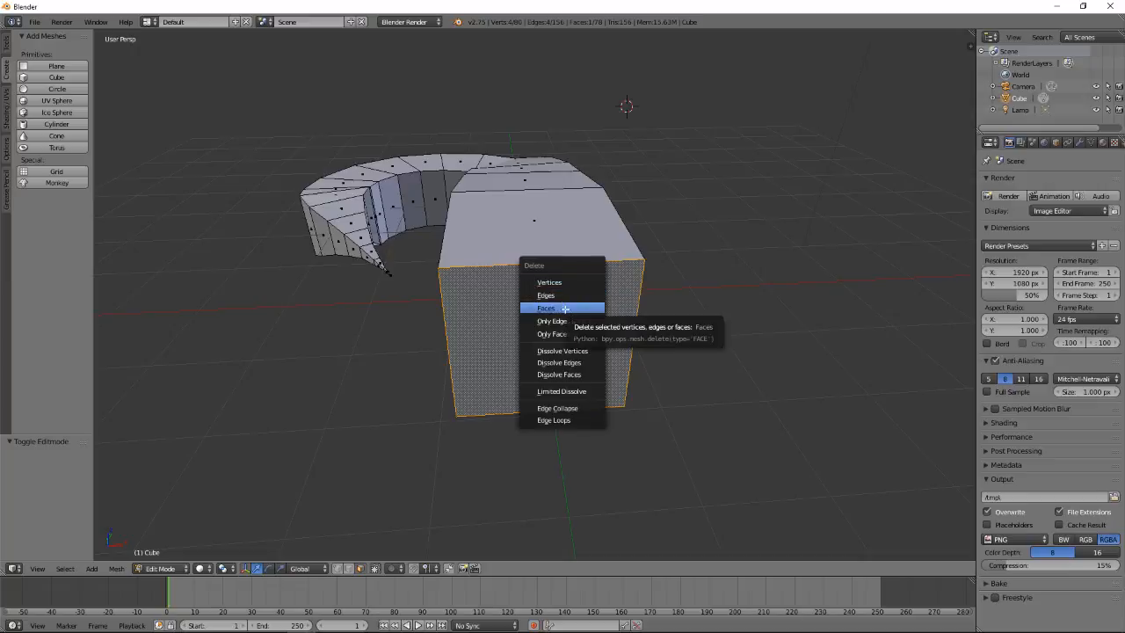
mouse_move(549, 281)
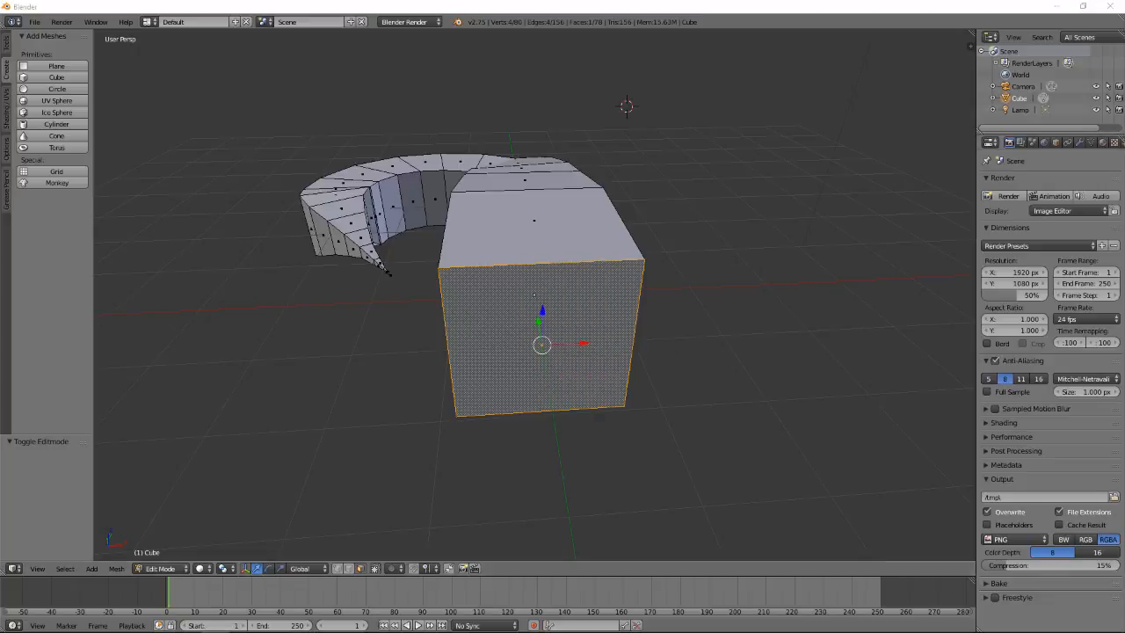
mouse_move(553, 376)
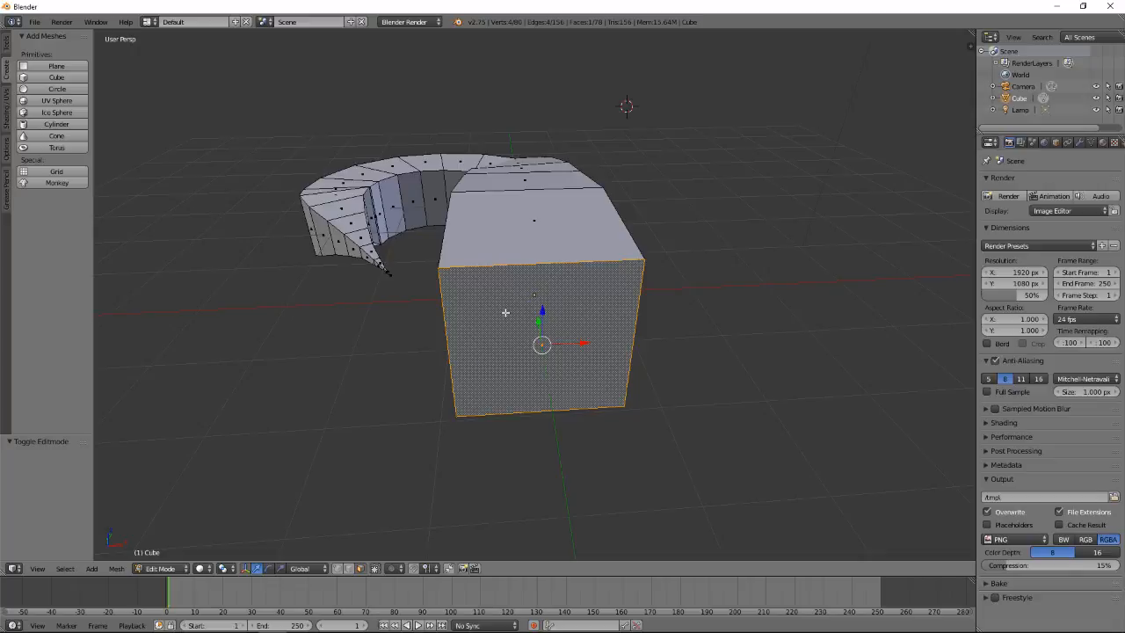
key("x")
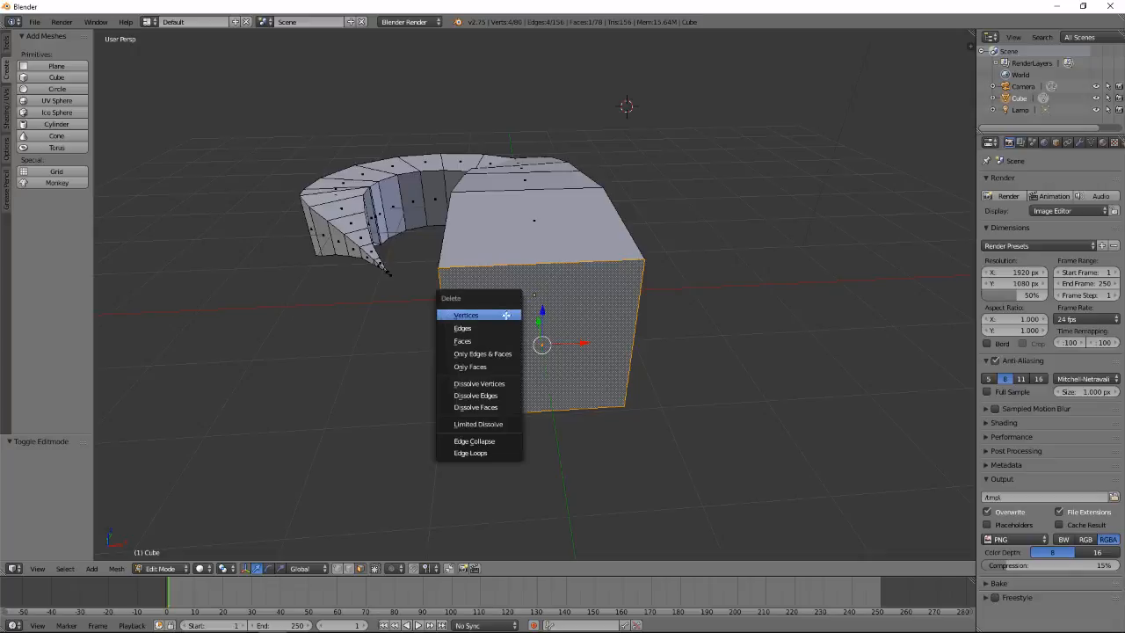
mouse_move(462, 341)
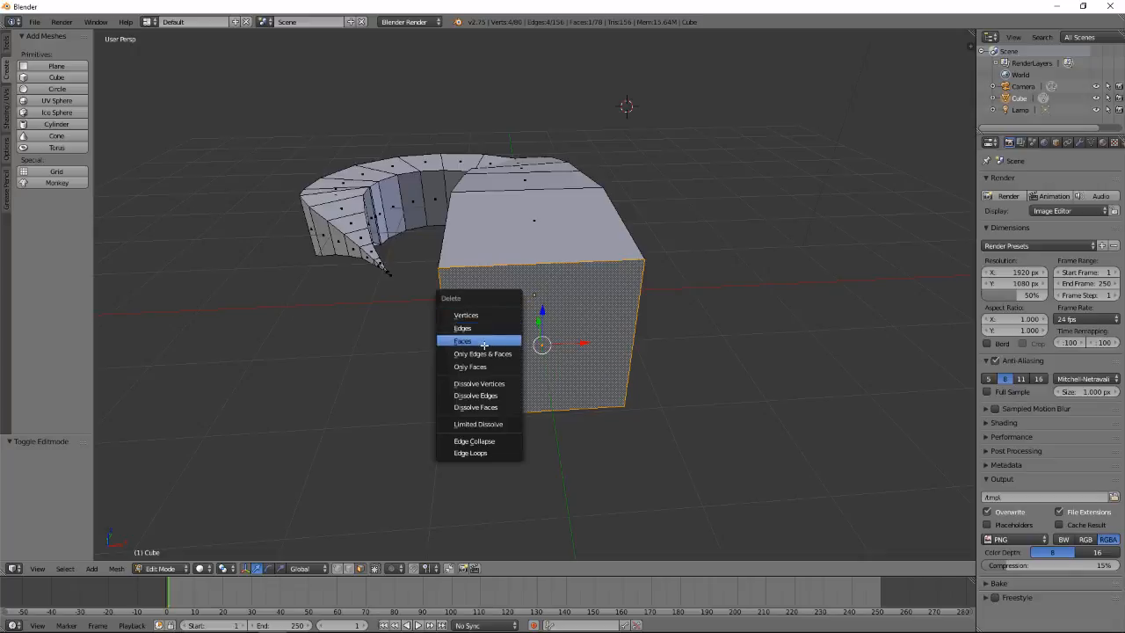
mouse_move(475, 395)
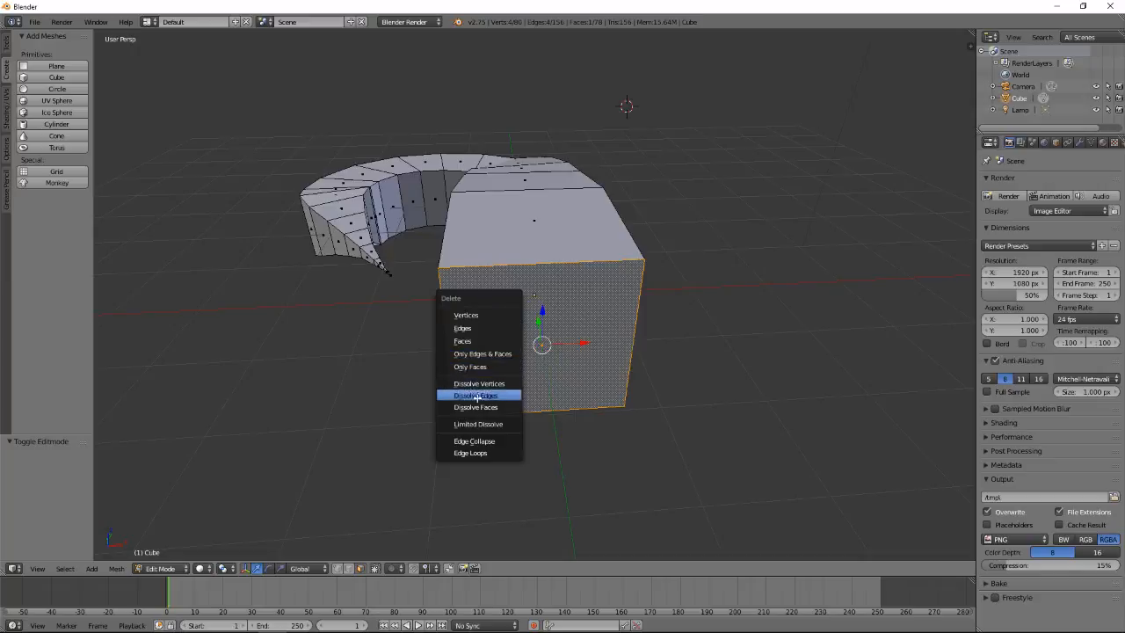
mouse_move(474, 327)
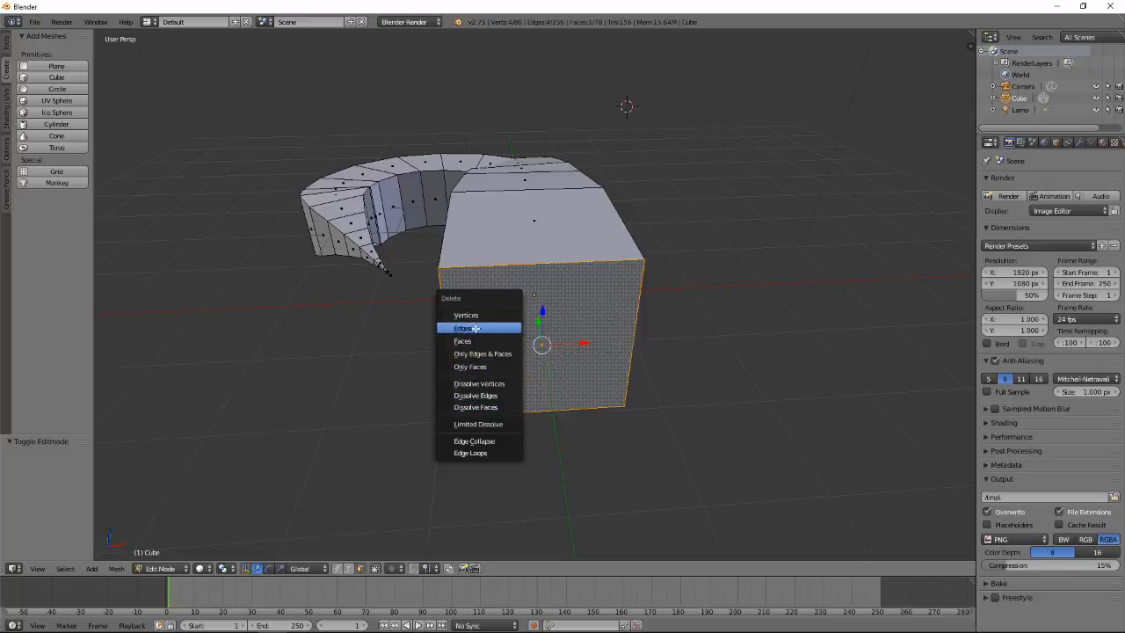
mouse_move(461, 341)
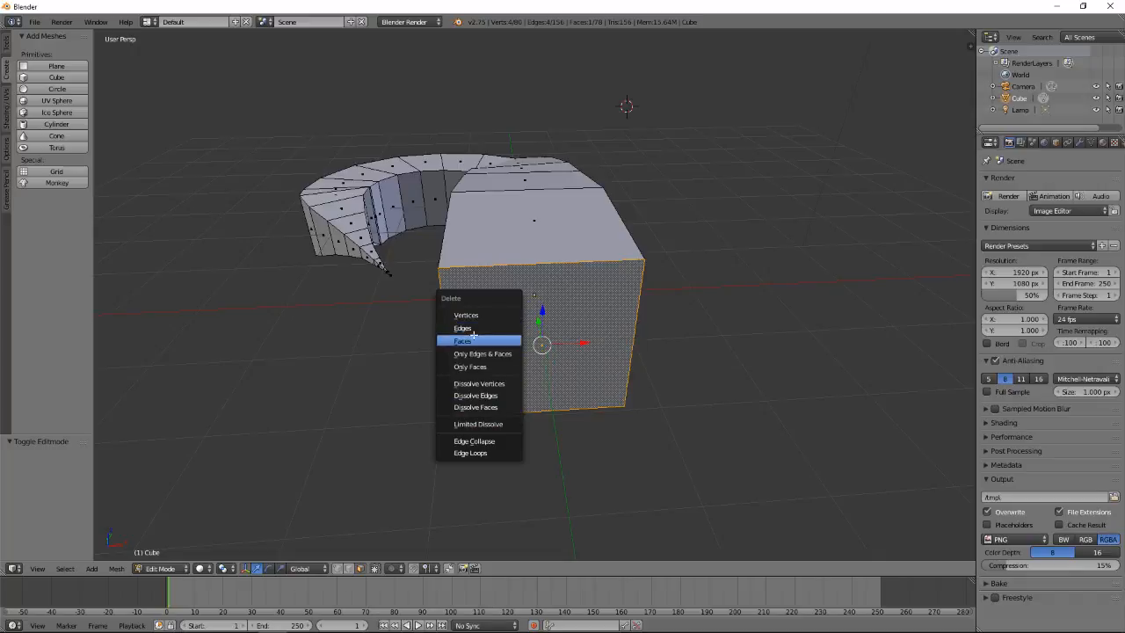
mouse_move(463, 341)
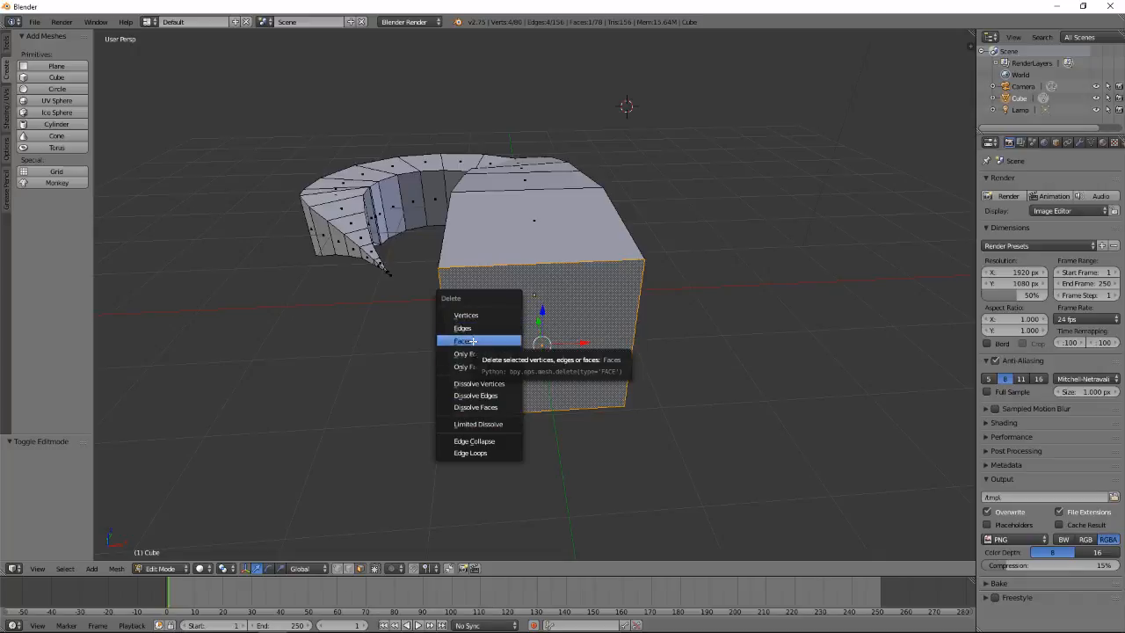
left_click(462, 341)
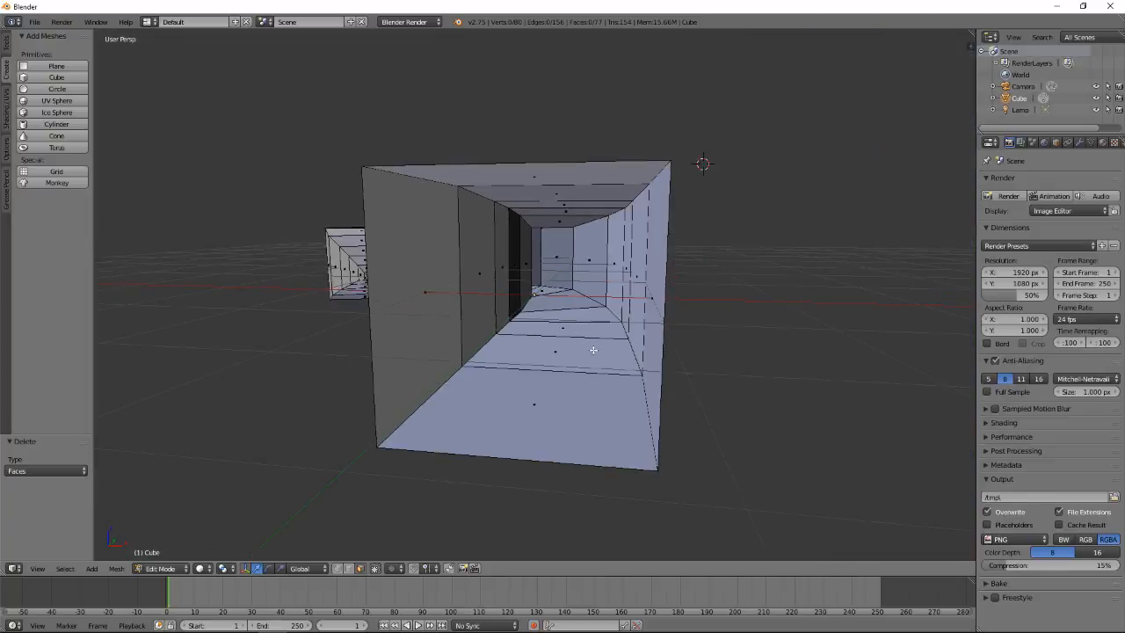
left_click_drag(615, 352, 510, 412)
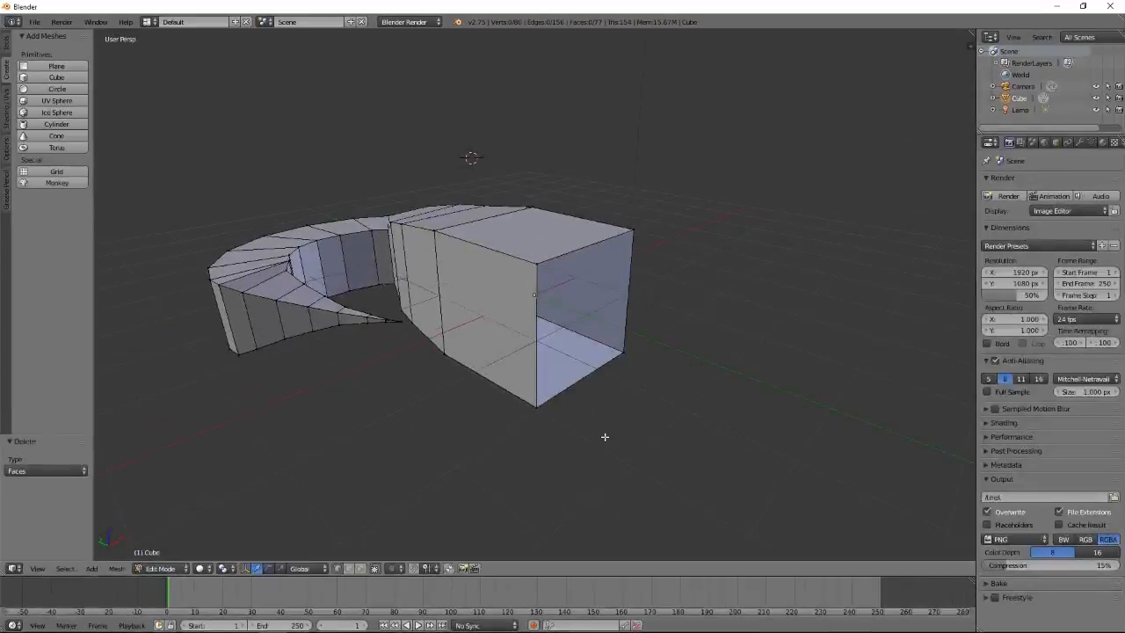
Select the open end's top corner vertex and delete it with X > Vertices, twice after an undo
left_click(536, 264)
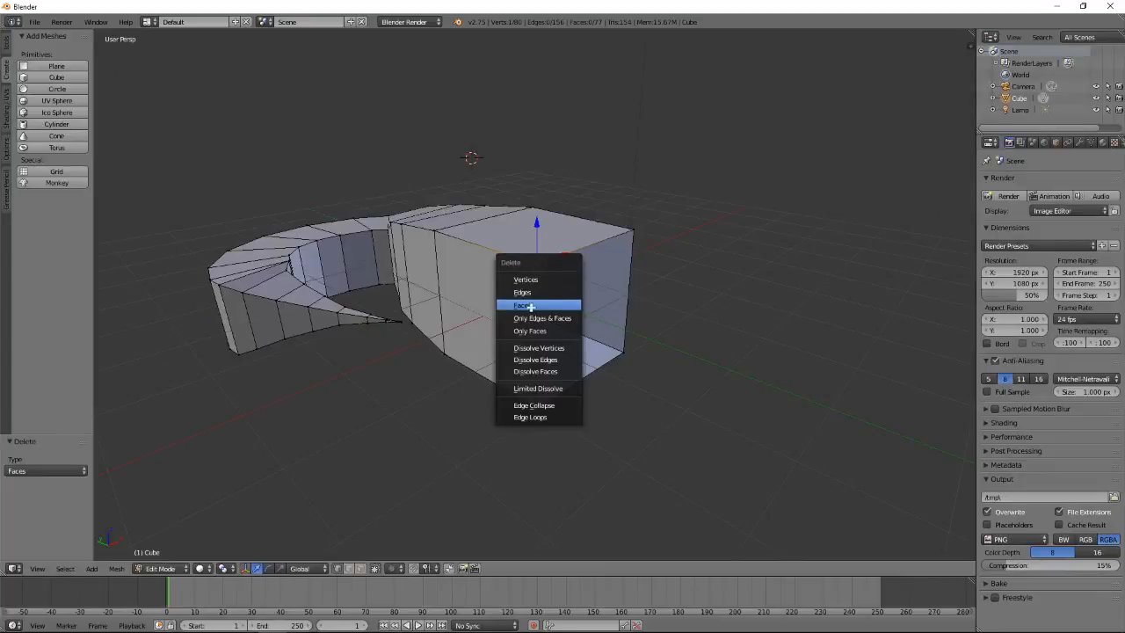
left_click(522, 305)
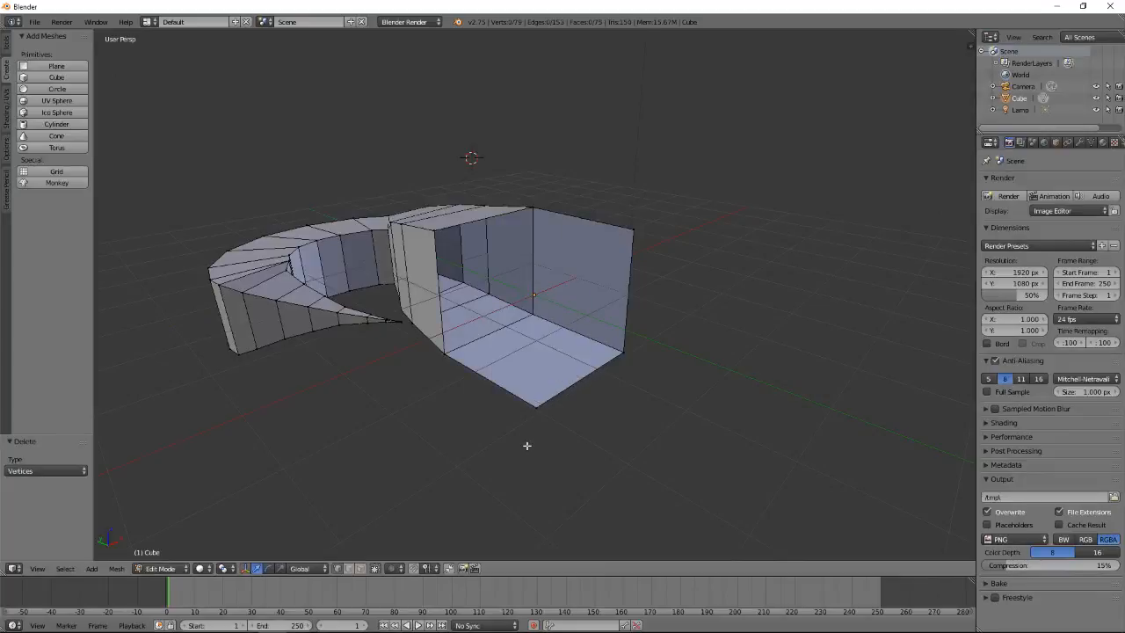
mouse_move(545, 307)
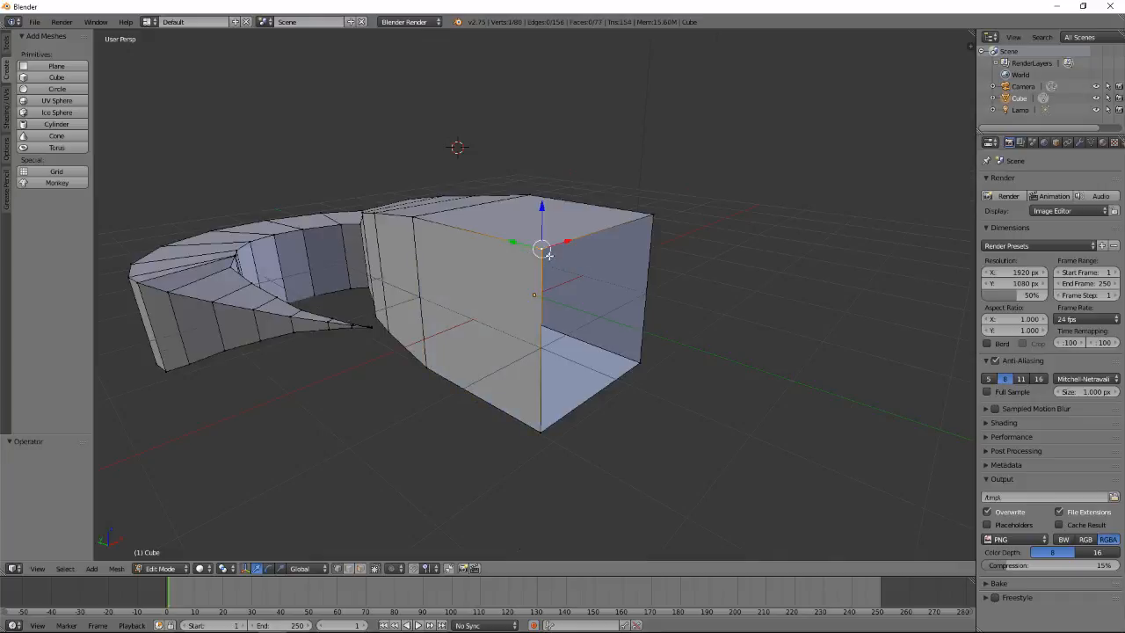
key("x")
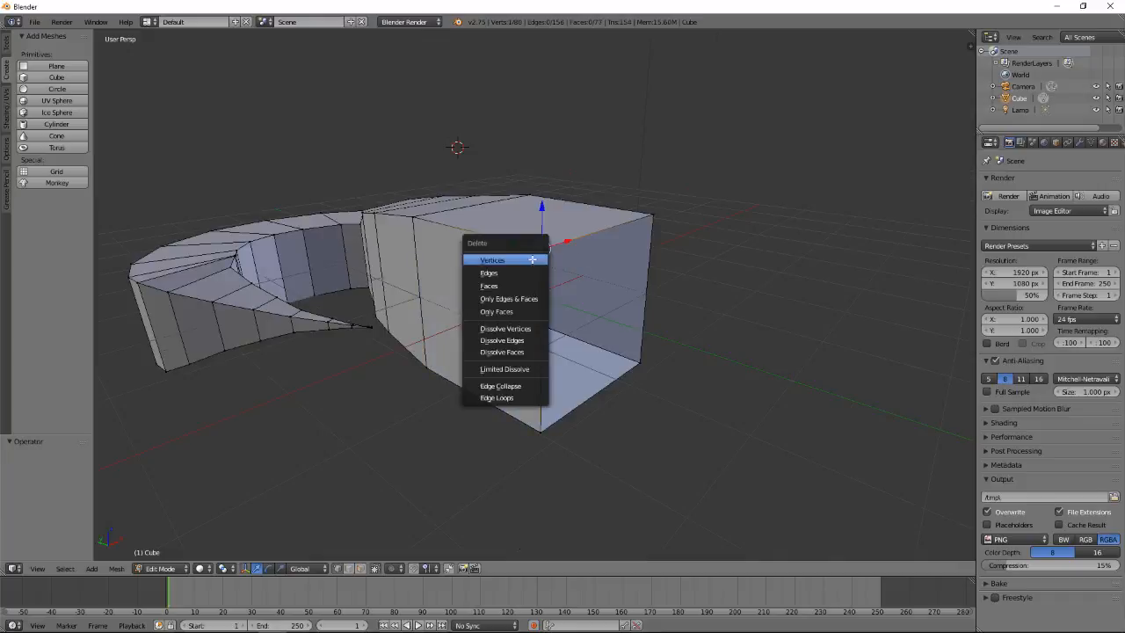
left_click(492, 259)
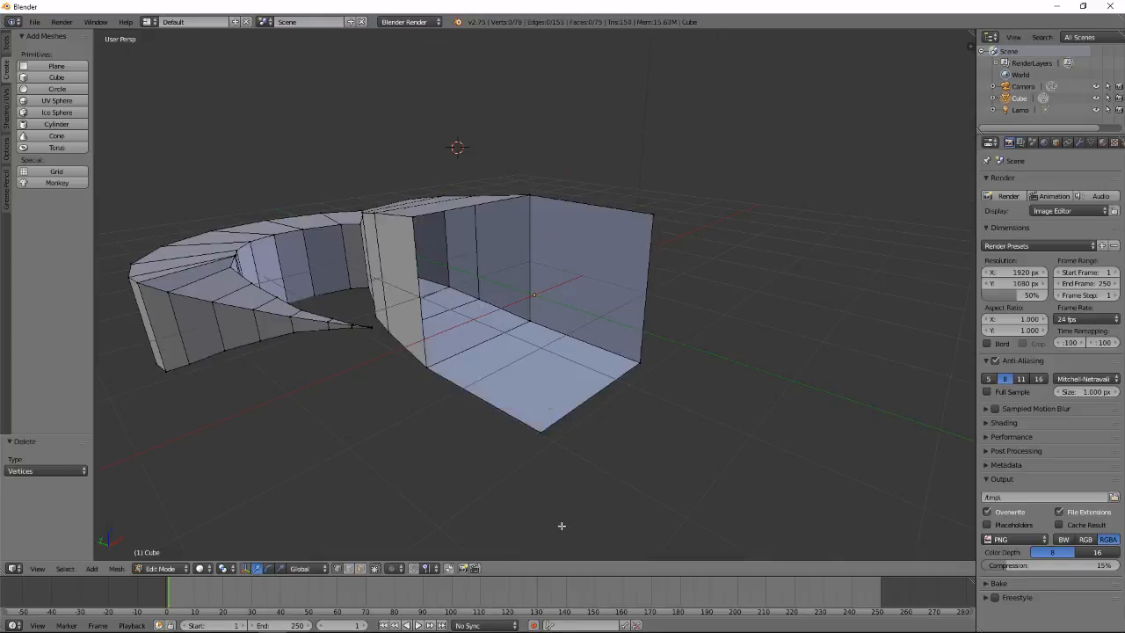
mouse_move(450, 206)
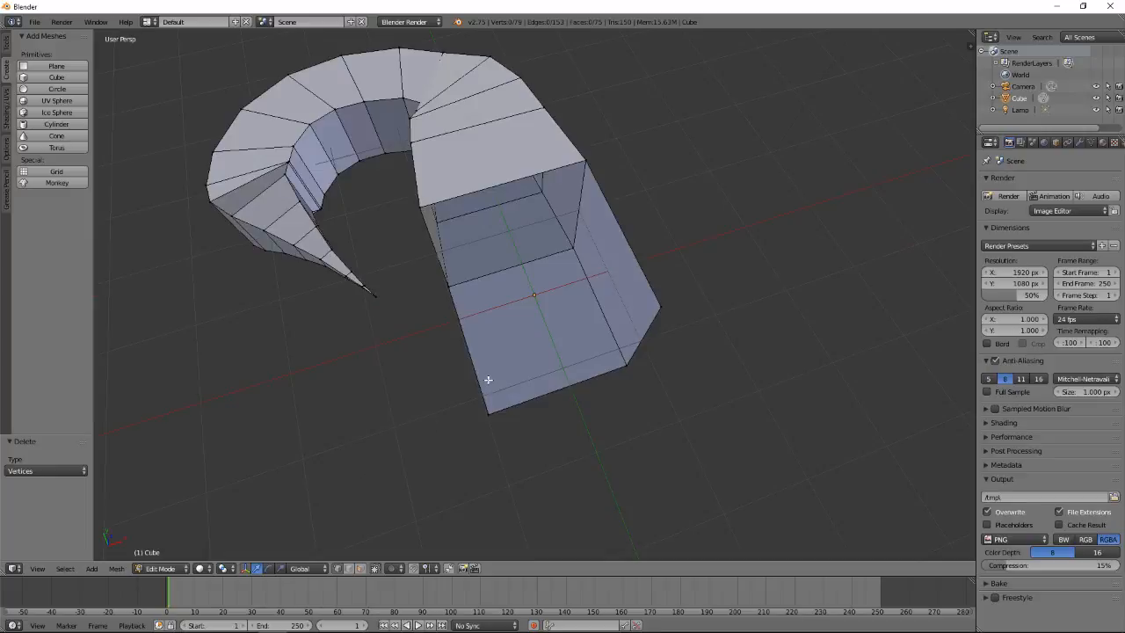
mouse_move(801, 314)
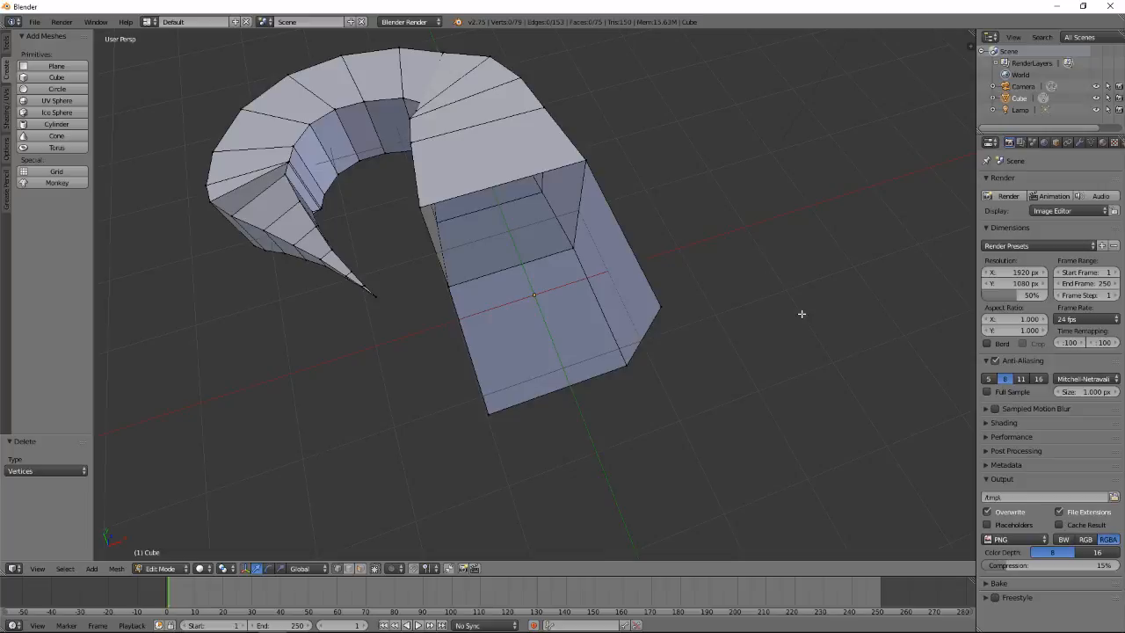
mouse_move(396, 379)
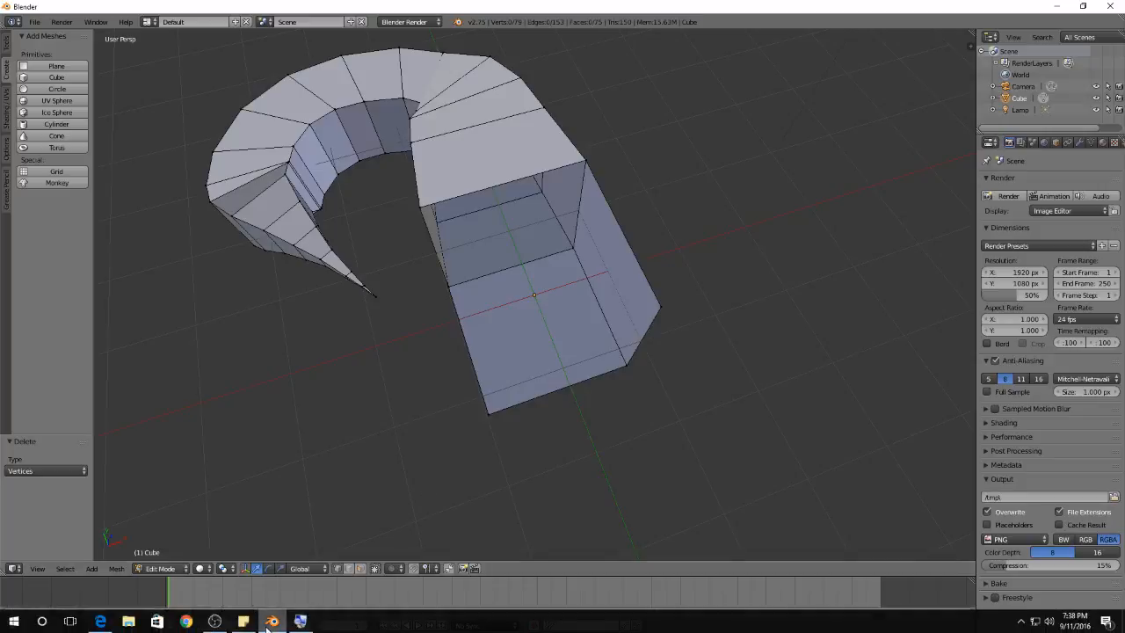
mouse_move(271, 621)
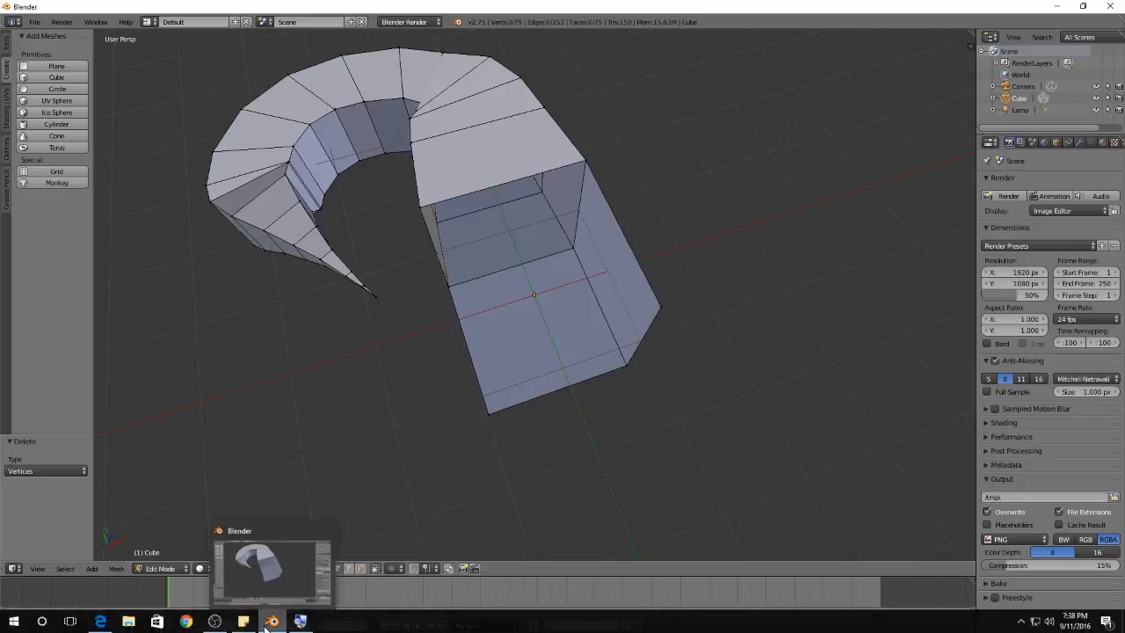